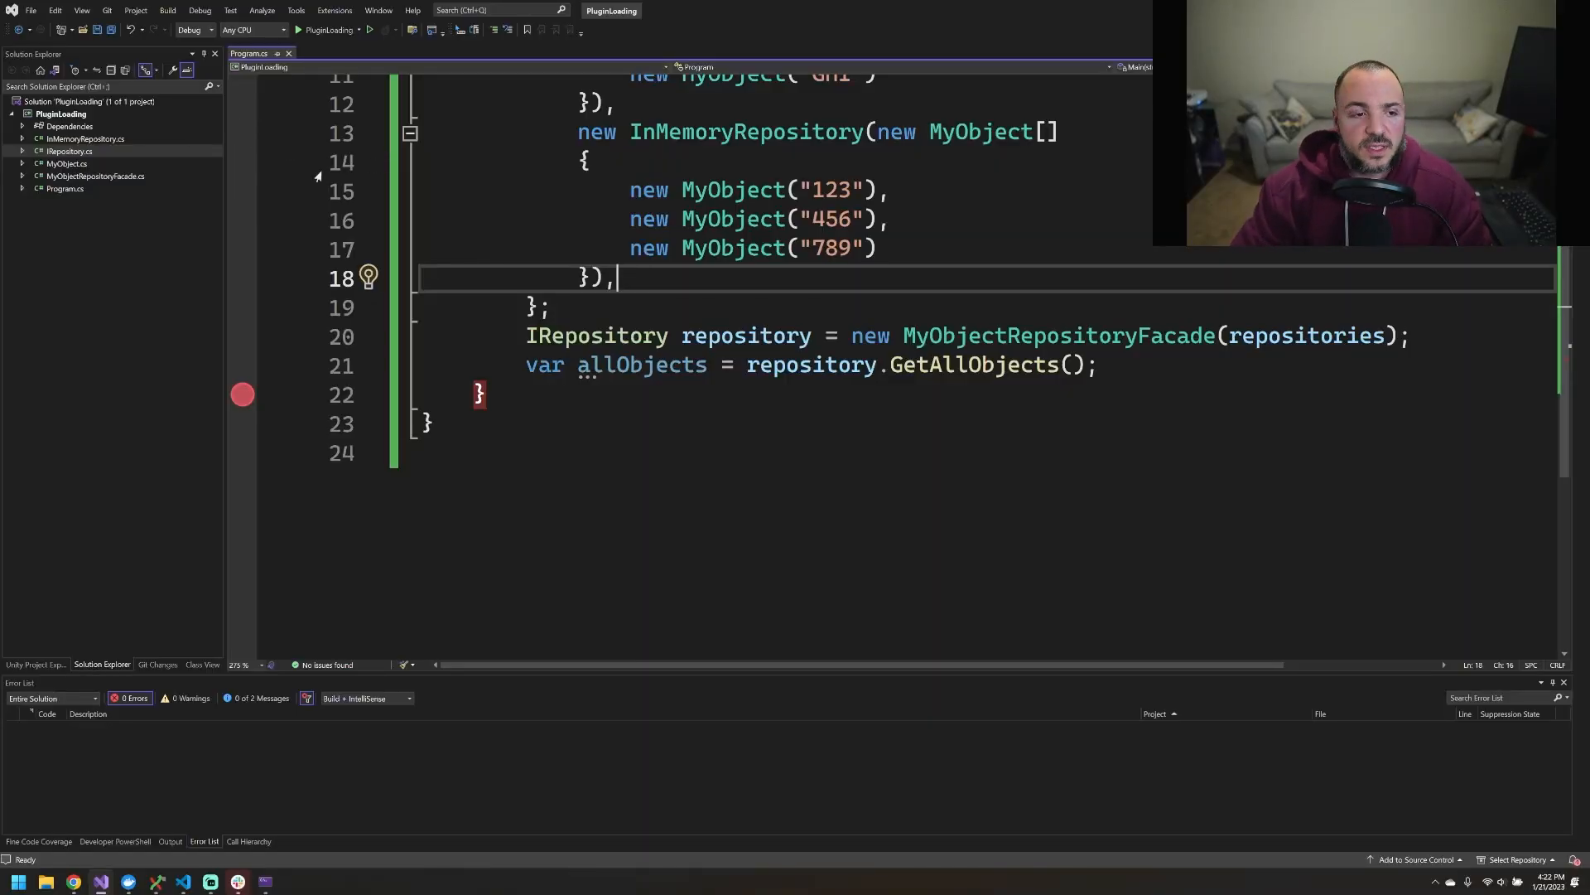
pyautogui.moveTo(972, 232)
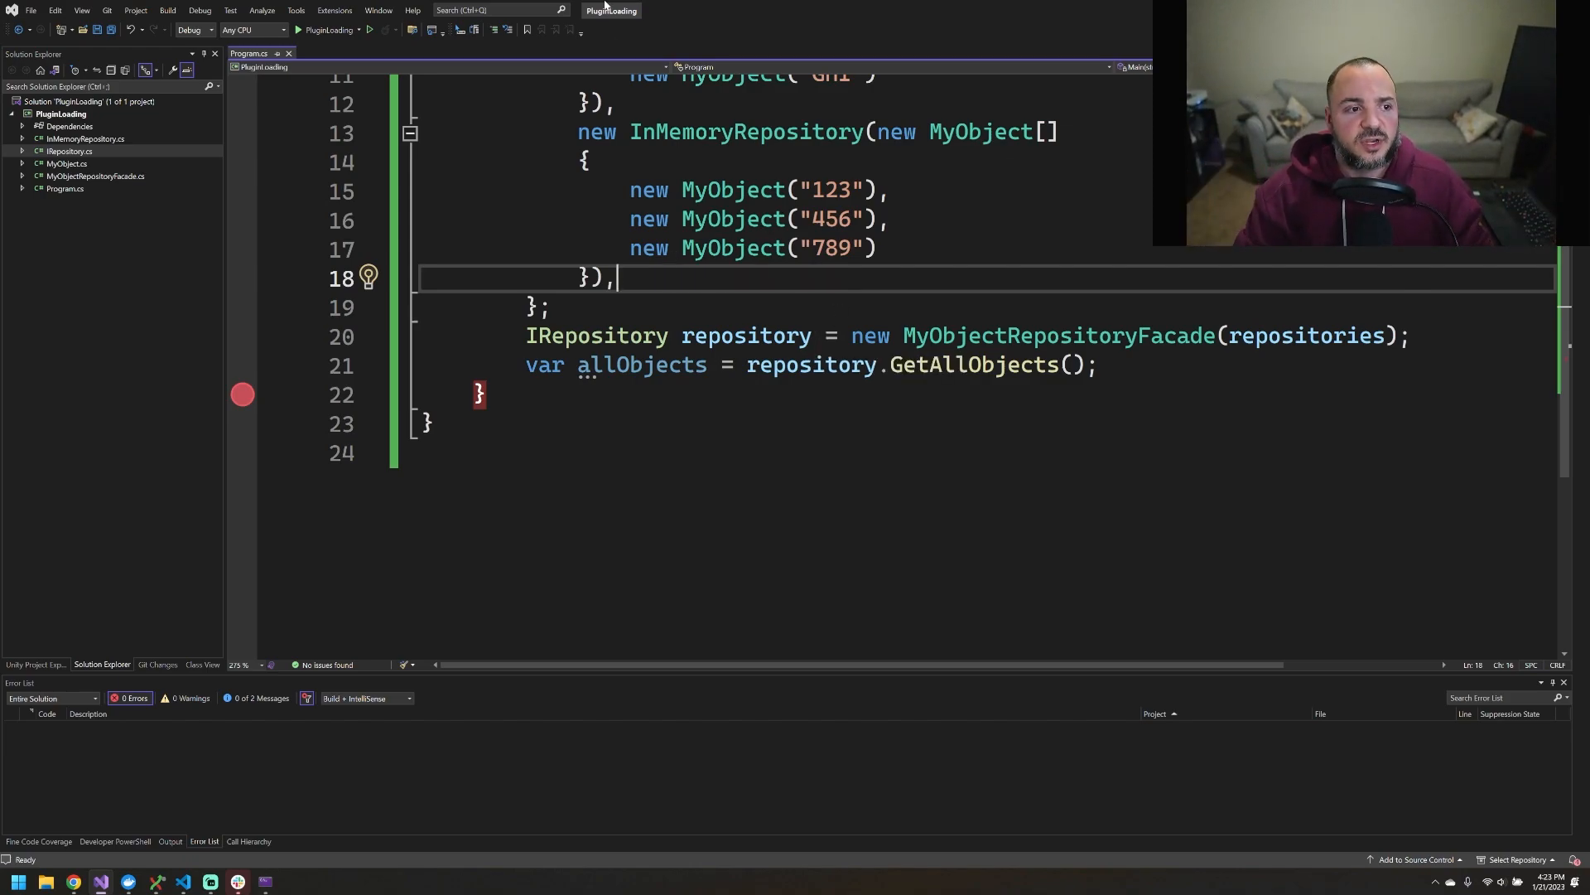
# Rename the console project to ExampleProgram from Solution Explorer
pyautogui.rightClick(61, 114)
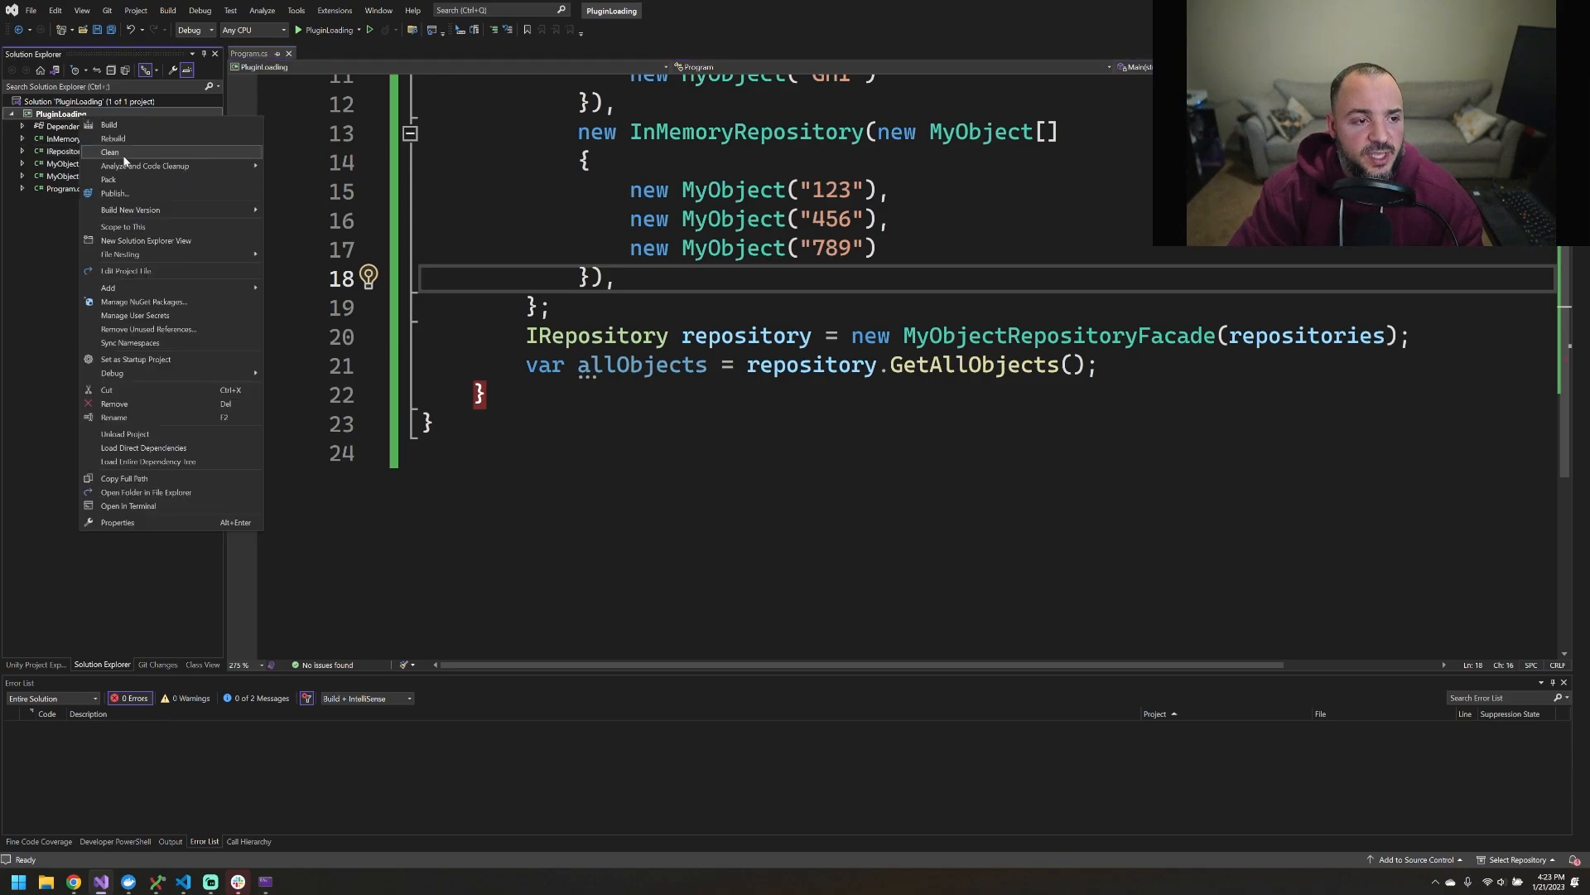
pyautogui.moveTo(115, 417)
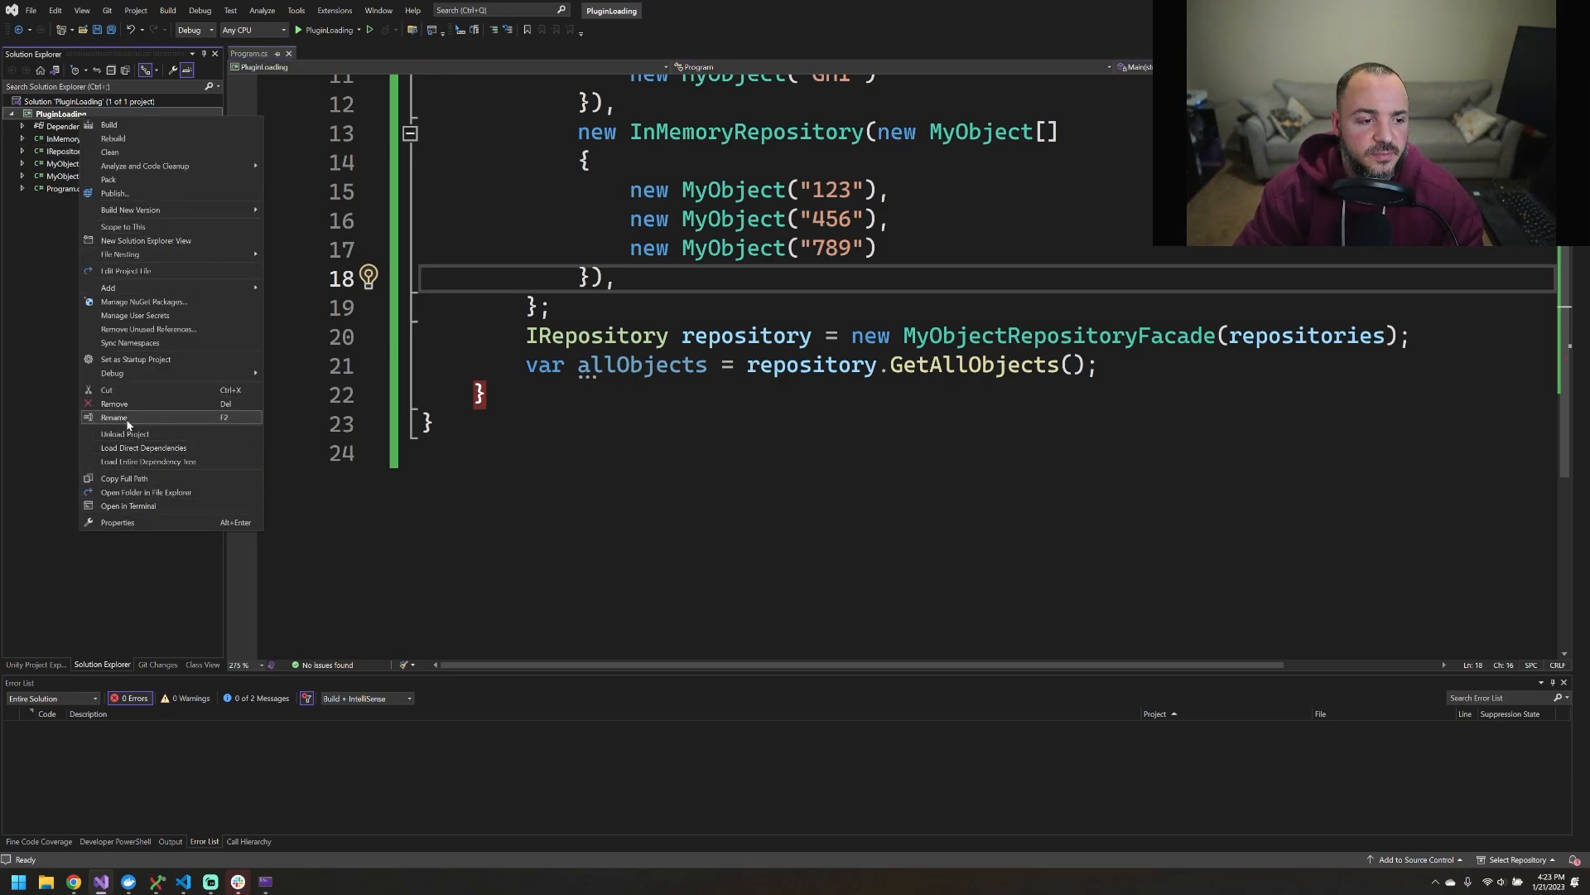
pyautogui.click(114, 418)
pyautogui.write('ExampleProgram')
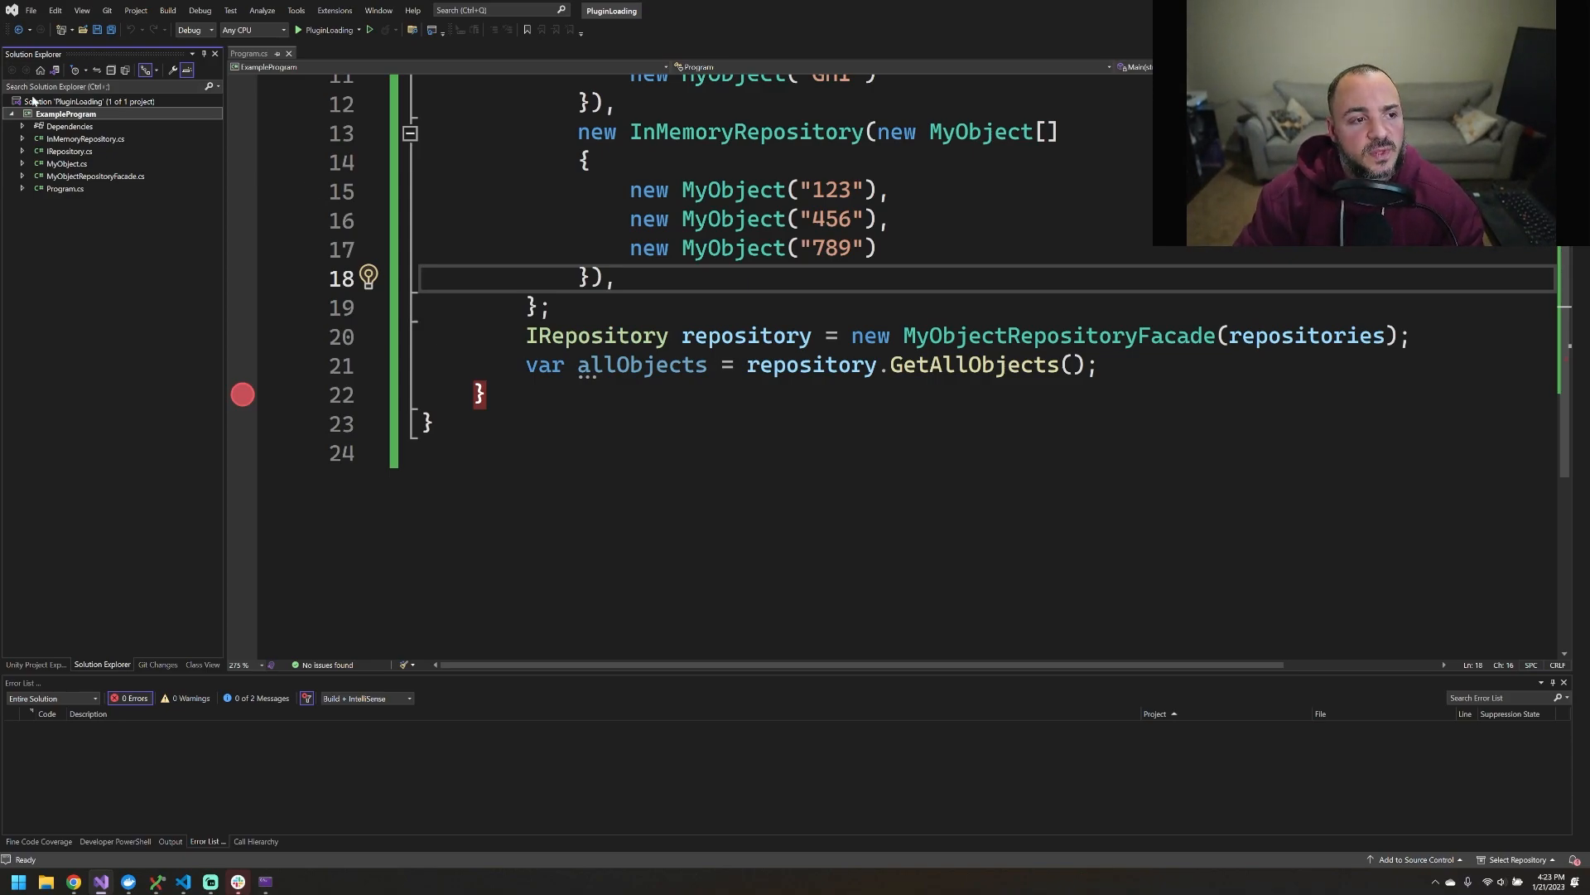
# Add a new Class Library project named MyObjectApi to the solution
pyautogui.rightClick(86, 101)
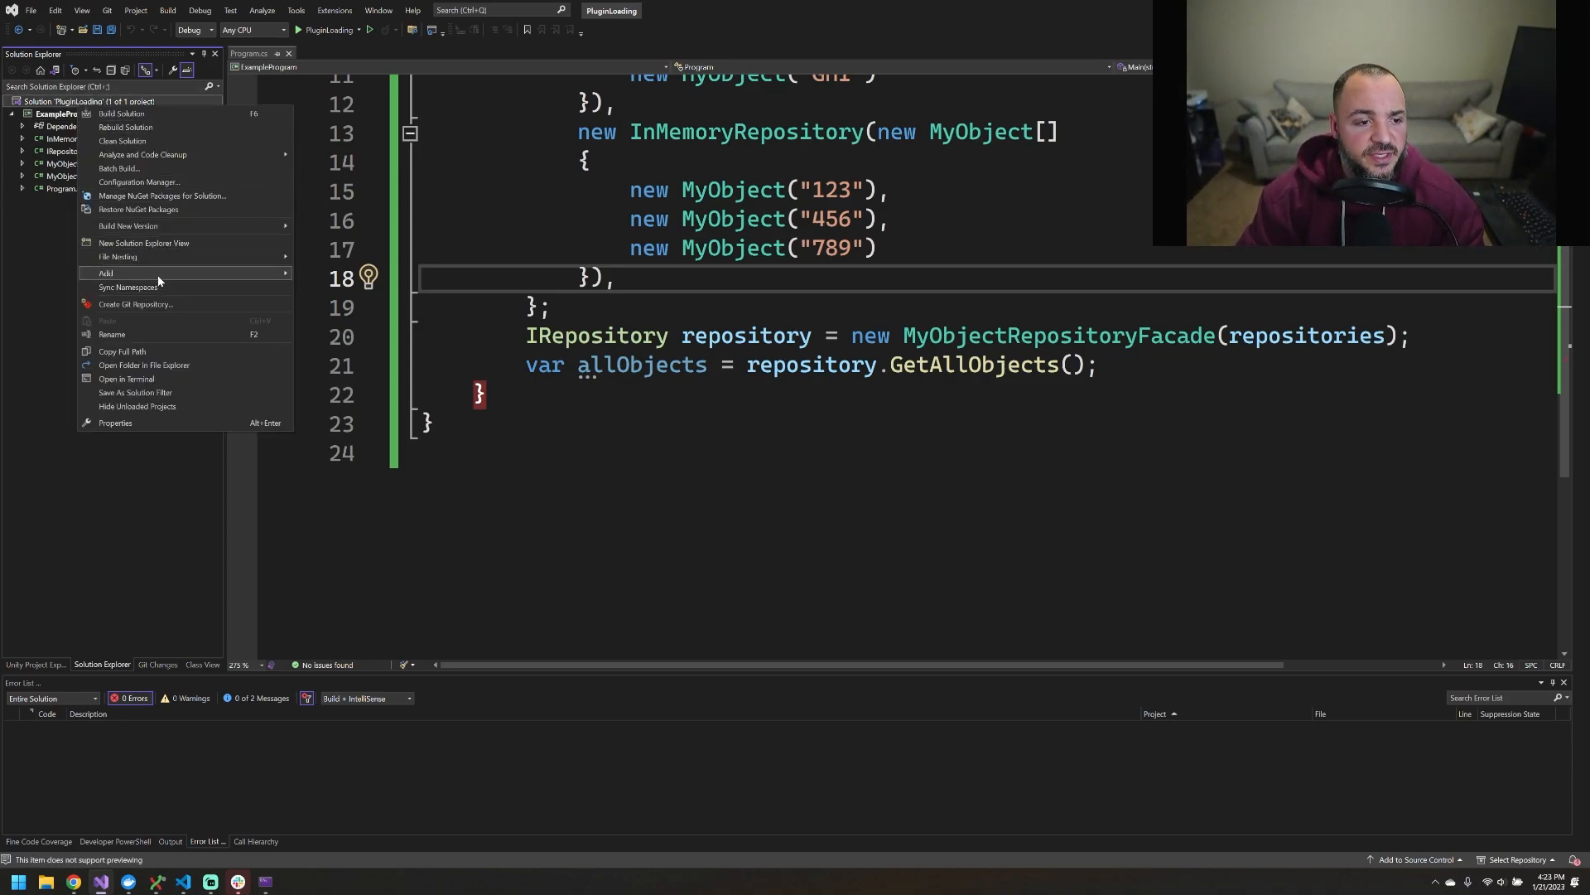
pyautogui.moveTo(106, 273)
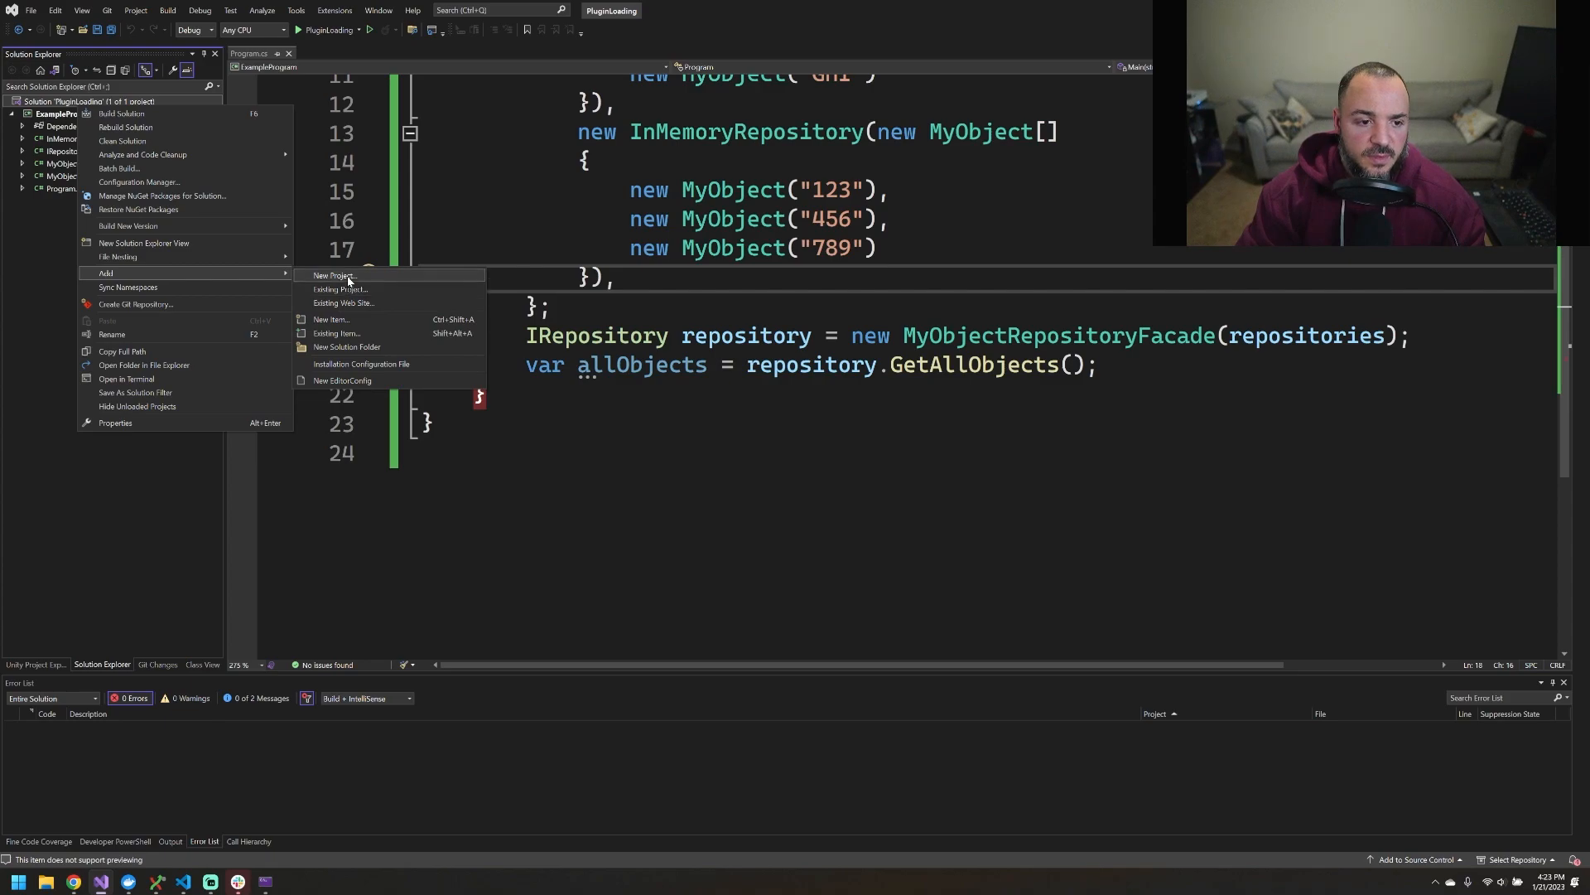
pyautogui.click(328, 275)
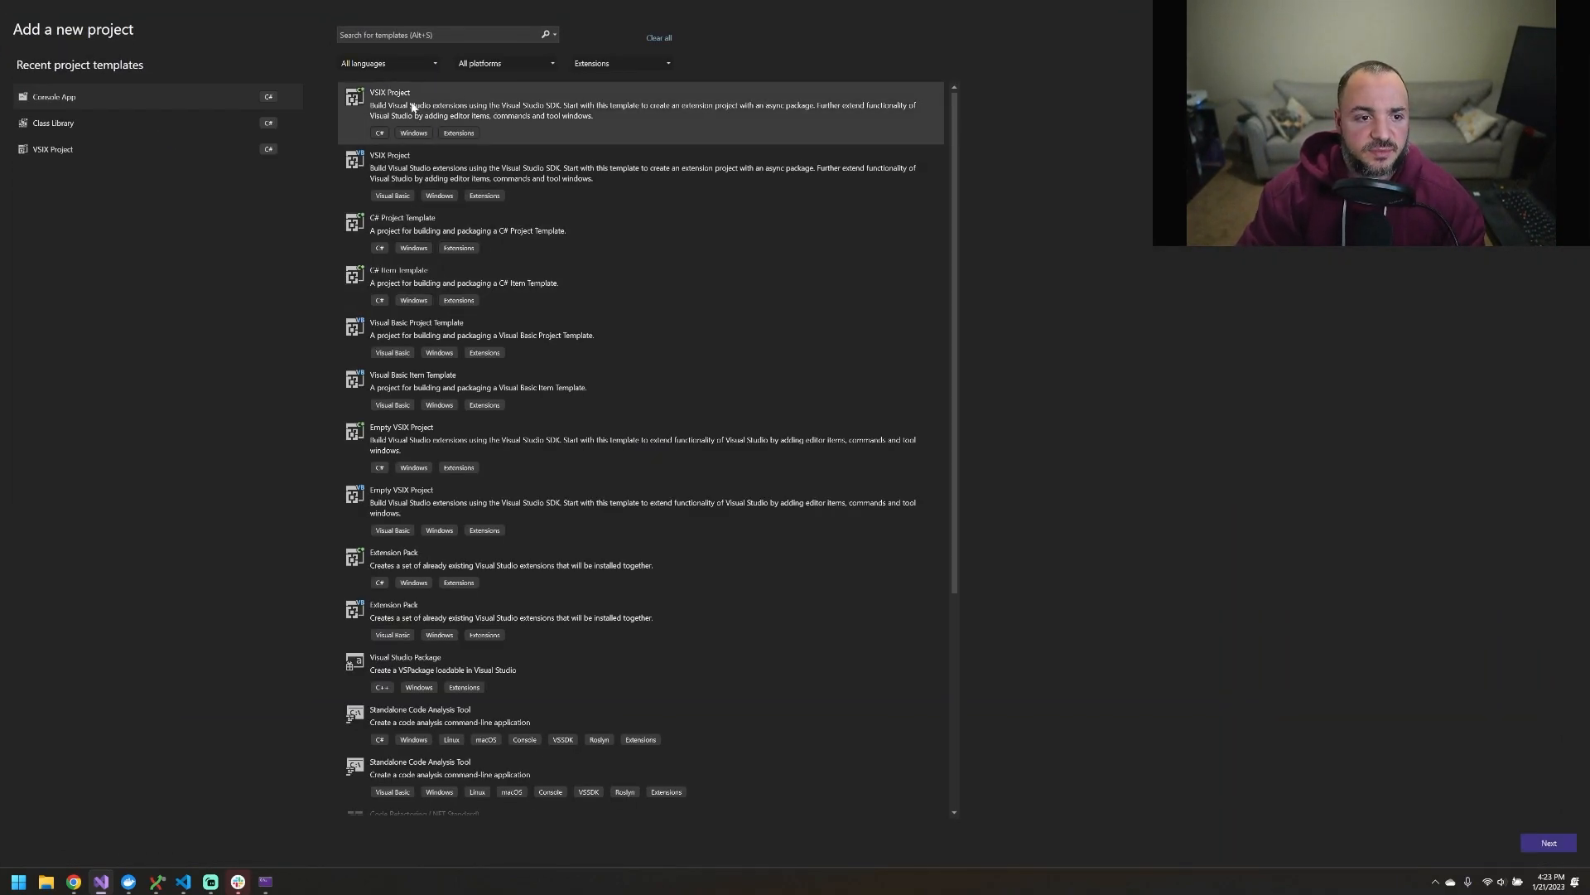
pyautogui.click(53, 123)
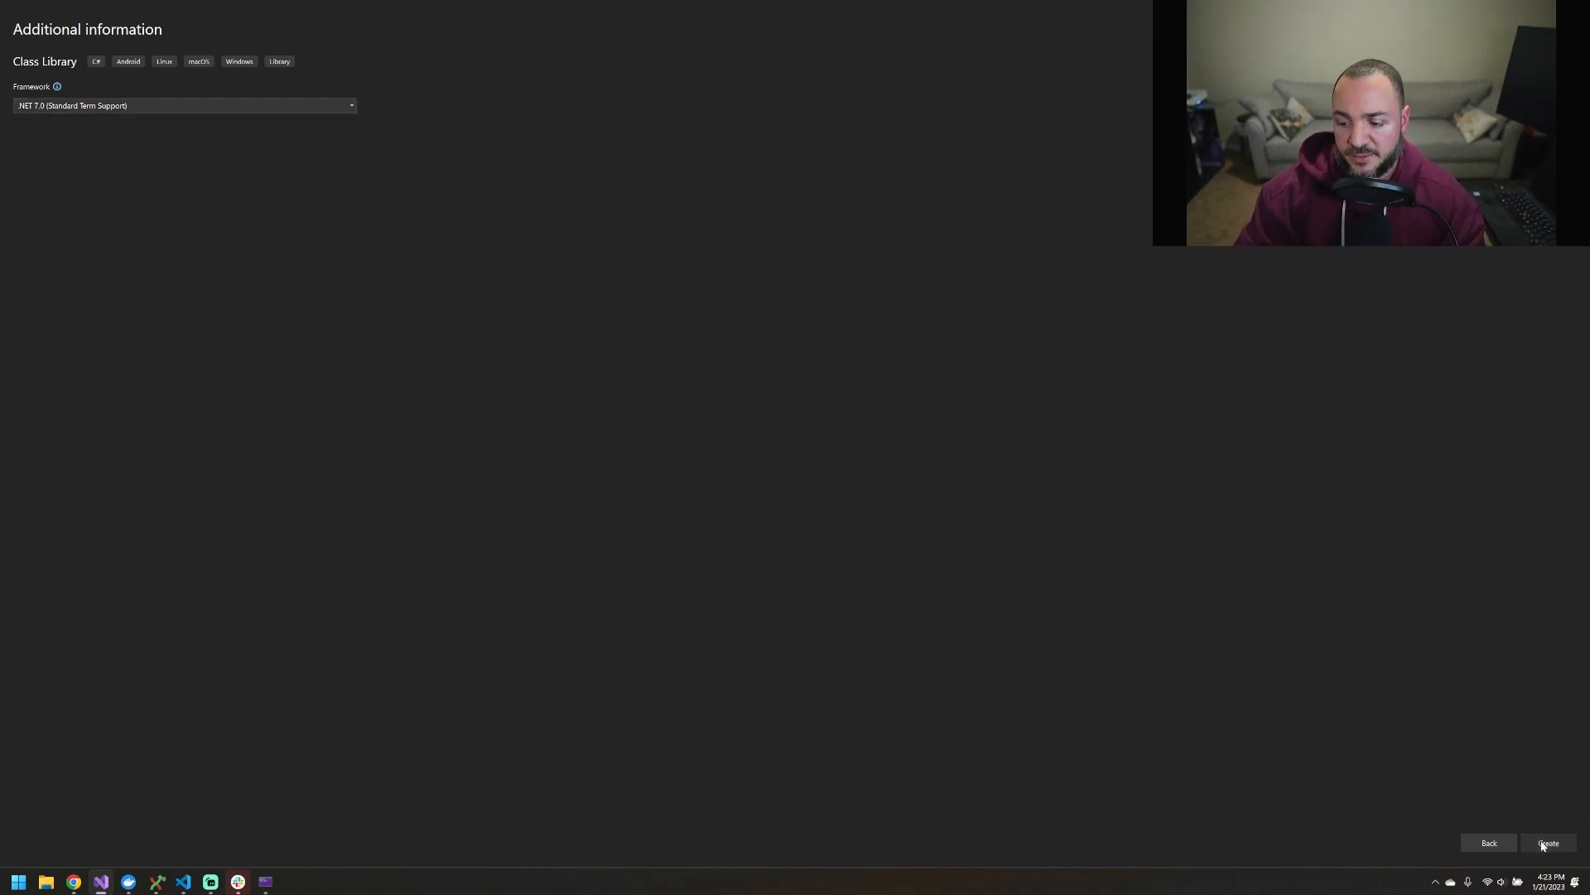
pyautogui.click(1547, 843)
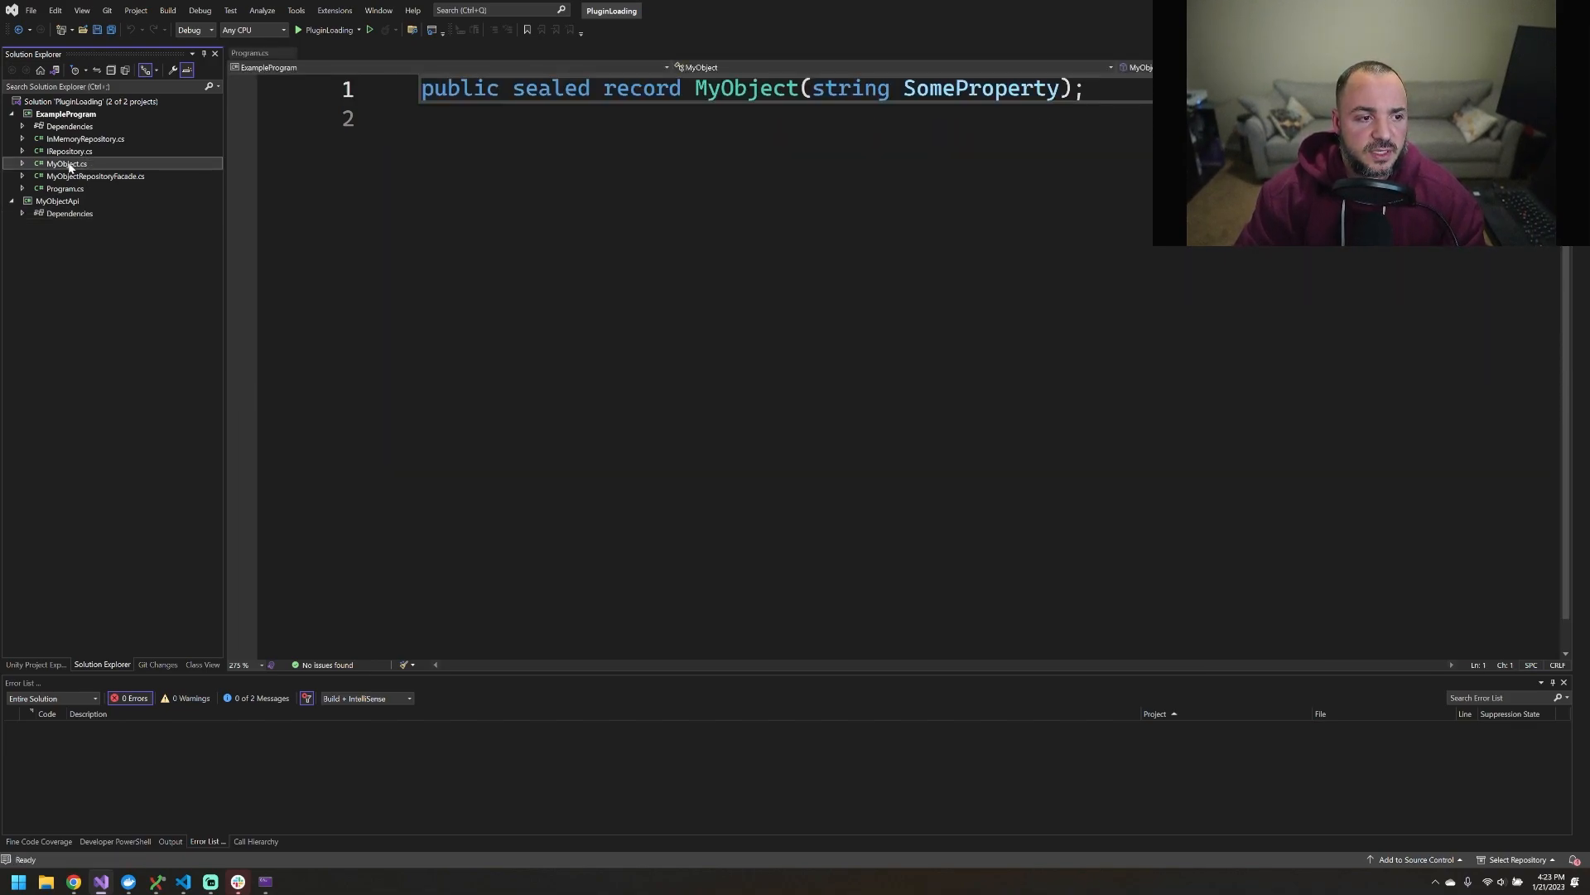
# Move IRepository.cs and MyObject.cs into MyObjectApi and collapse both project trees
pyautogui.click(56, 200)
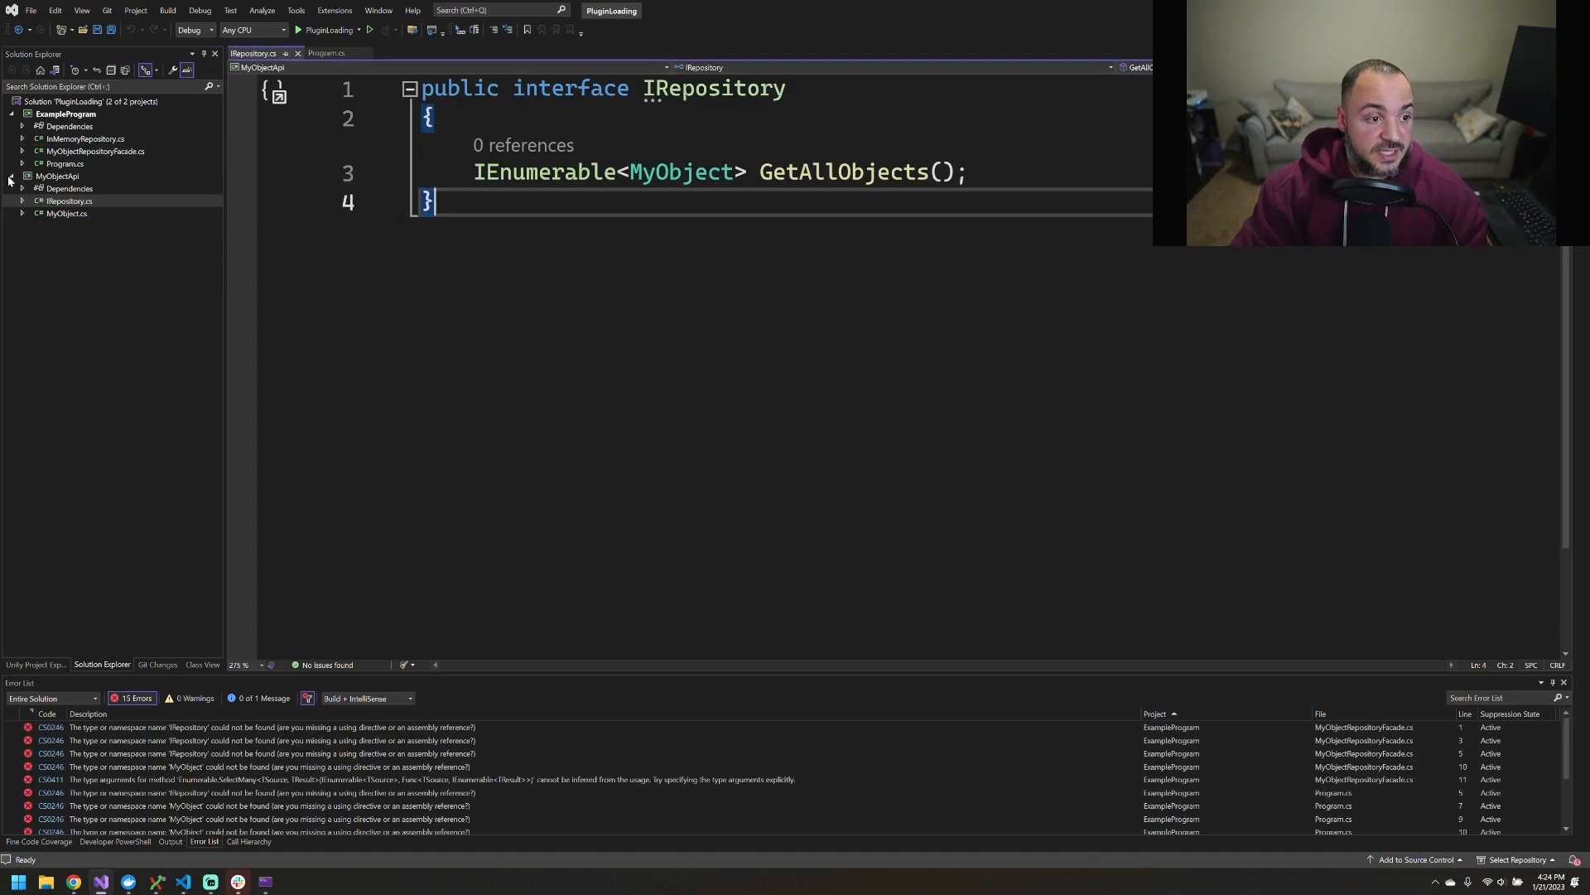
pyautogui.click(10, 176)
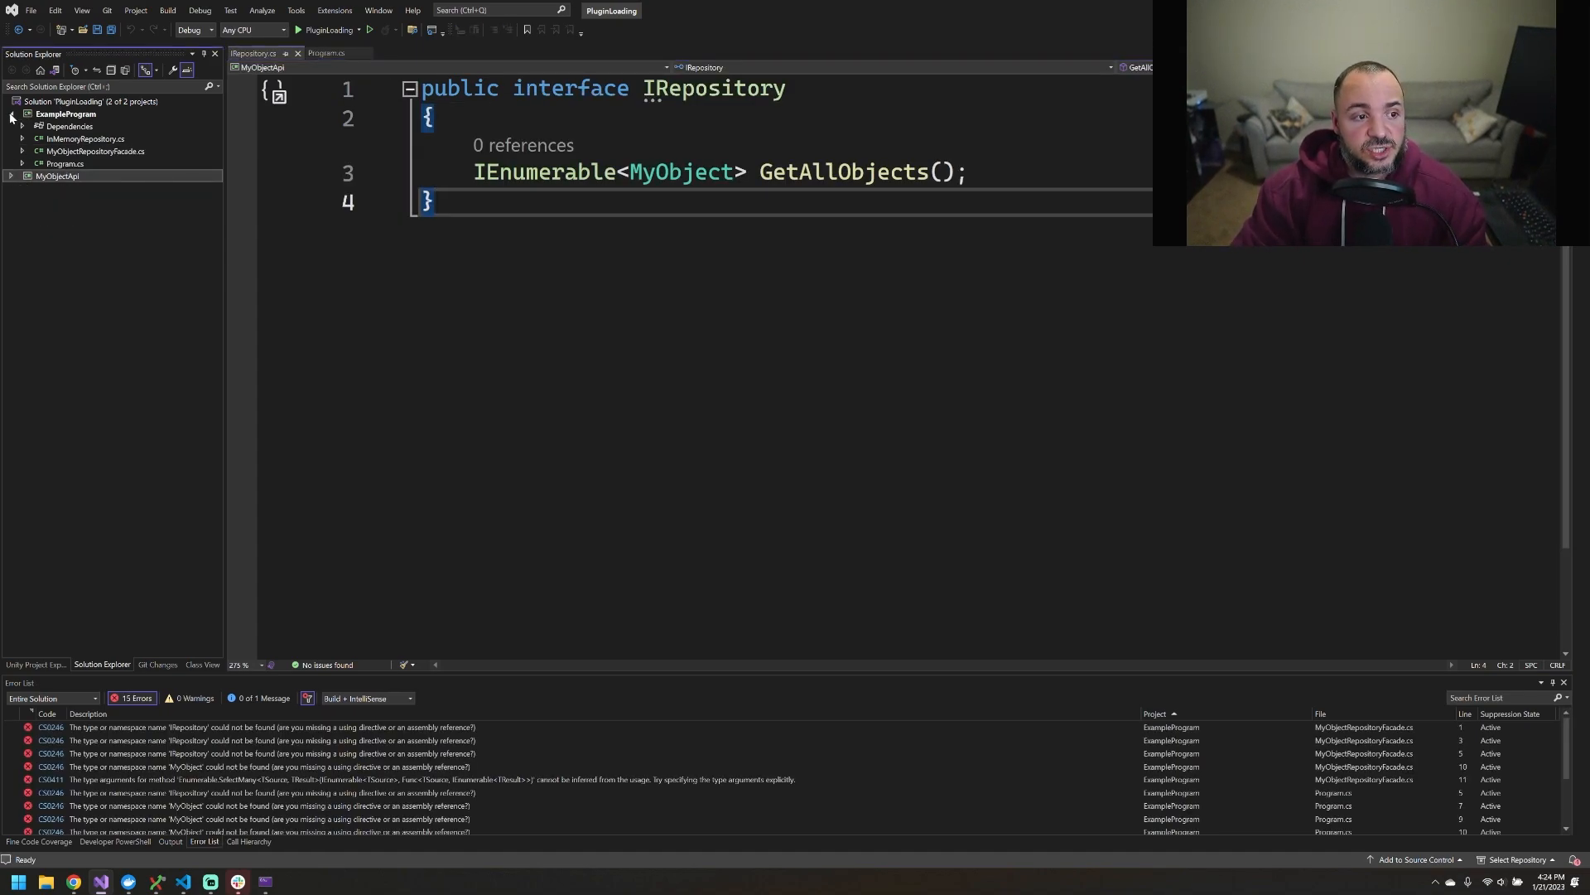
pyautogui.click(10, 114)
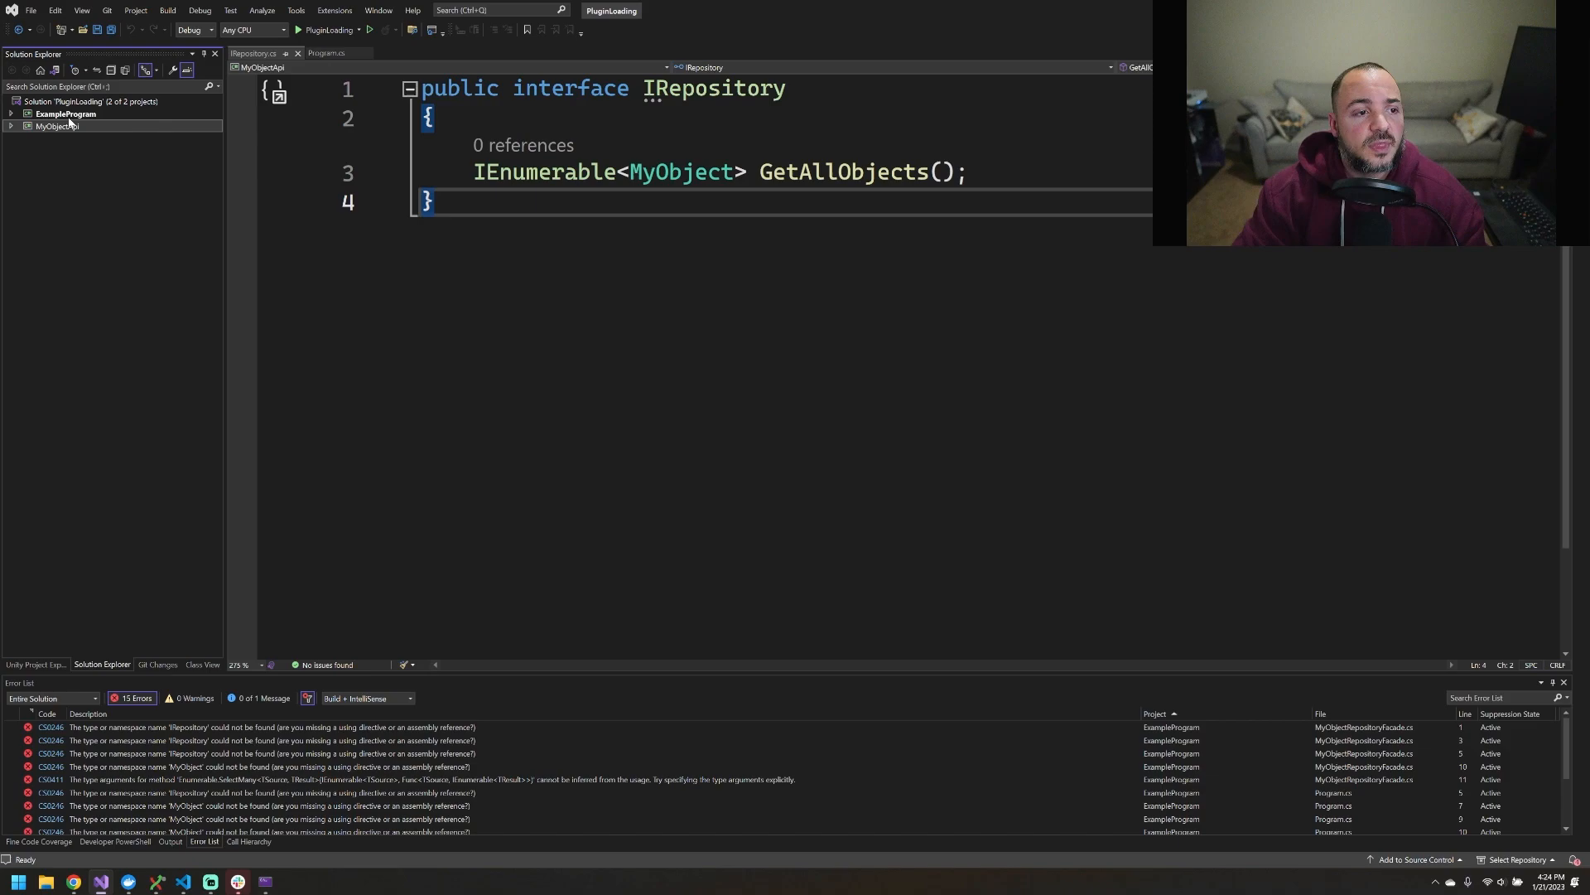
# Add a third Class Library project named Plugin1 to the solution
pyautogui.rightClick(73, 101)
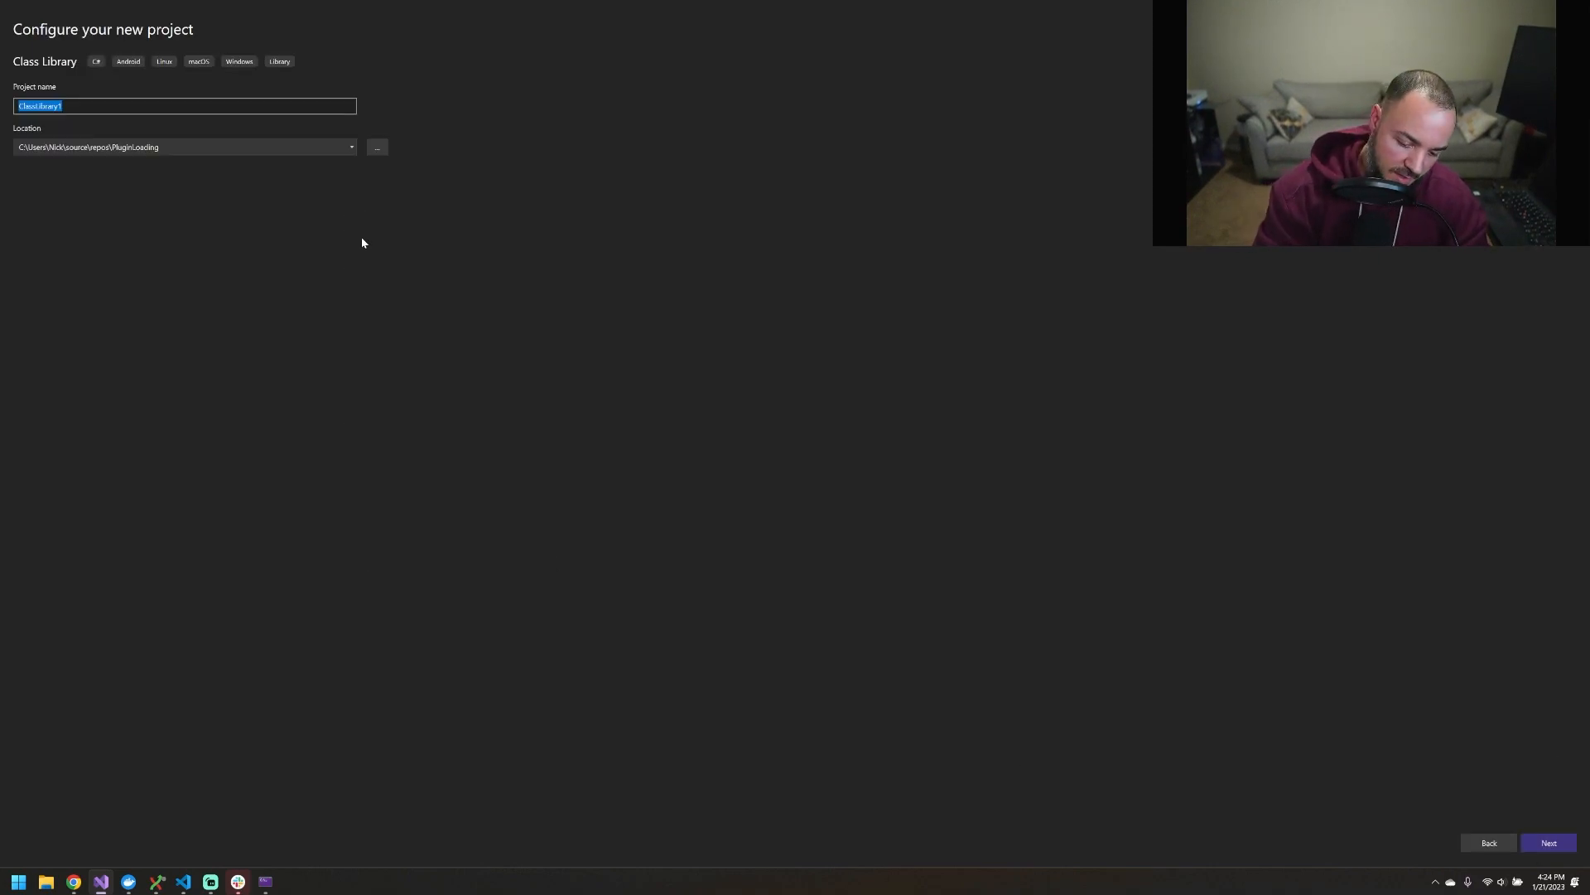
pyautogui.click(1548, 842)
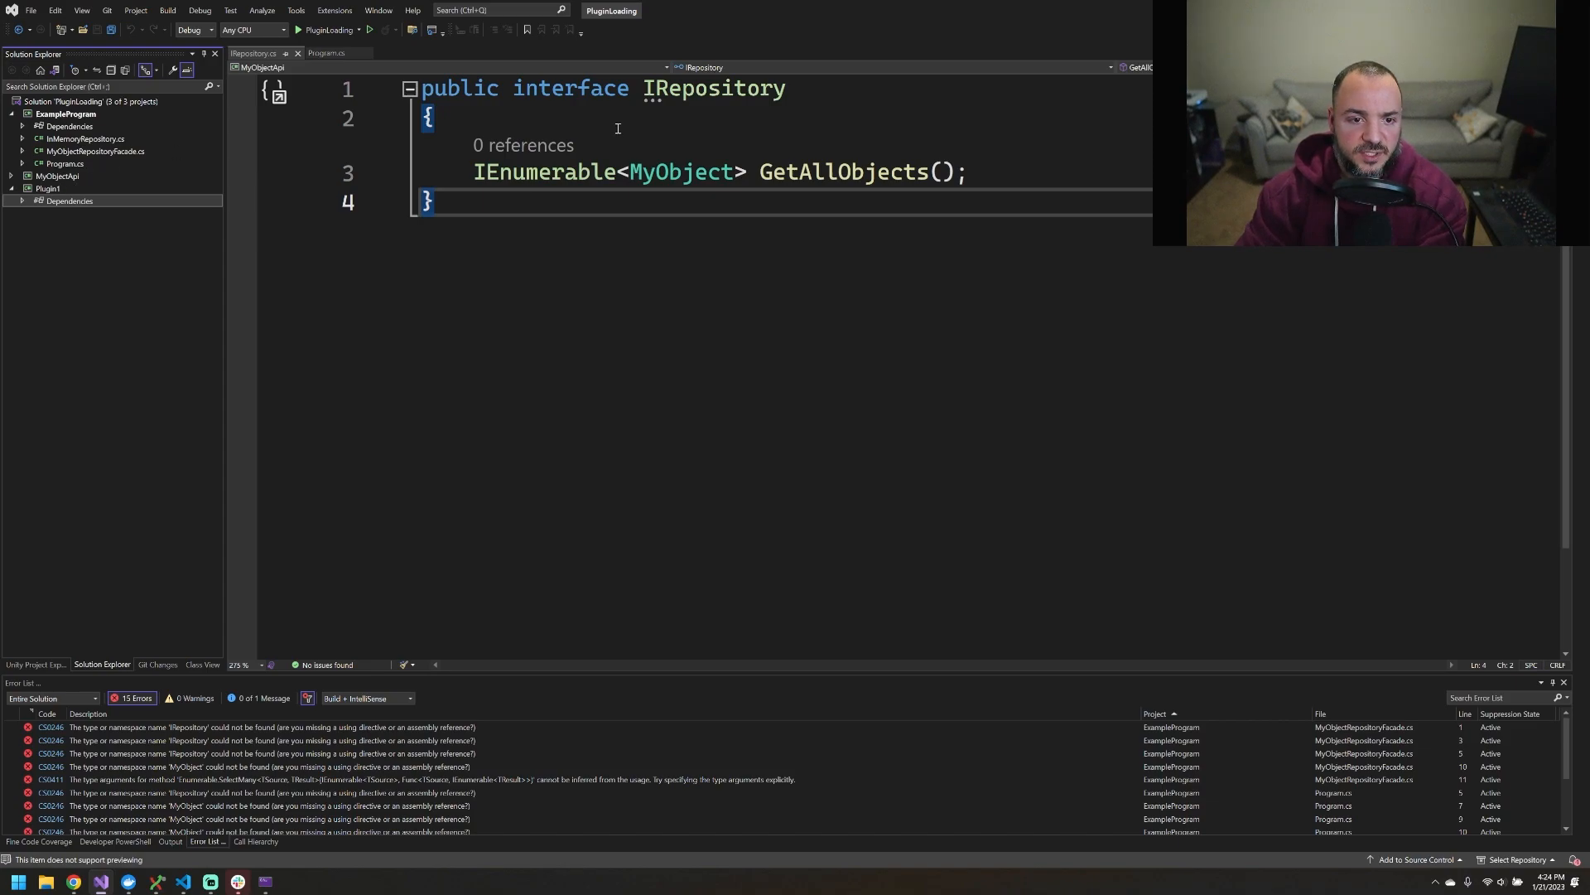
# Copy InMemoryRepository into Plugin1 and rename the class InMemoryRepositoryForPlugin1
pyautogui.click(96, 150)
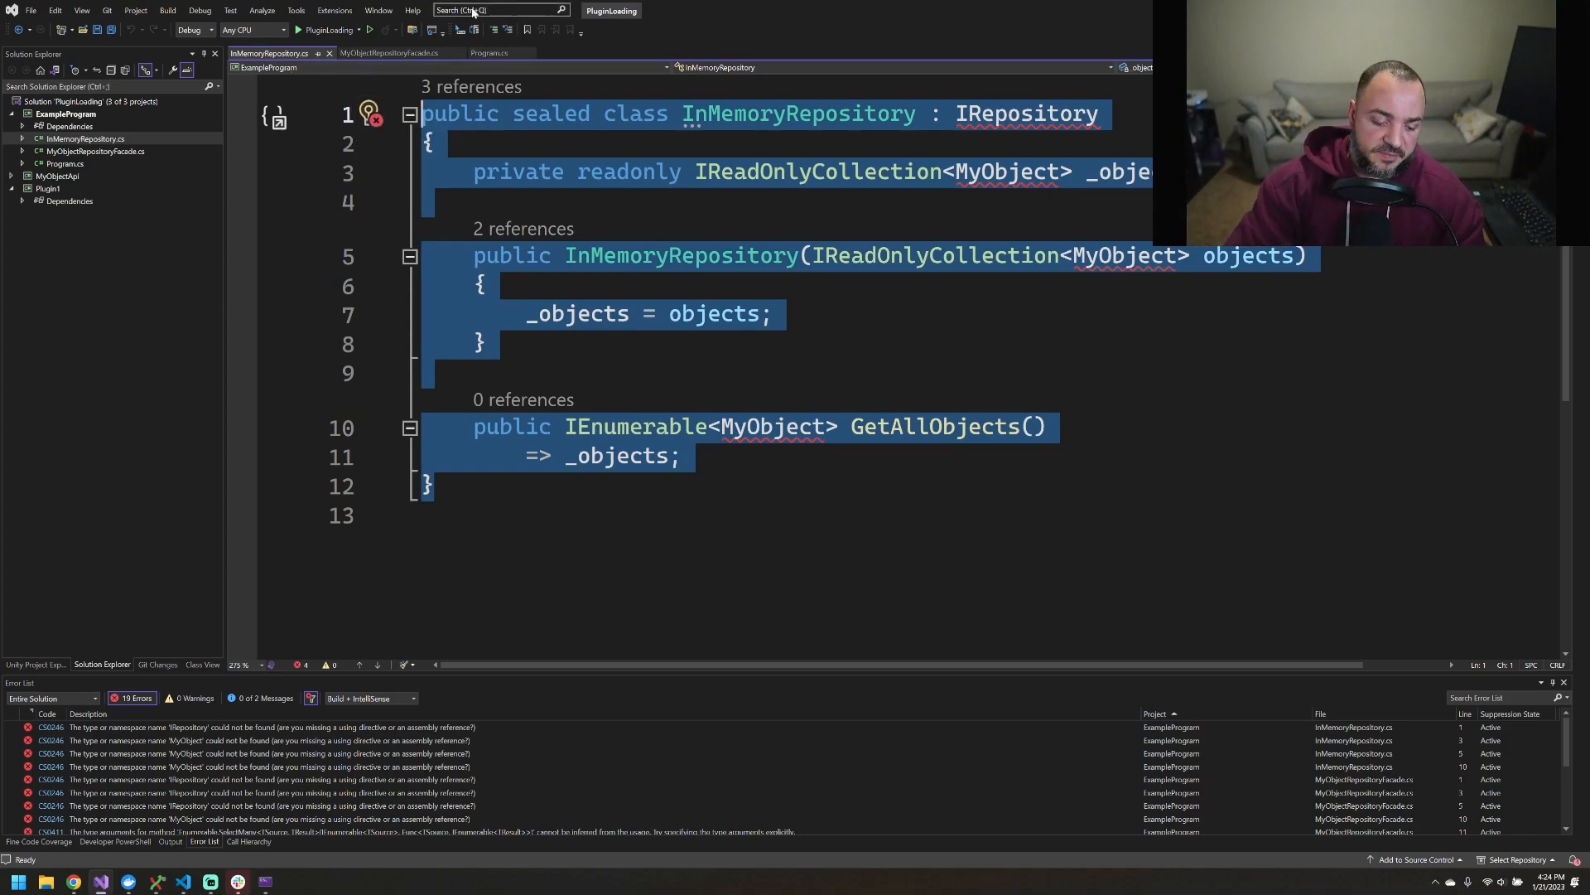
pyautogui.moveTo(497, 10)
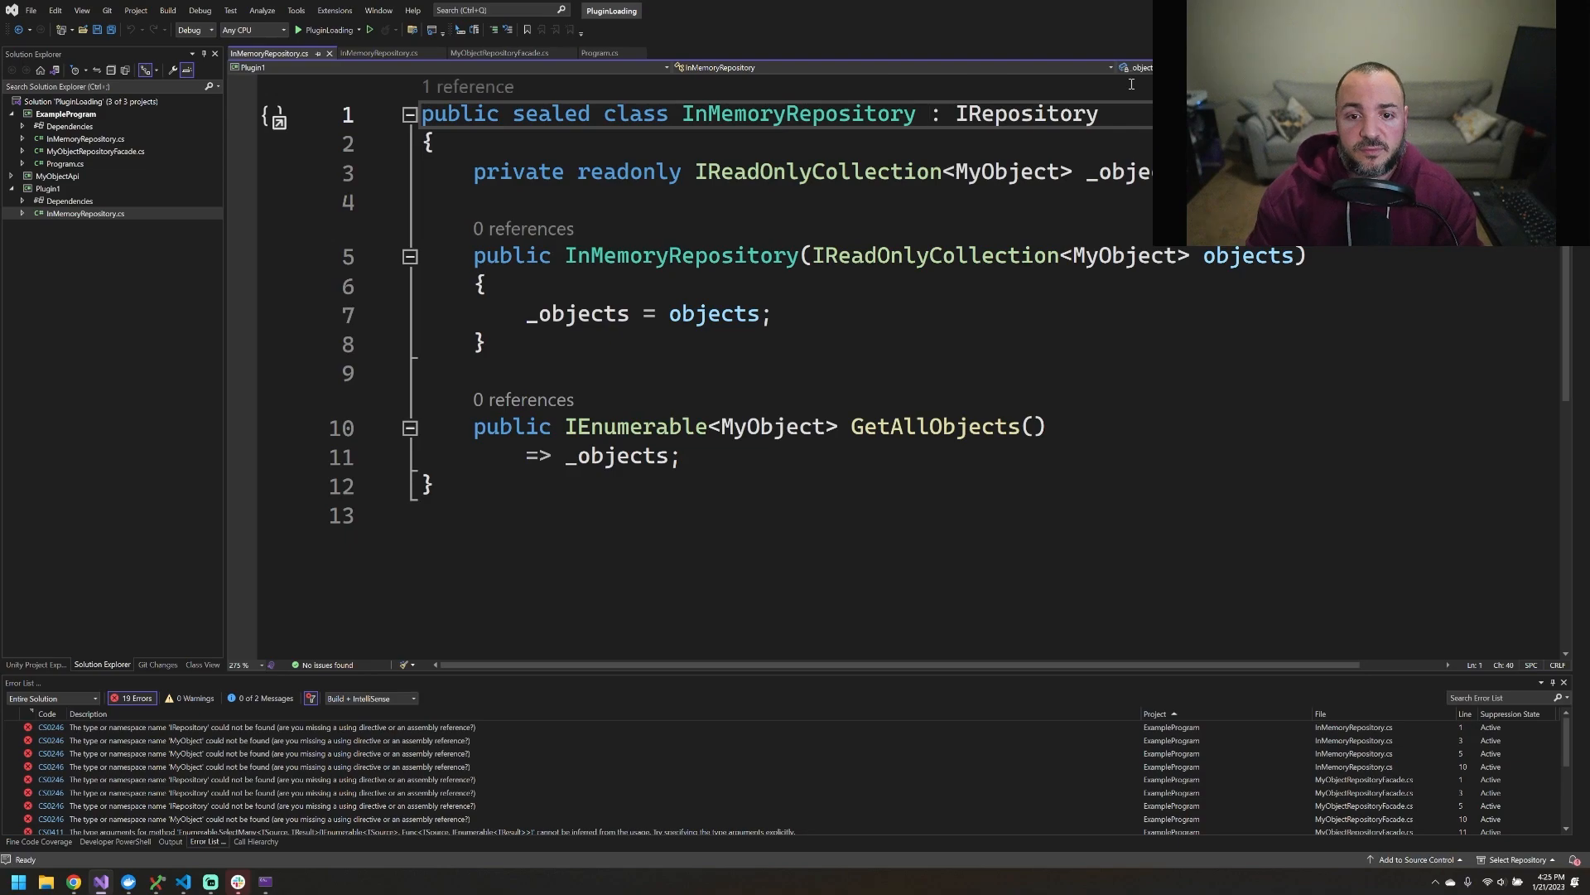
pyautogui.write('ForP')
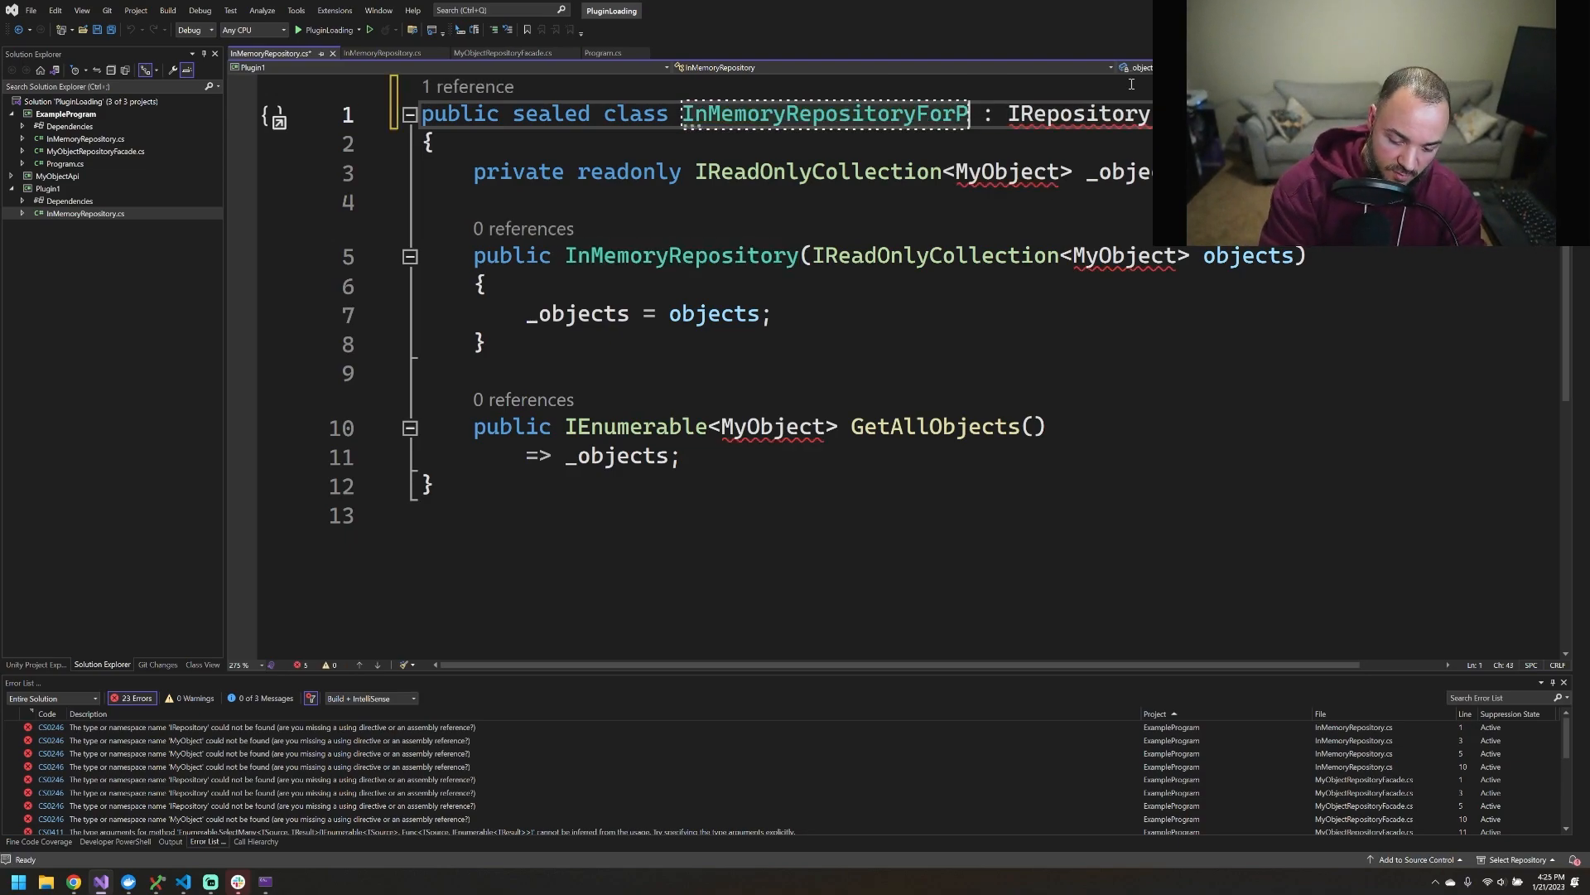
pyautogui.write('lugin1')
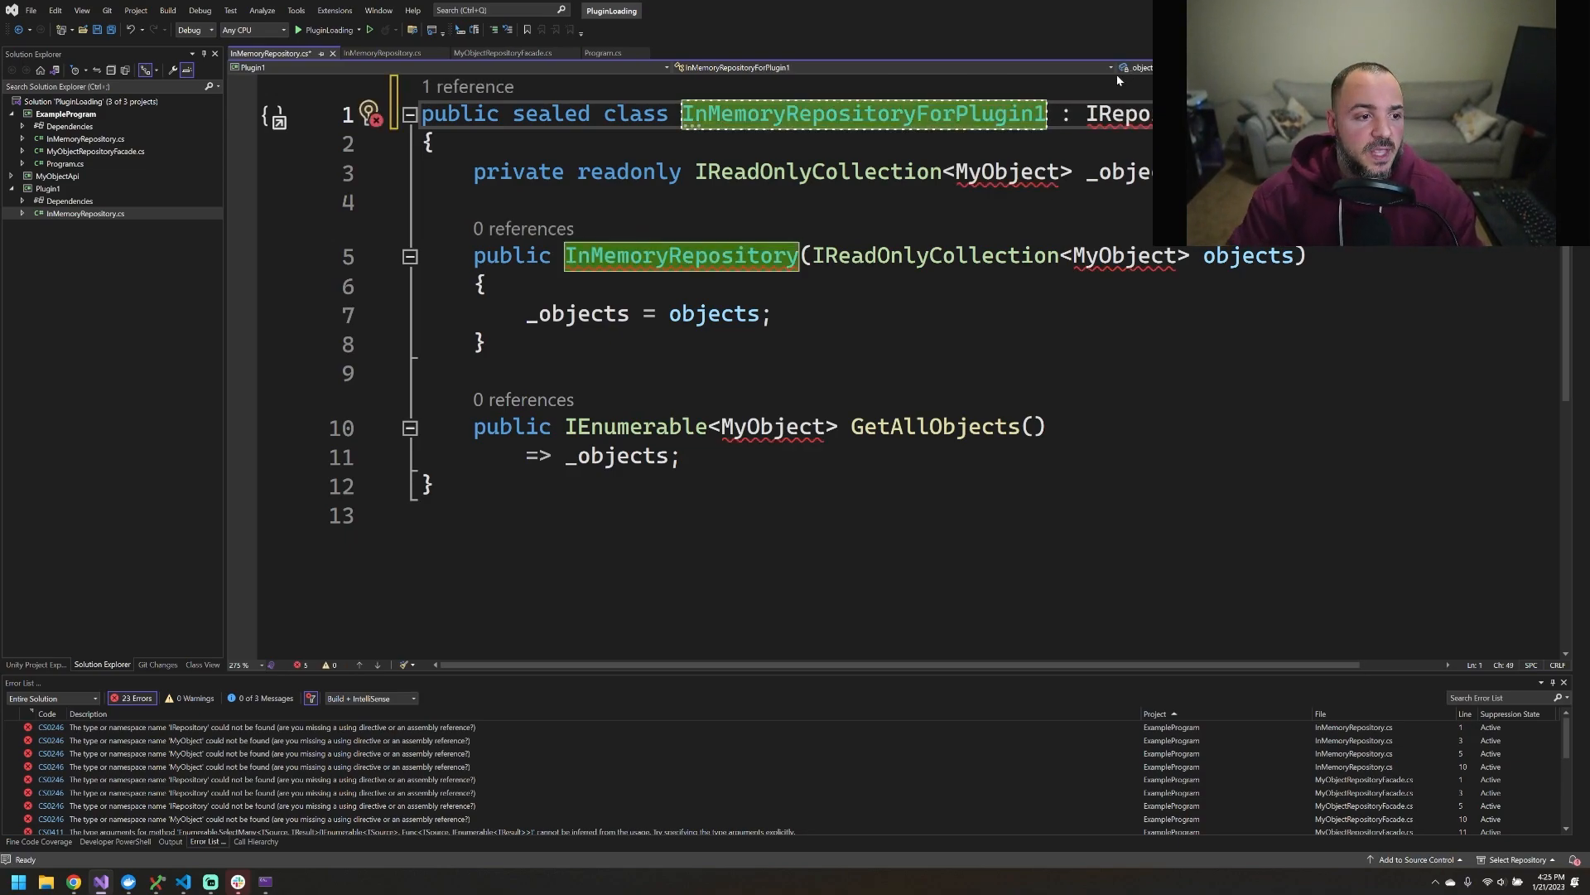
pyautogui.click(386, 114)
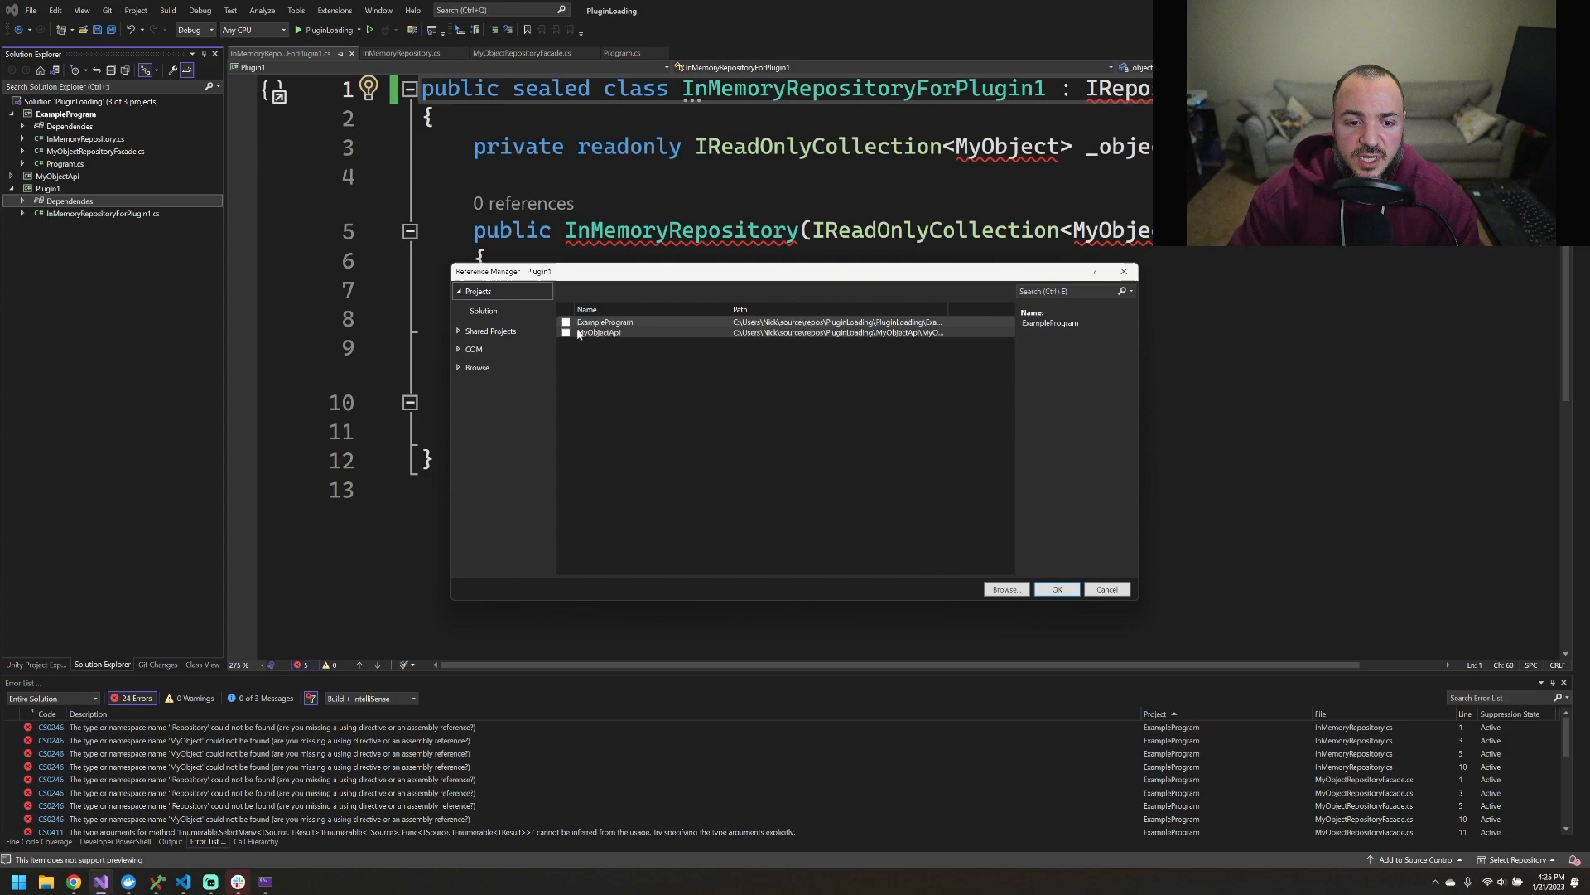
# Add a project reference from Plugin1 to MyObjectApi
pyautogui.click(567, 333)
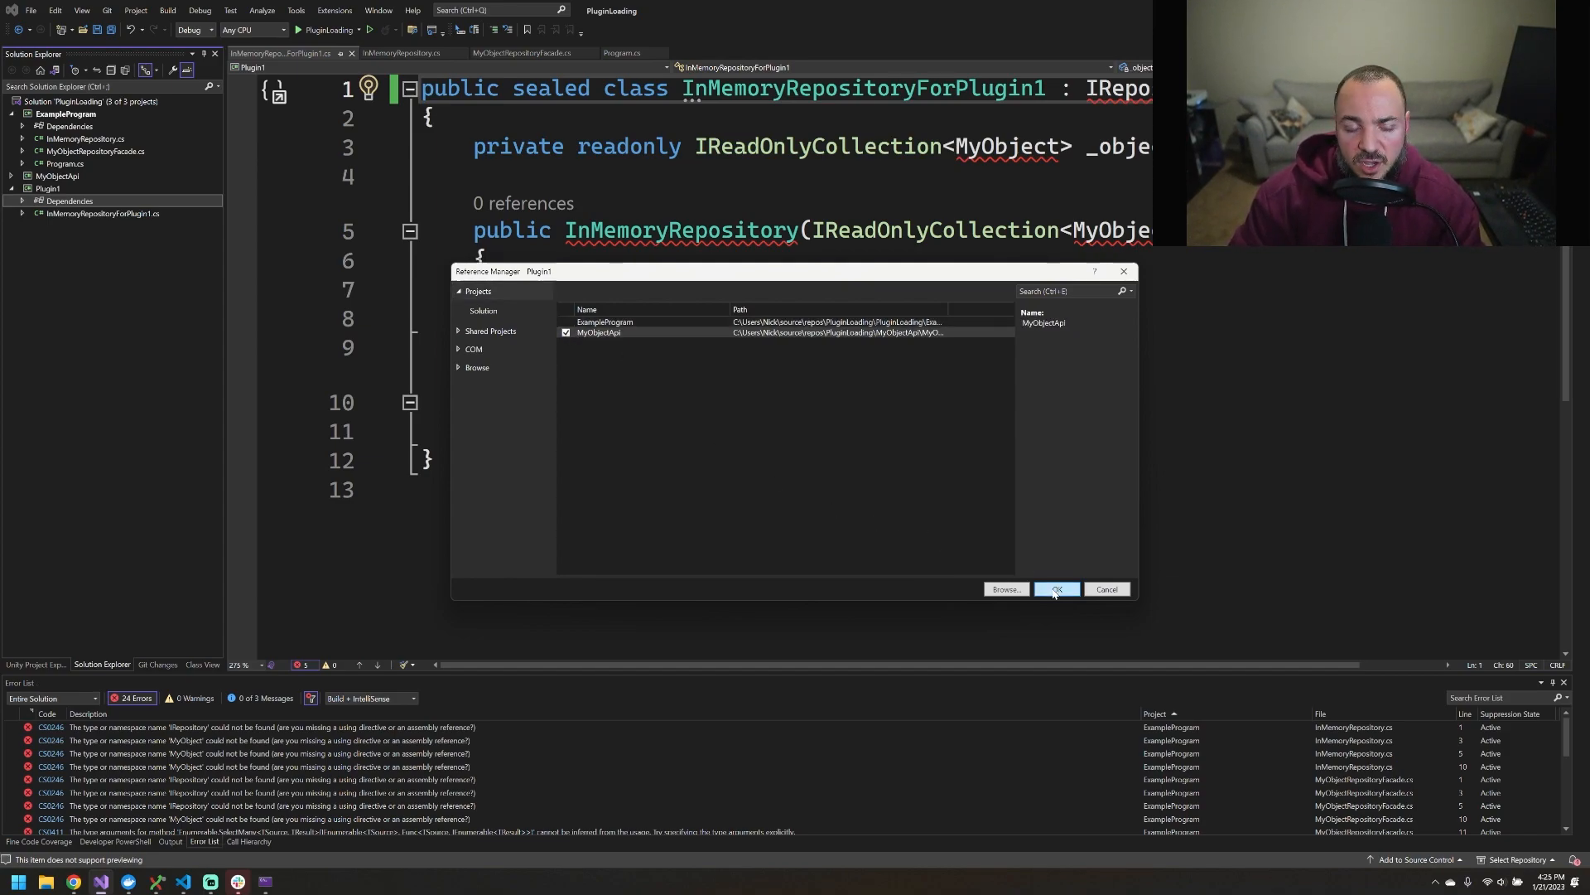
pyautogui.click(1055, 589)
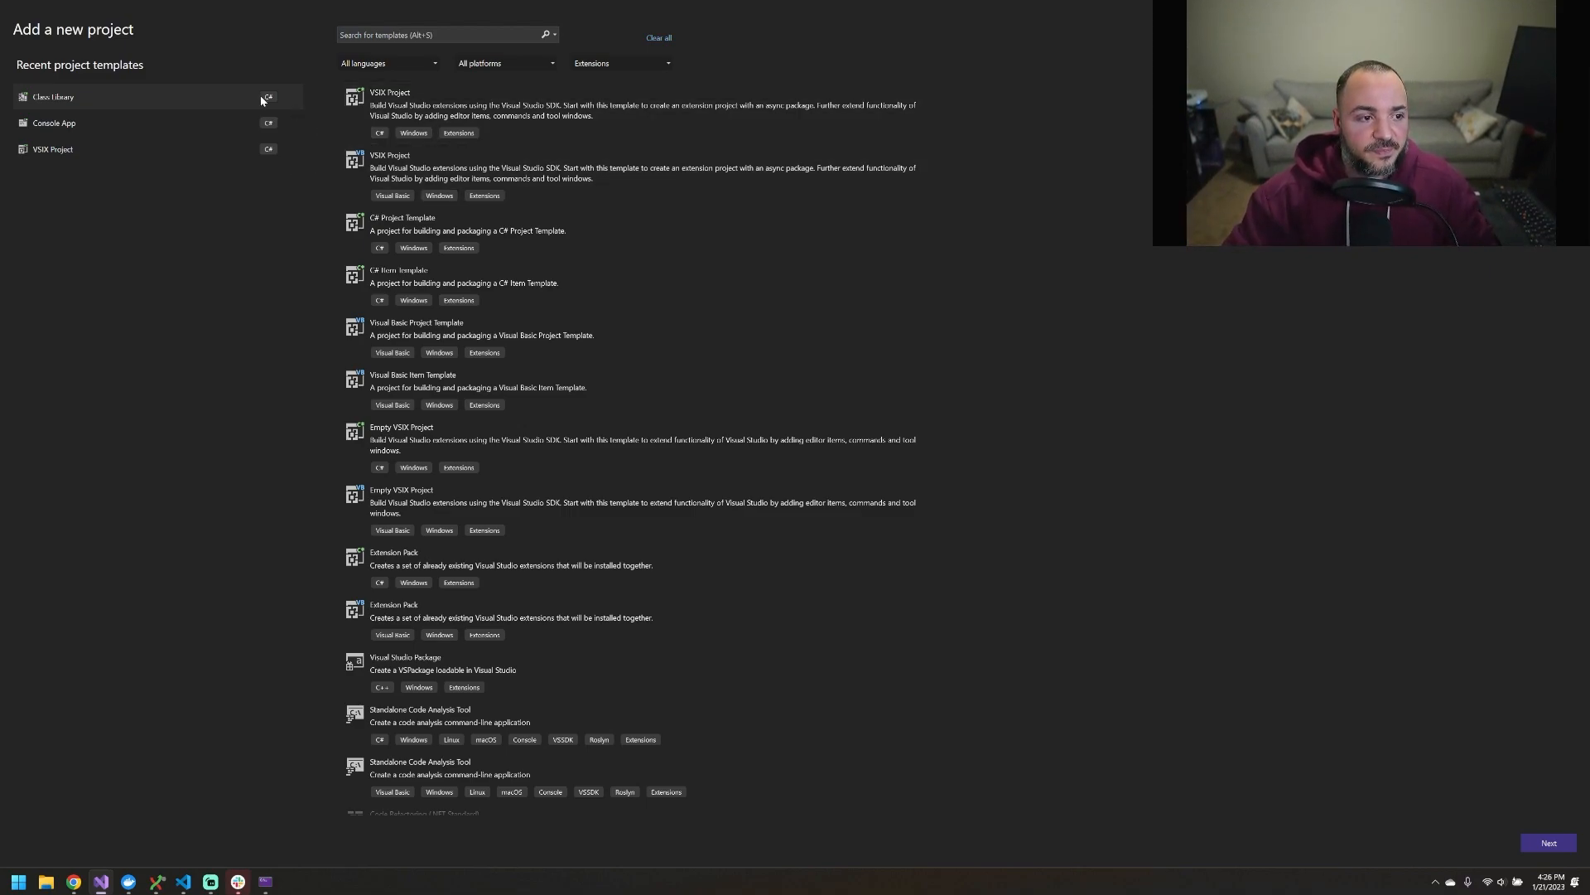
pyautogui.moveTo(1150, 625)
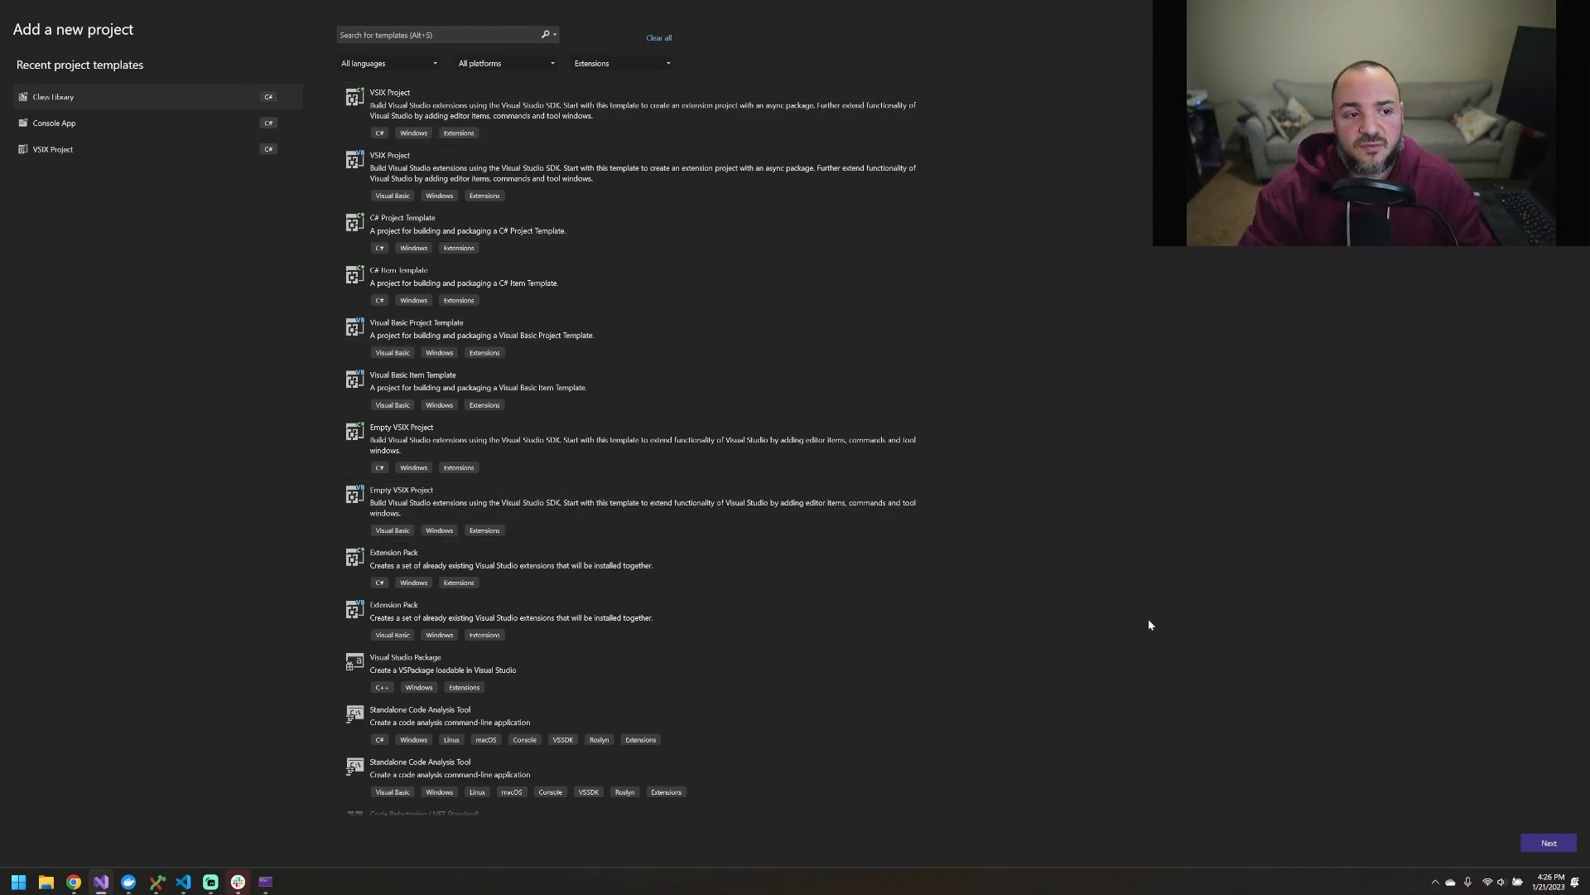
# Create the Plugin2 class library with its own InMemoryRepositoryForPlugin2 class
pyautogui.click(1549, 843)
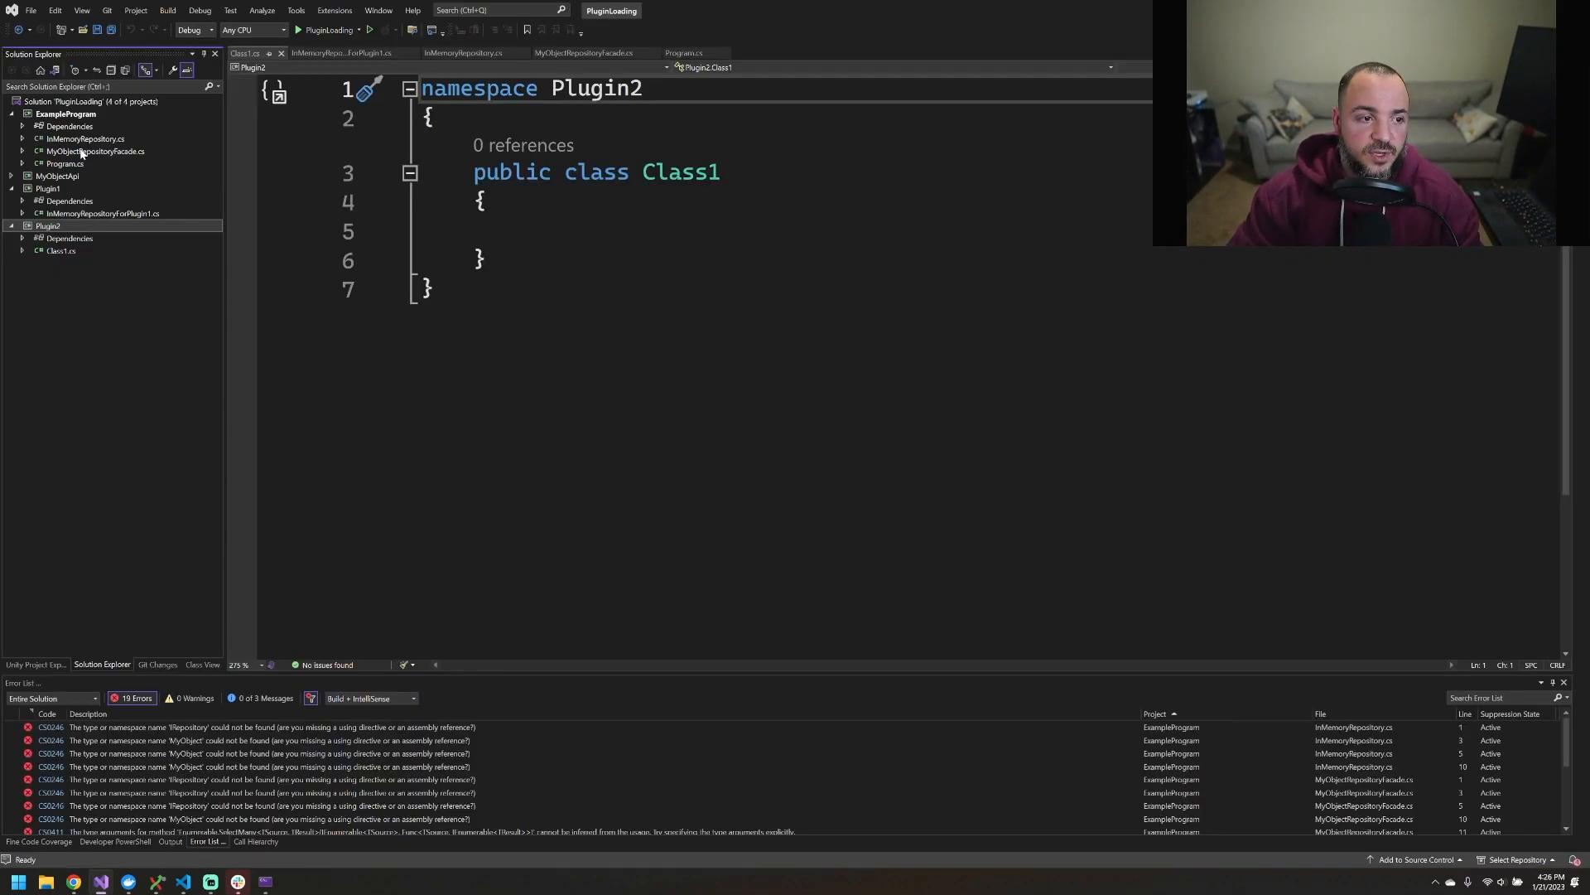
pyautogui.click(48, 226)
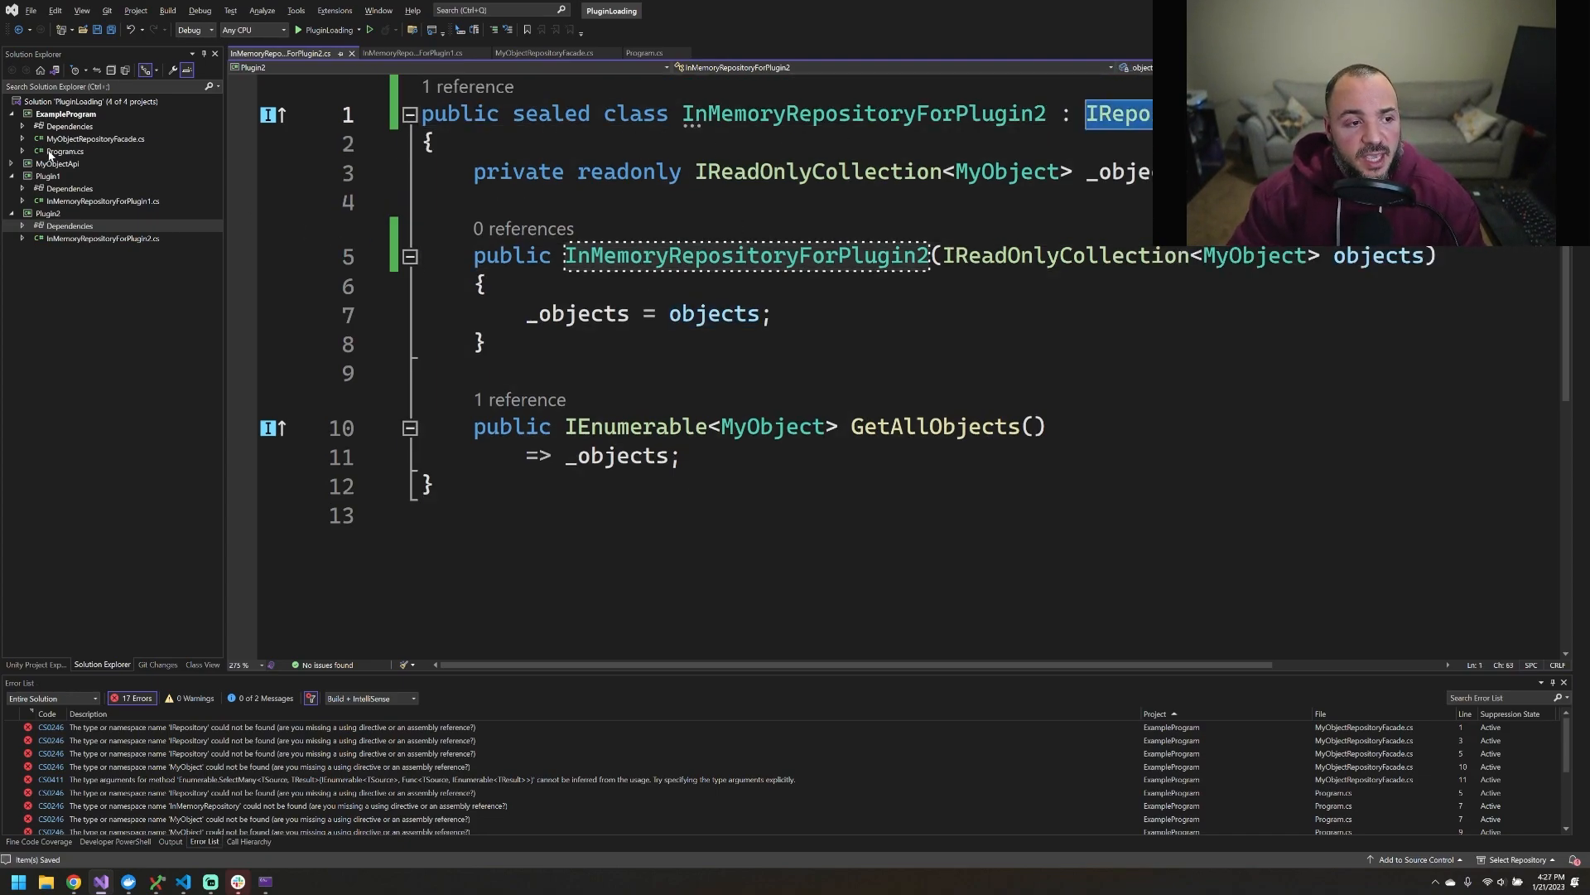
# Bring Program.cs back into view and scroll to the Main method
pyautogui.click(644, 53)
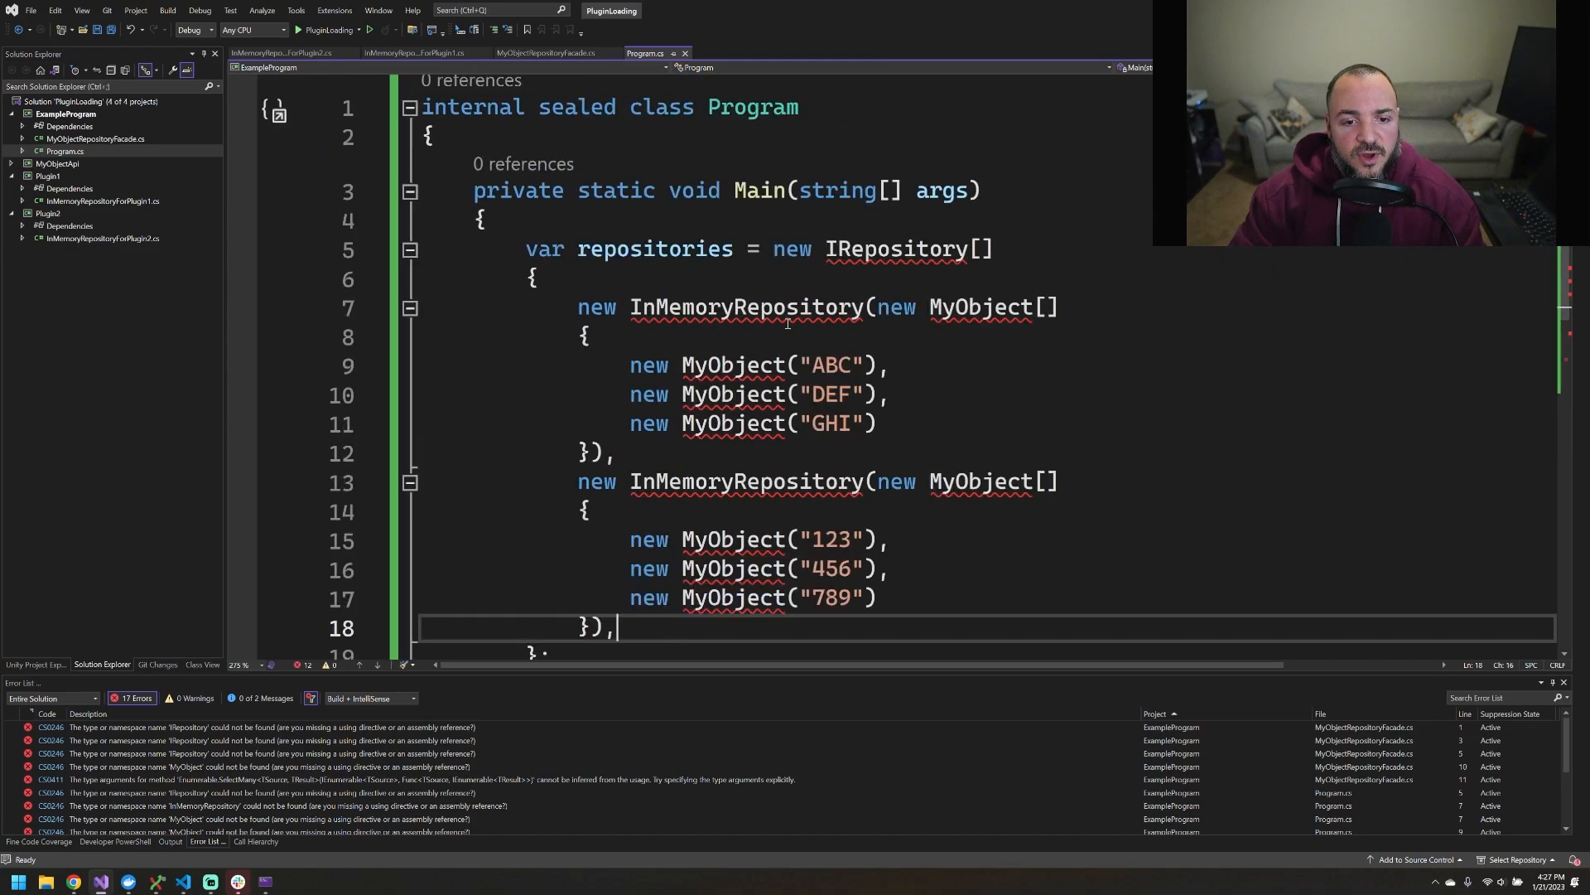
pyautogui.scroll(-3)
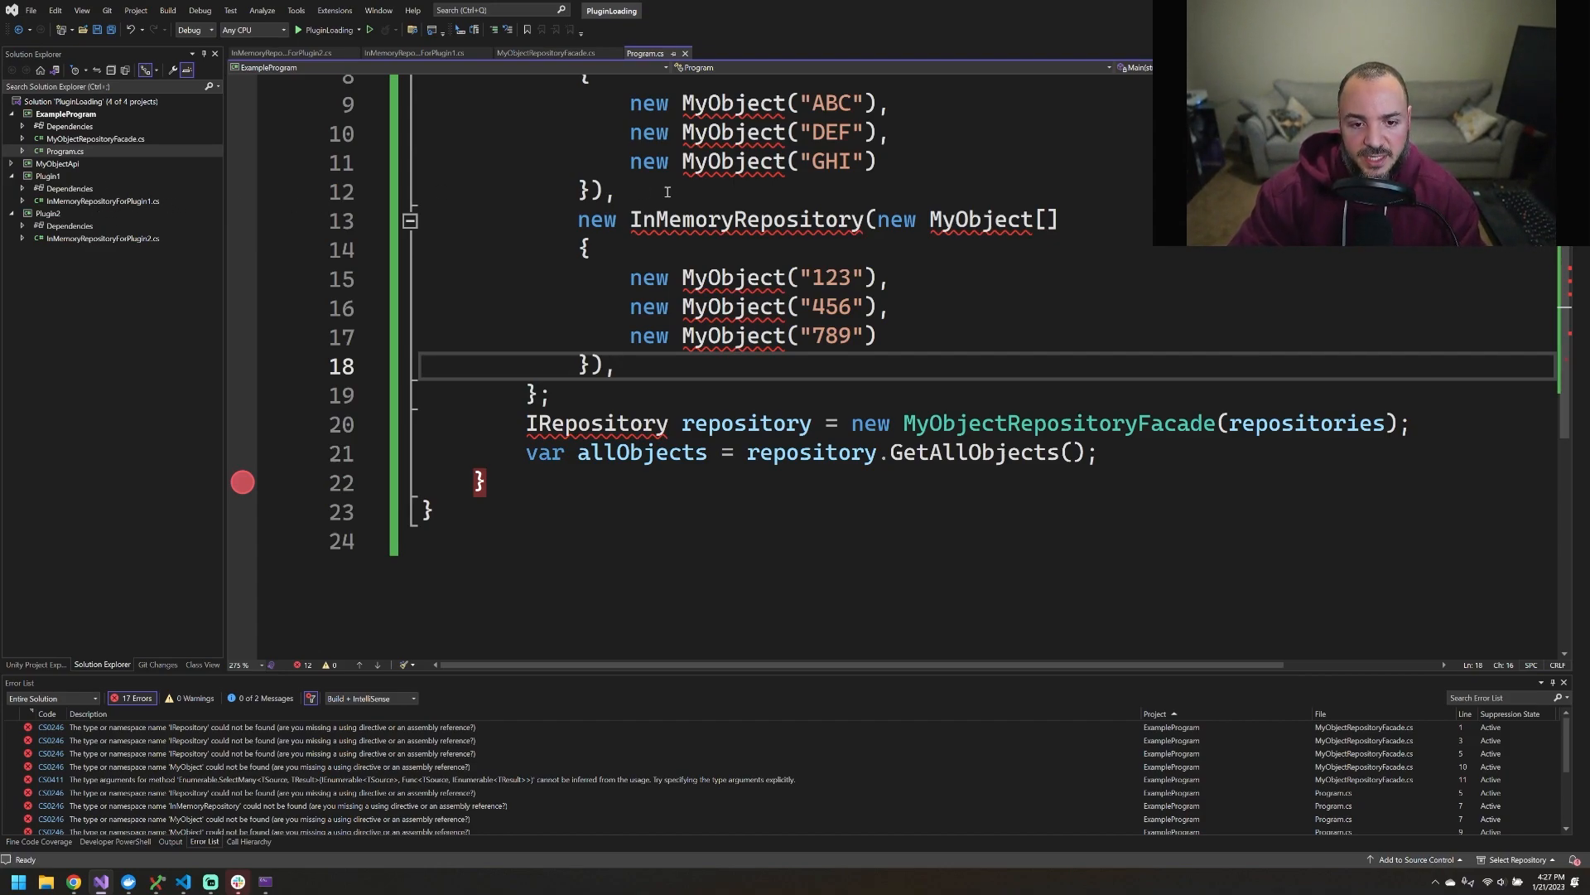
pyautogui.moveTo(76, 171)
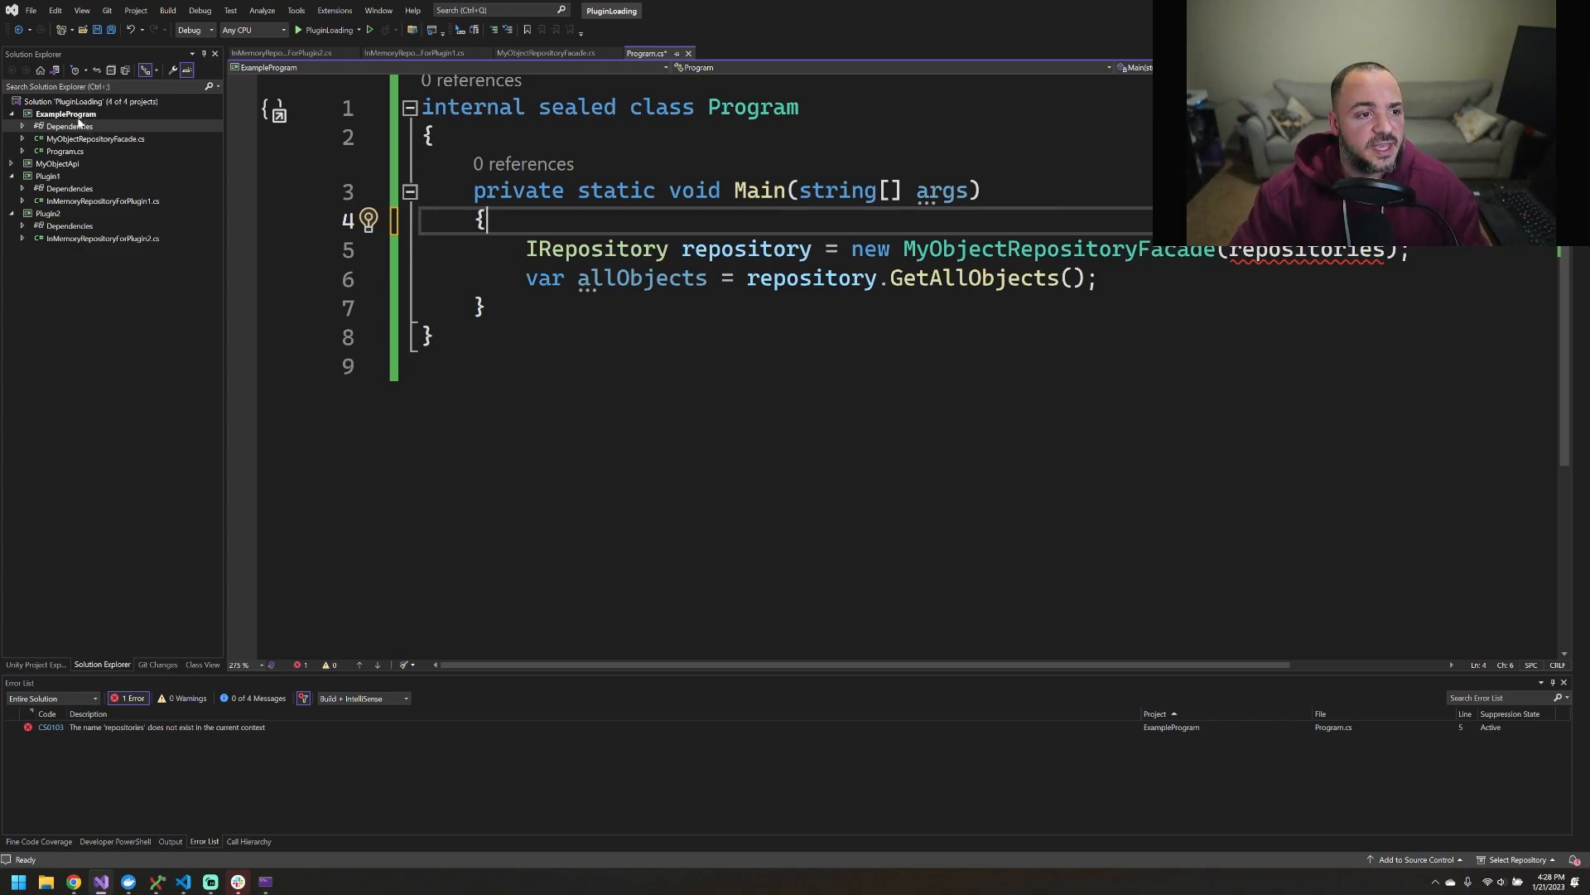
# Install the Autofac 6.5.0 NuGet package into ExampleProgram
pyautogui.click(66, 114)
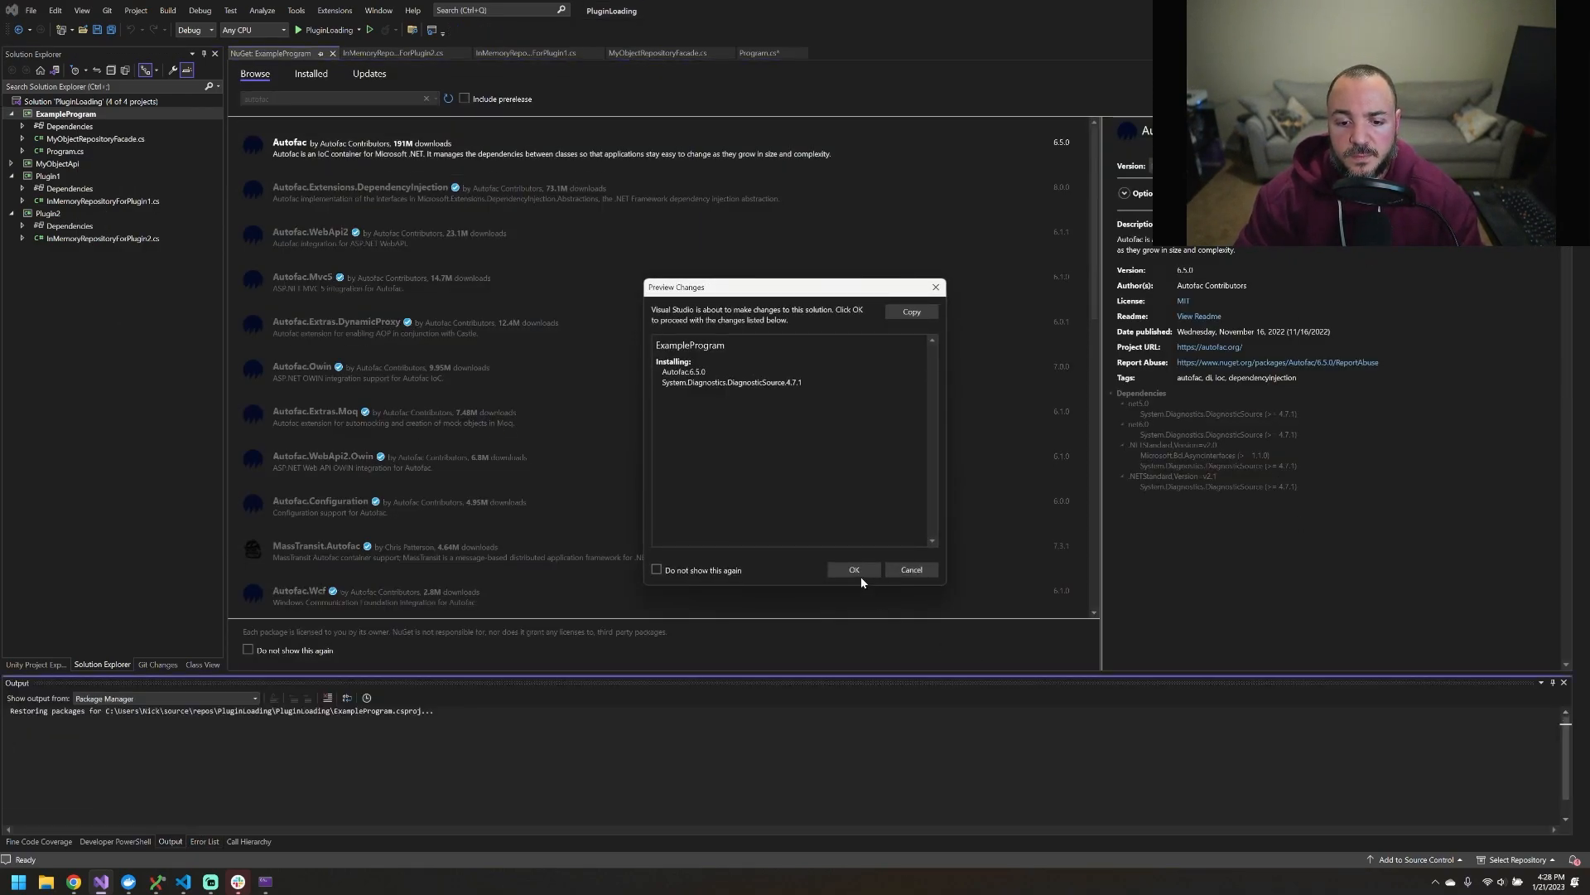
pyautogui.click(853, 568)
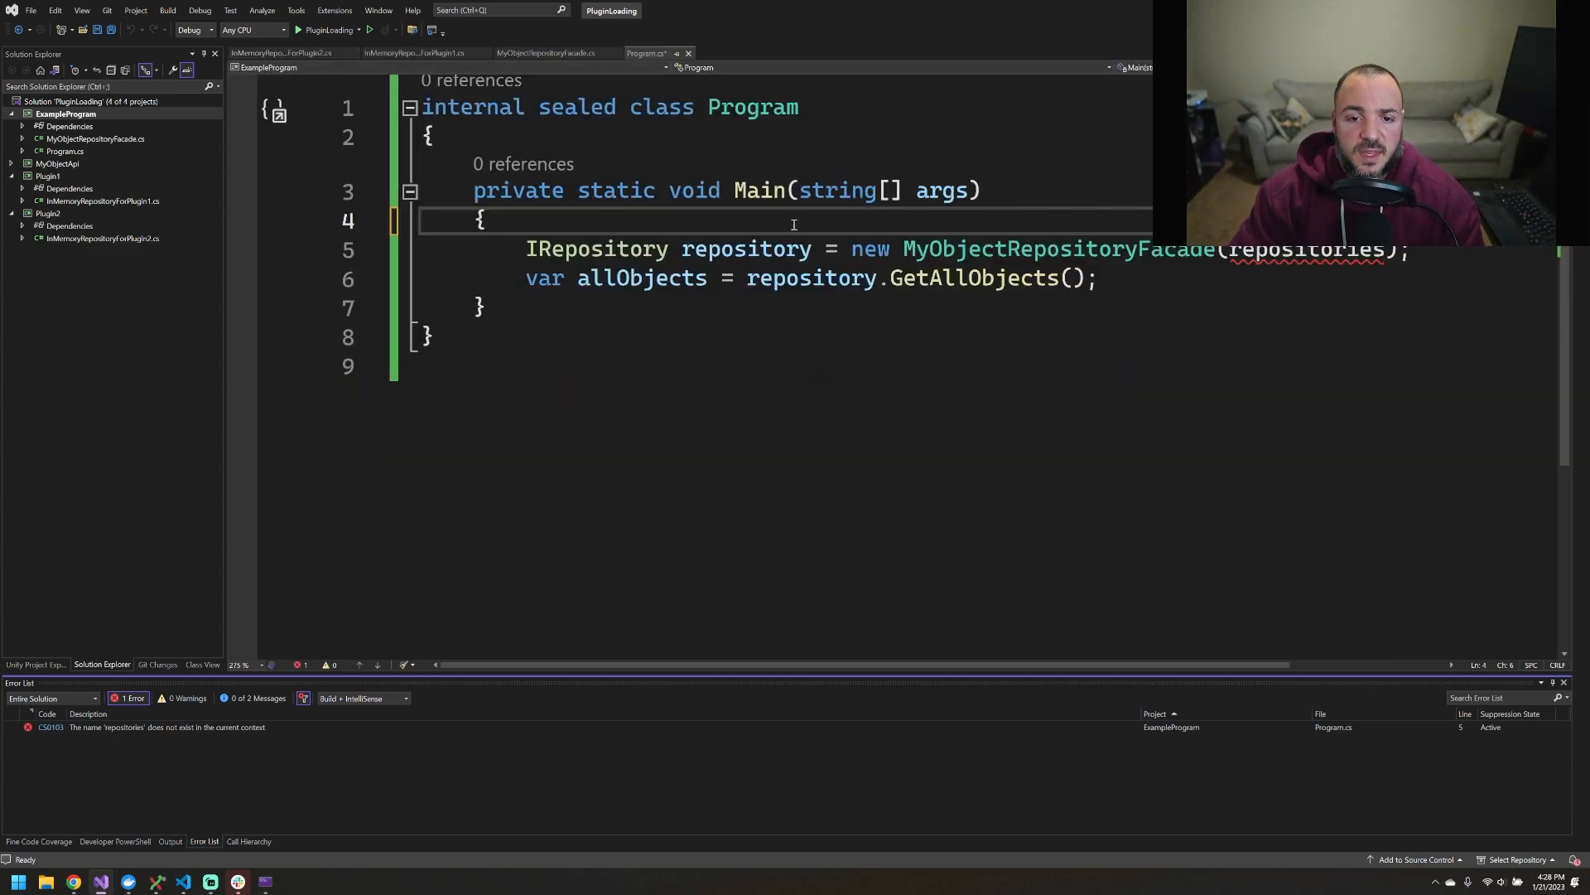
# Create a ContainerBuilder and build the container at the top of Main
pyautogui.press('enter')
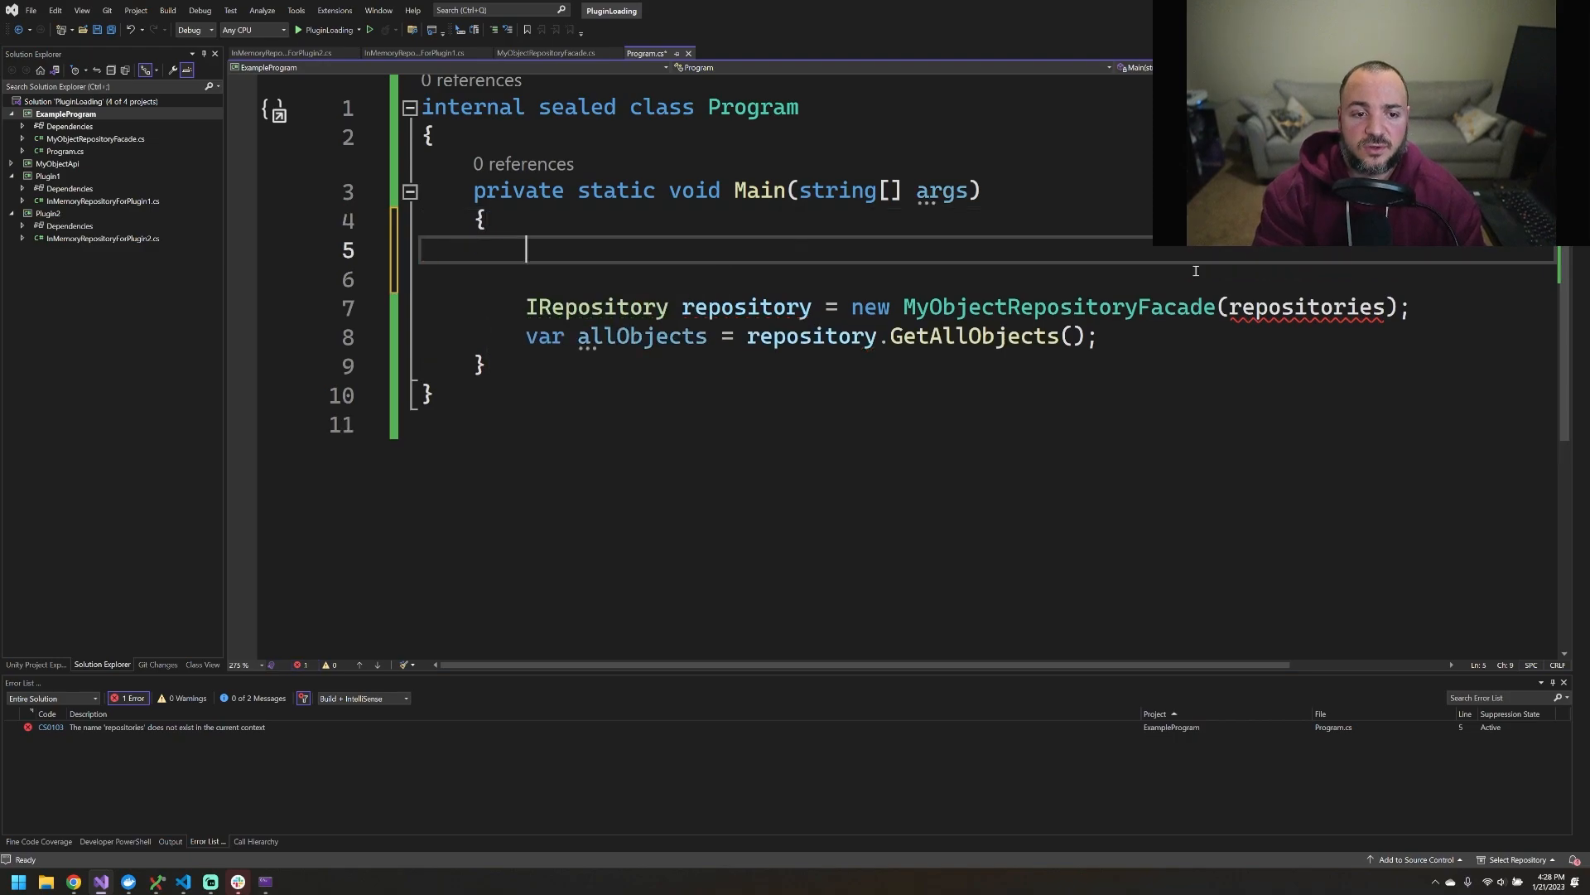
pyautogui.write('var containerBuilder = new ContainerBuilder();')
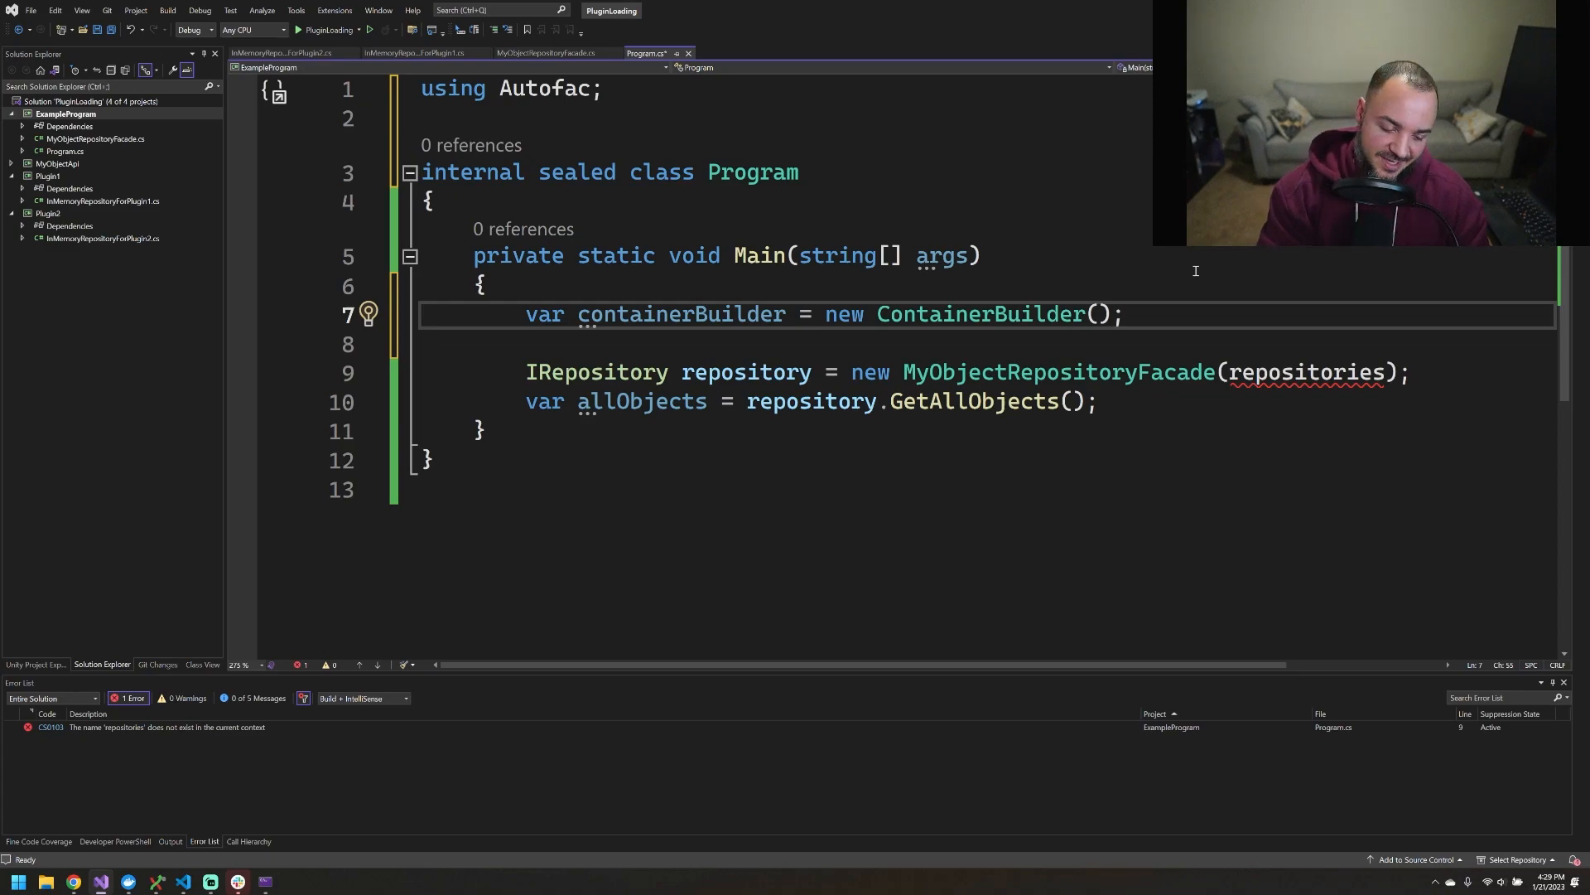
pyautogui.write('containerBuilder')
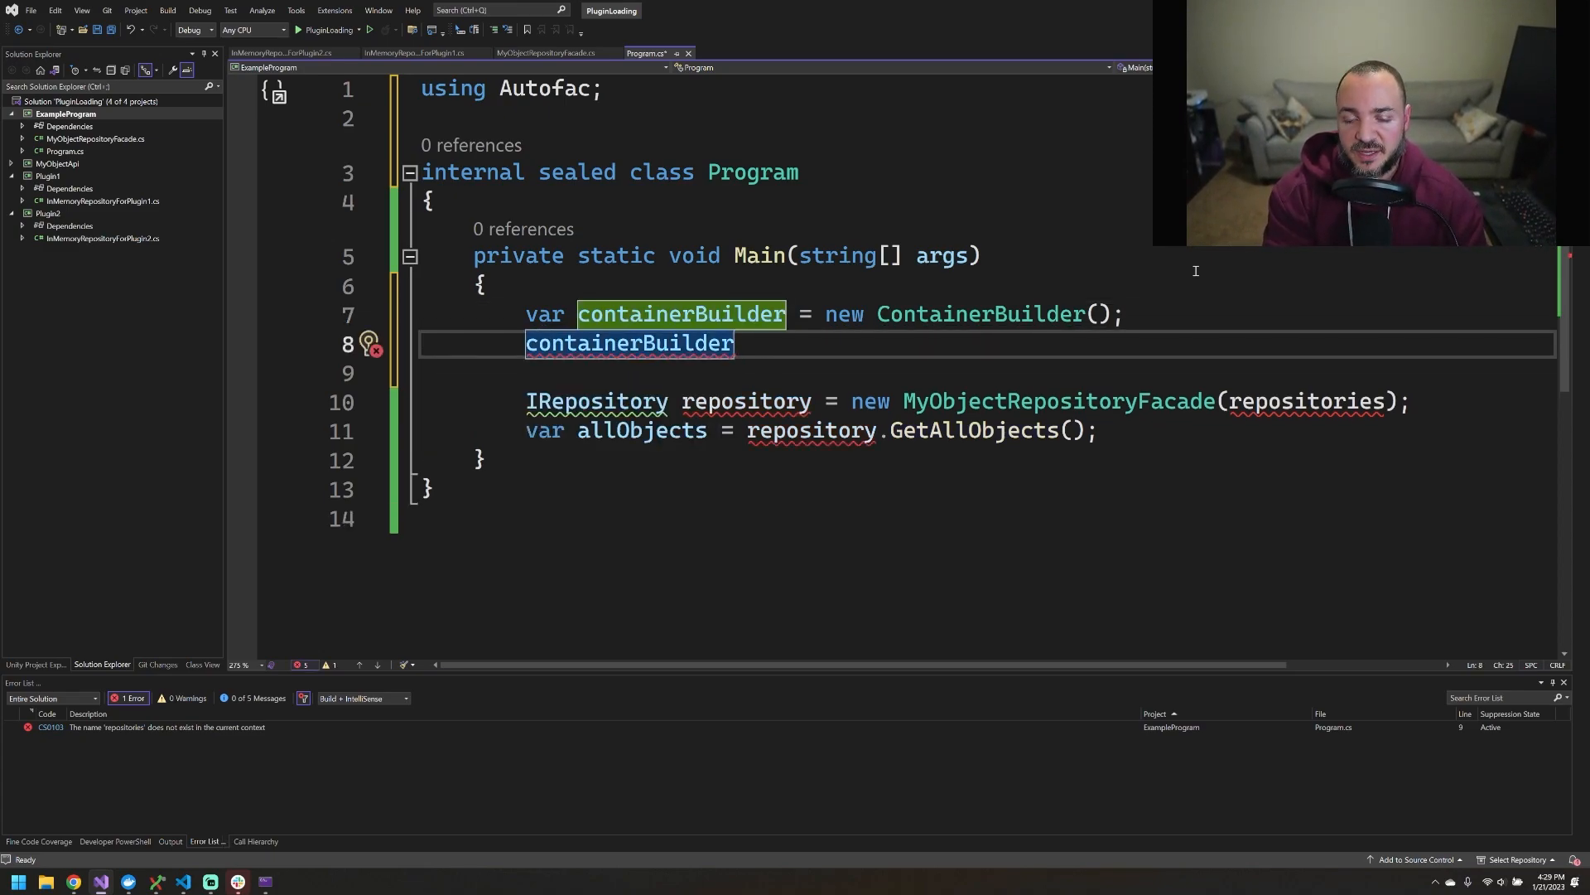
pyautogui.write('.')
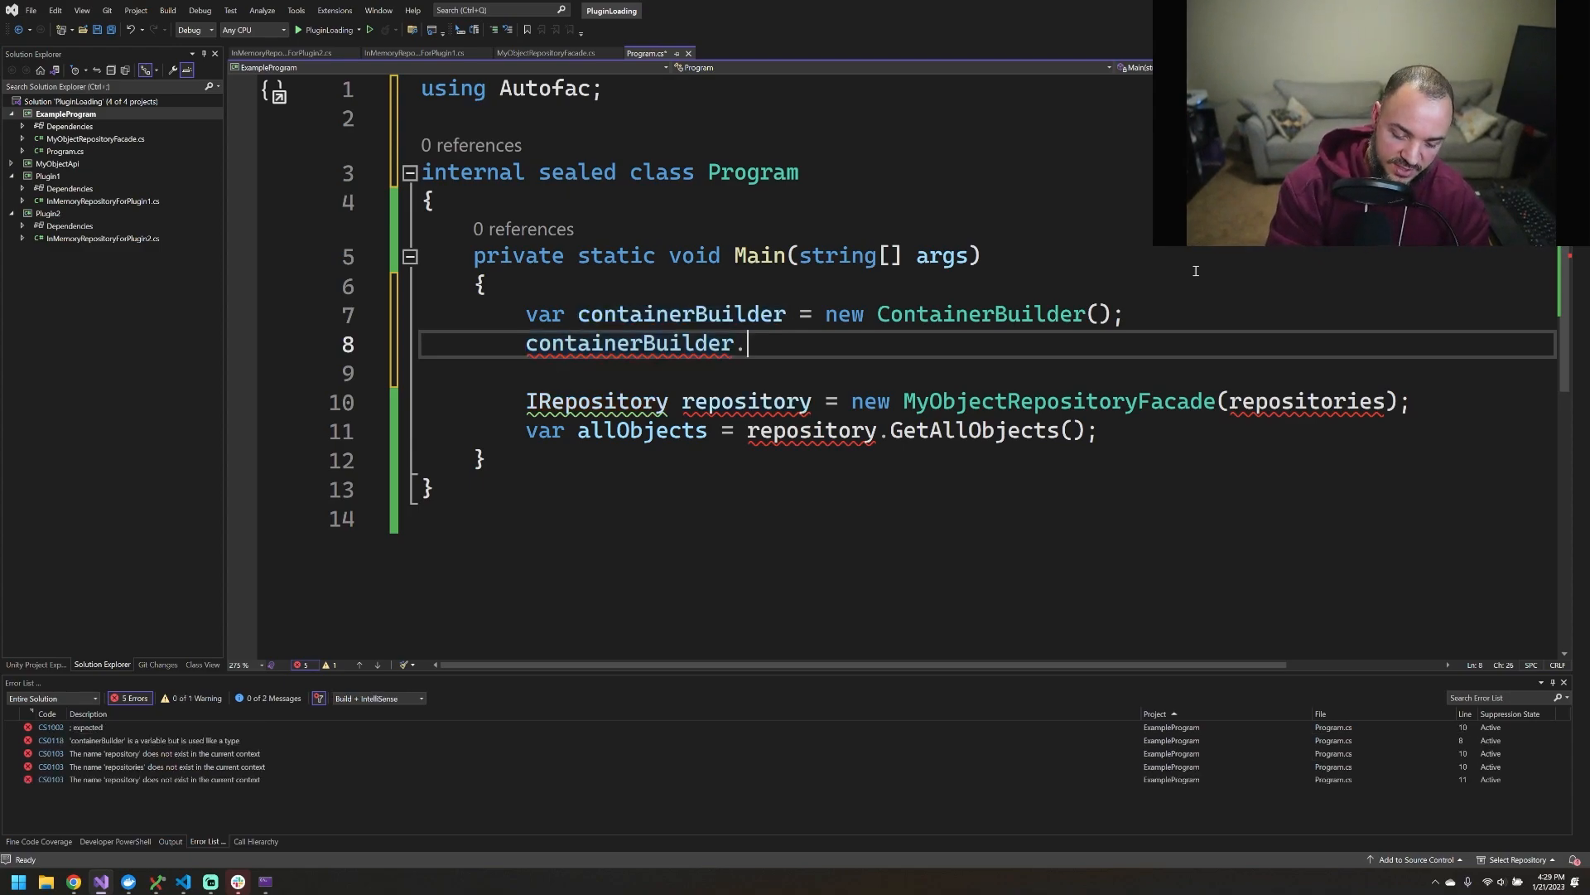
pyautogui.write('var container = containerBuilder.Build();')
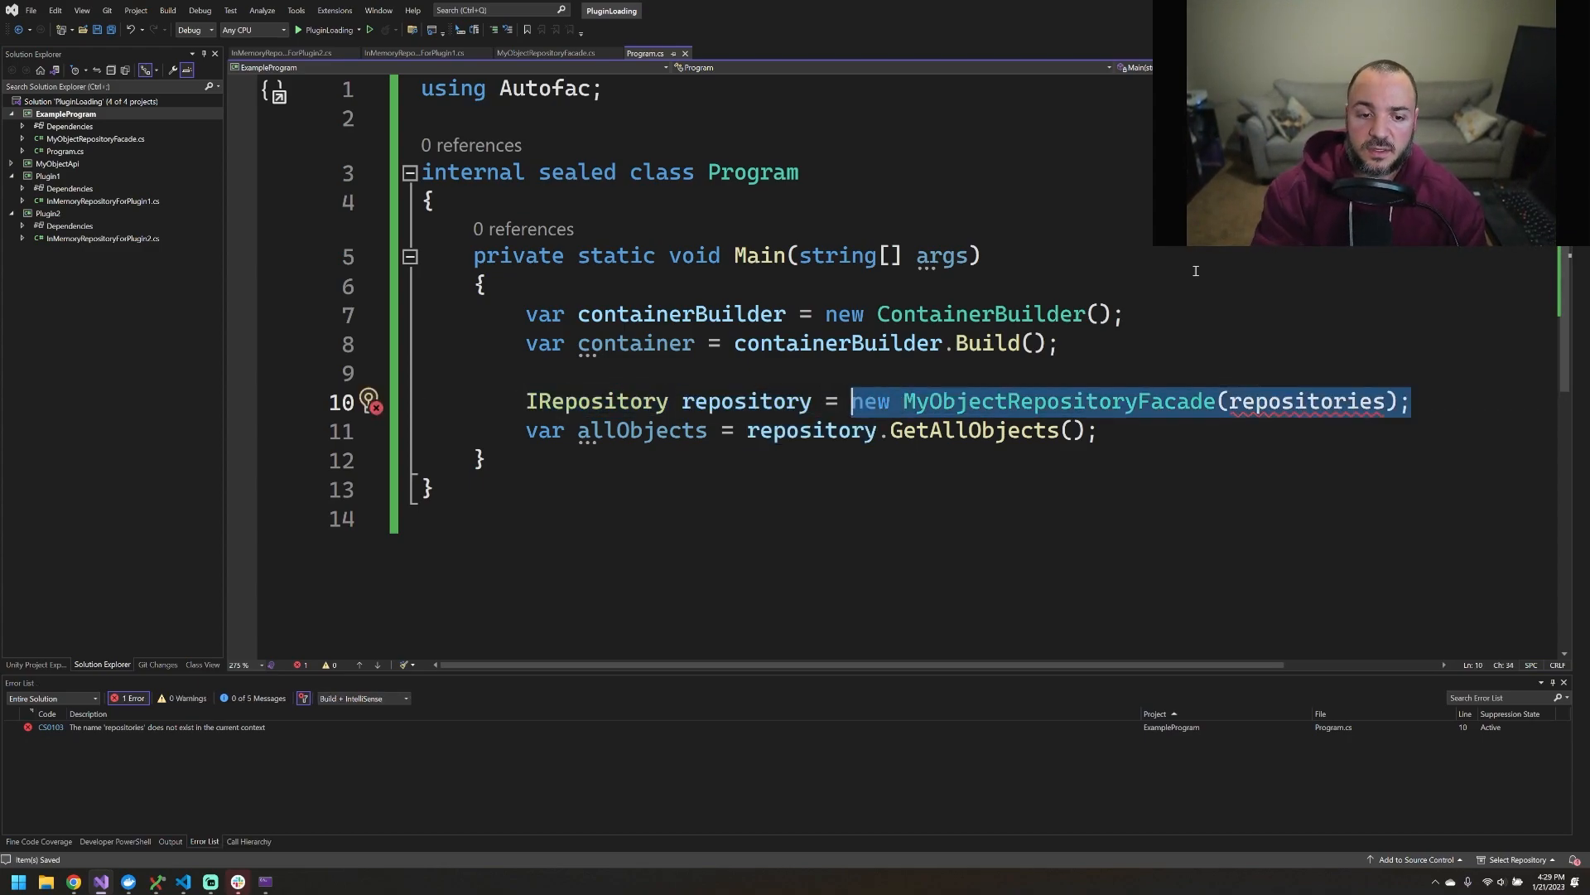
# Replace the facade construction with container.Resolve<IRepository>()
pyautogui.write('container.')
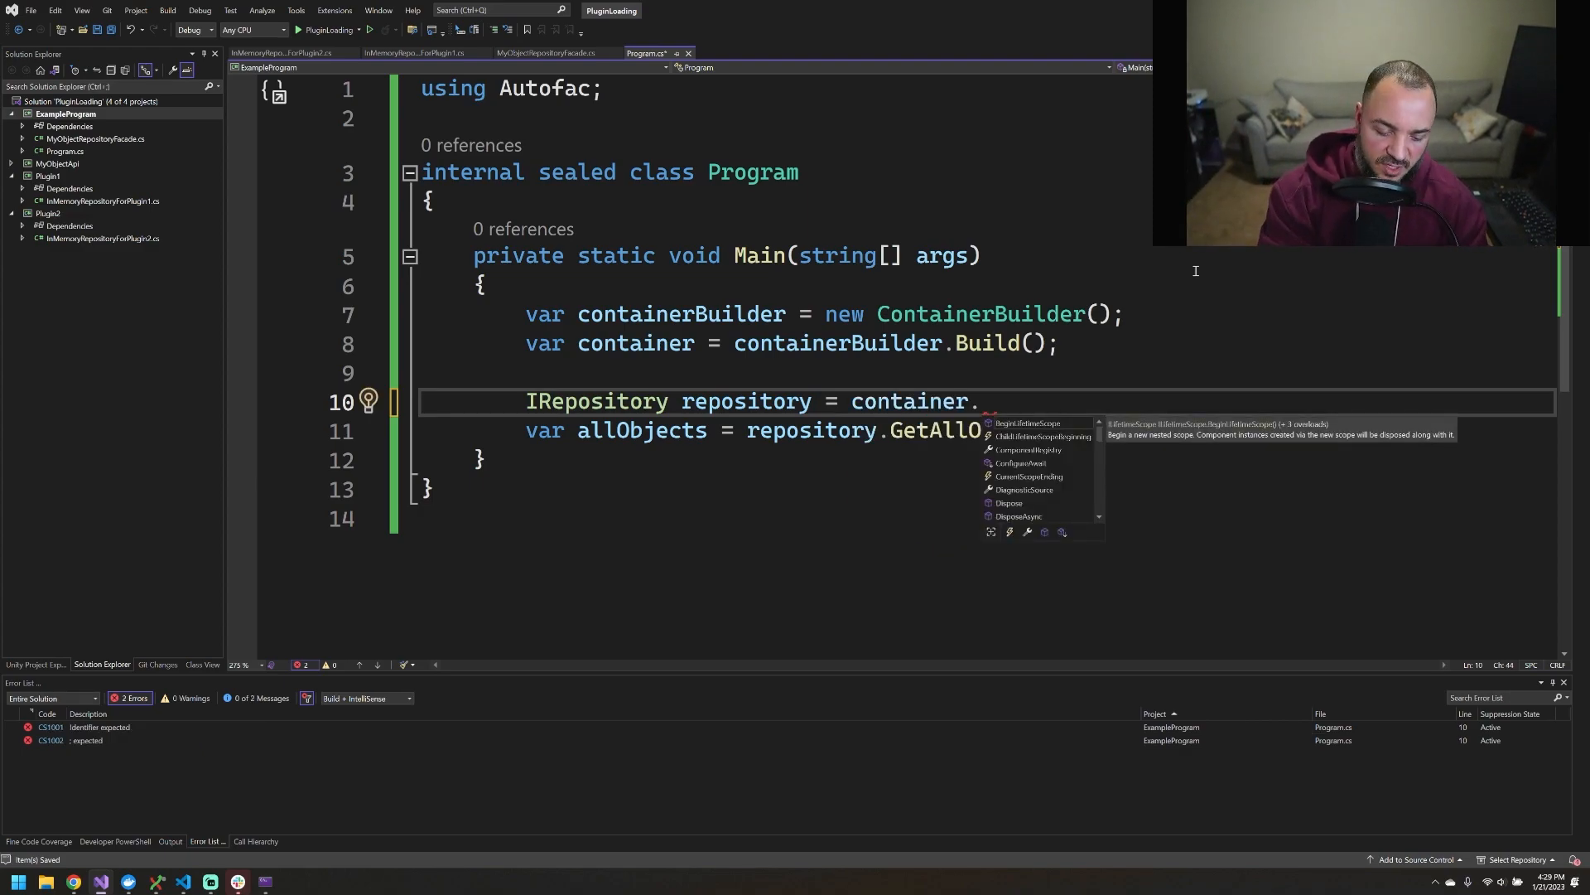
pyautogui.write('Resolve<IRepository>();')
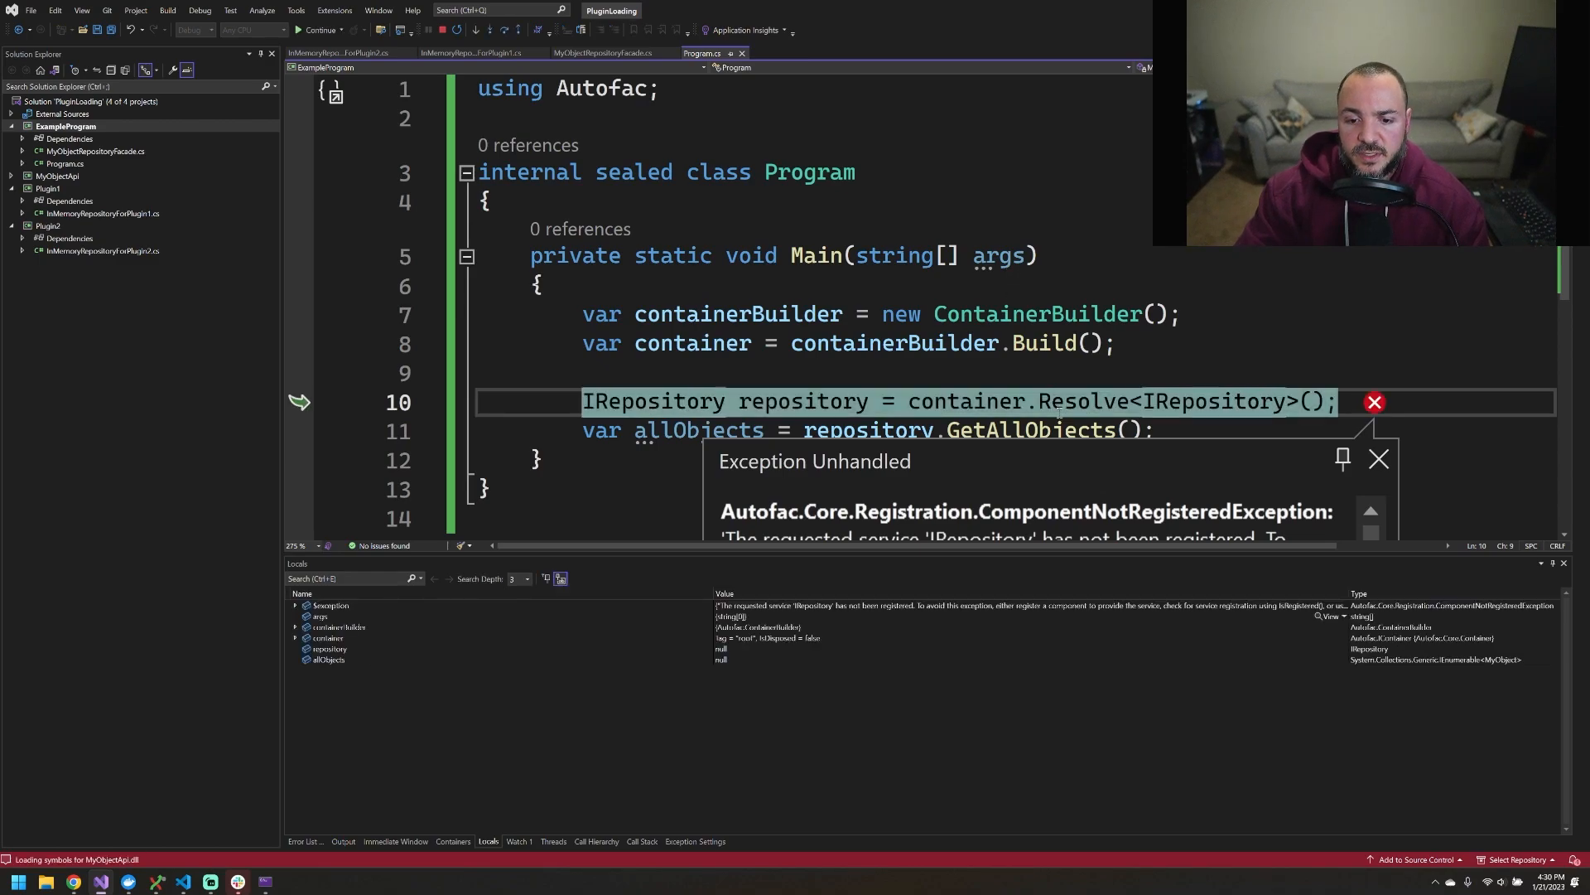
# Read the ComponentNotRegisteredException on the Resolve line and stop debugging
pyautogui.scroll(-3)
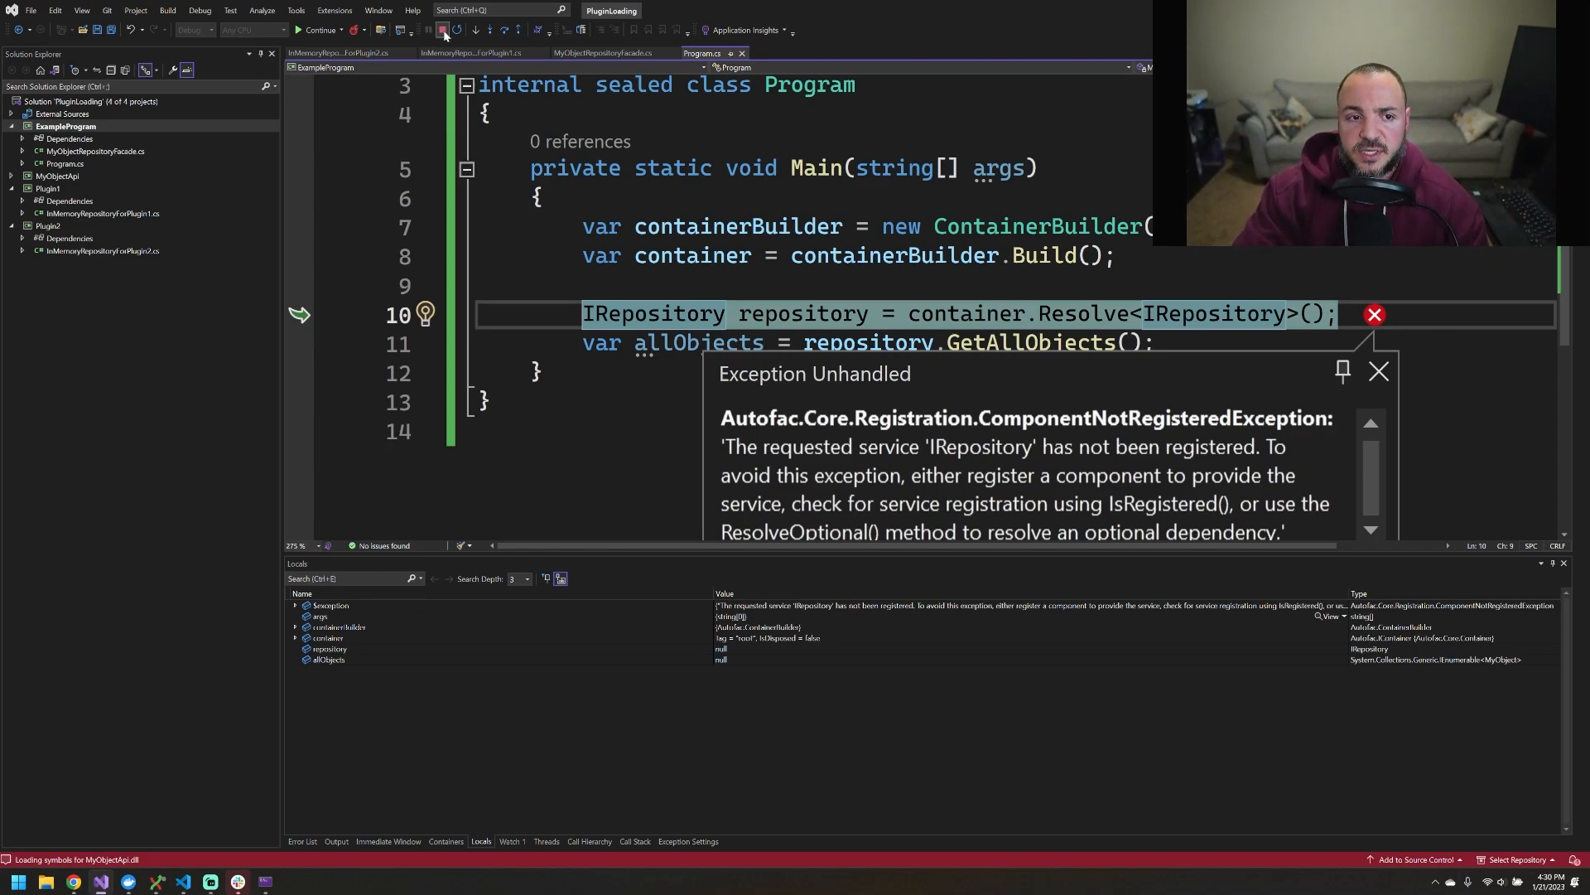
pyautogui.click(475, 30)
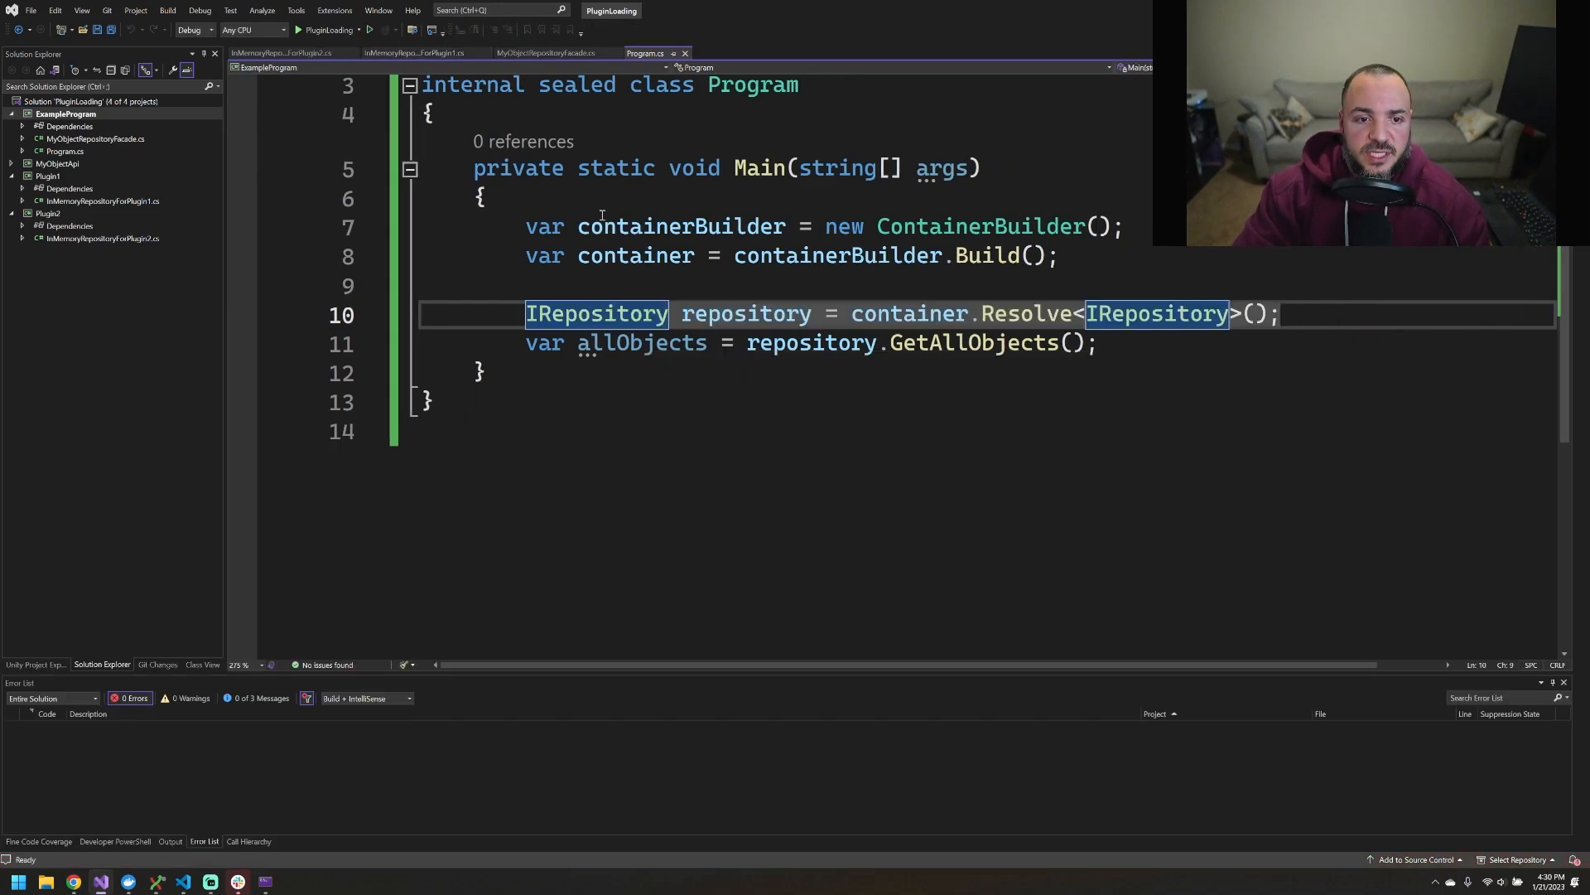
# Add a public sealed TestModule class deriving from Autofac's Module to ExampleProgram
pyautogui.rightClick(64, 114)
pyautogui.write('TestModule')
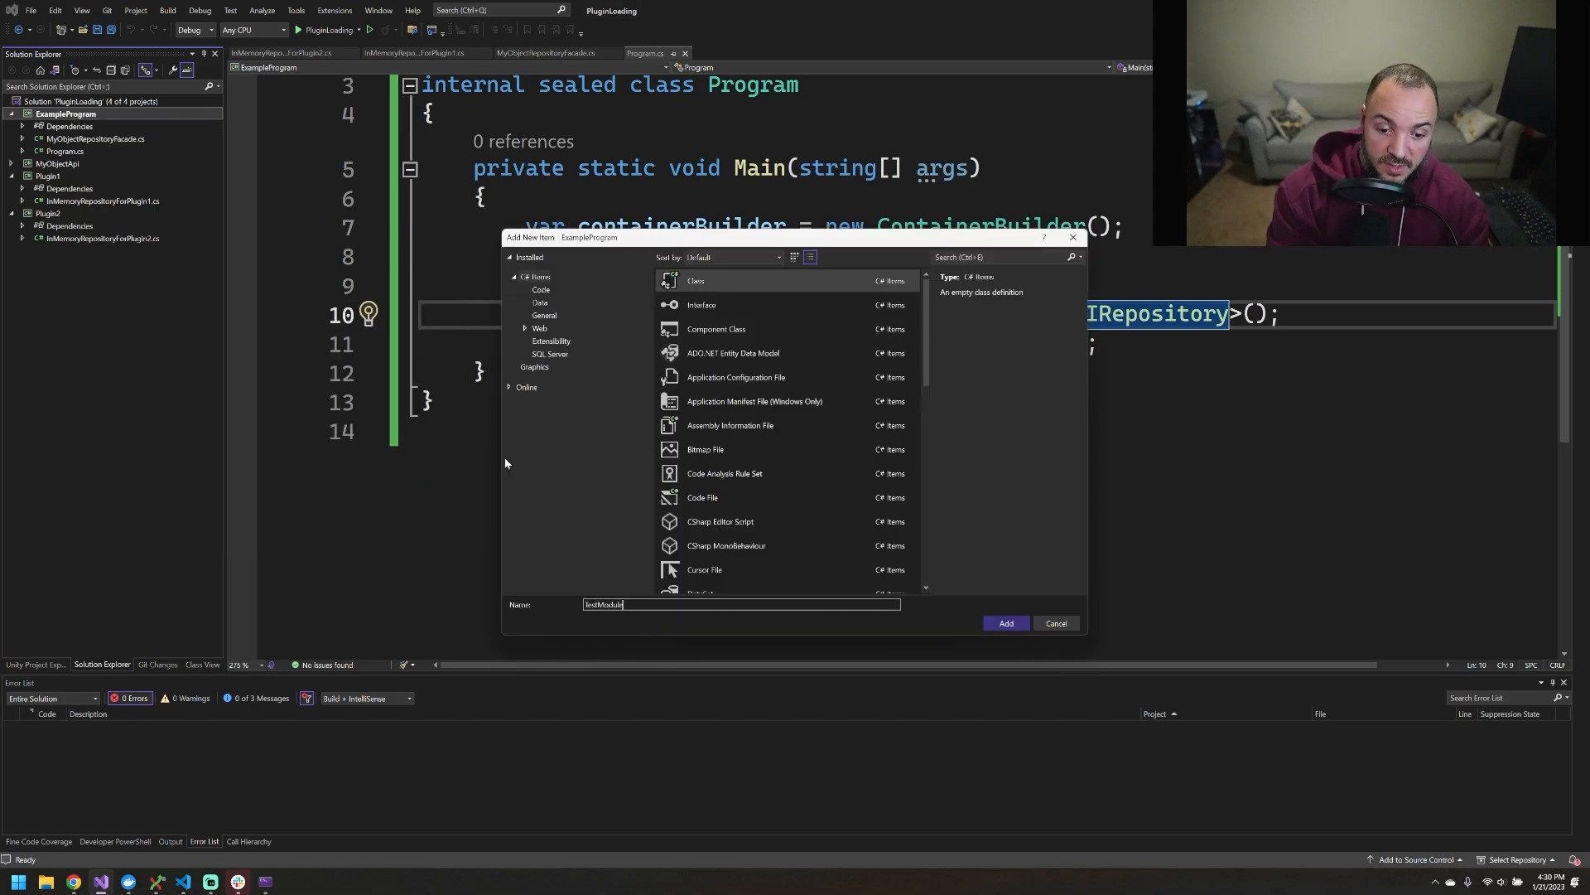
pyautogui.click(1004, 623)
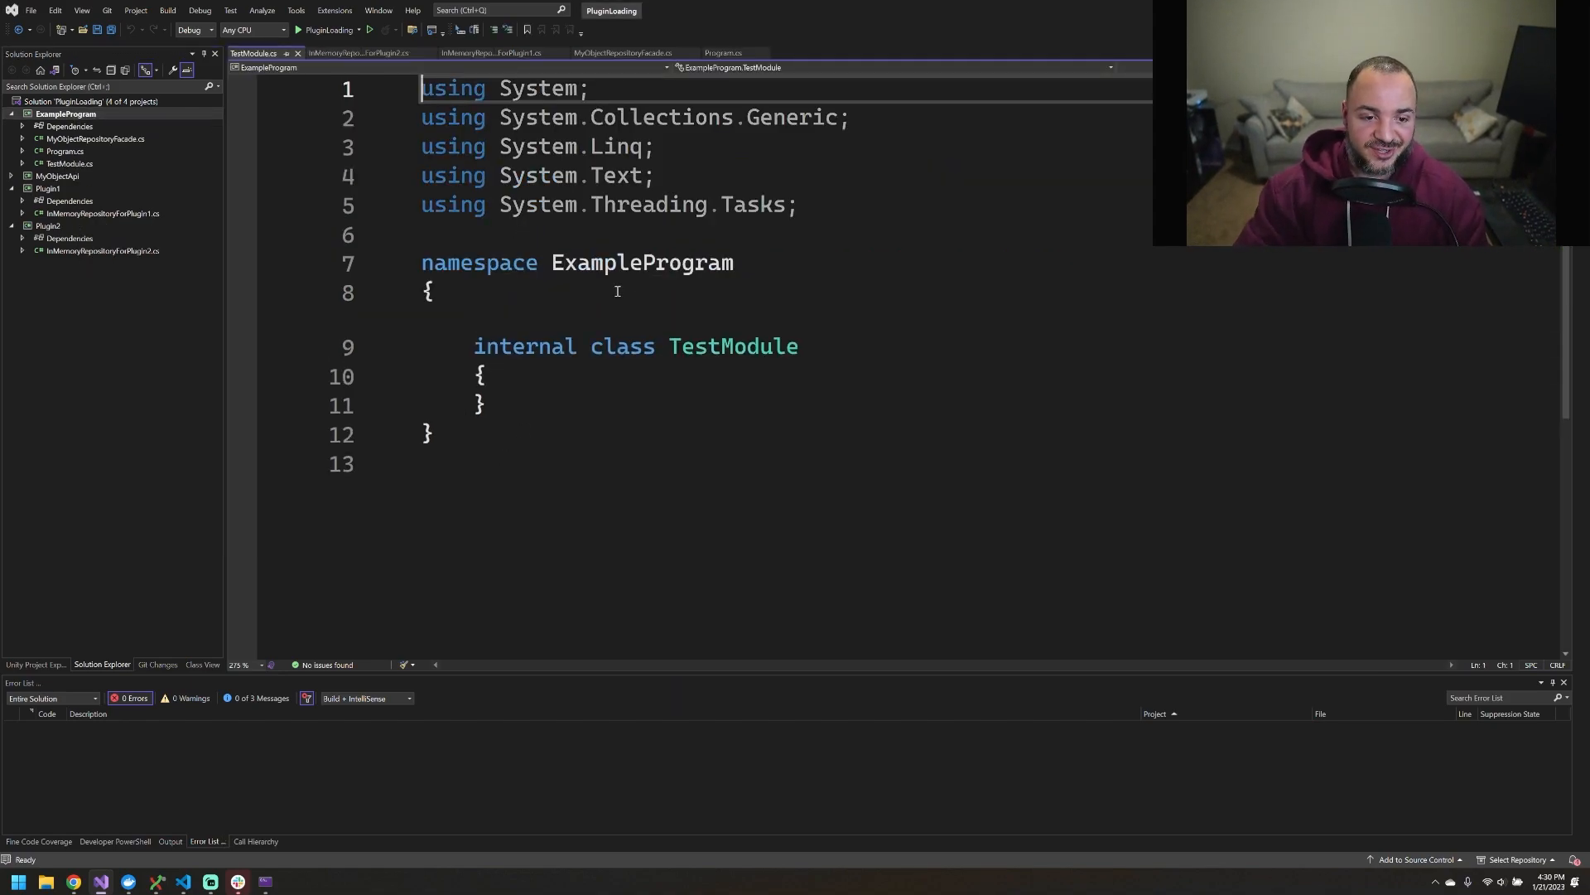
pyautogui.doubleClick(526, 347)
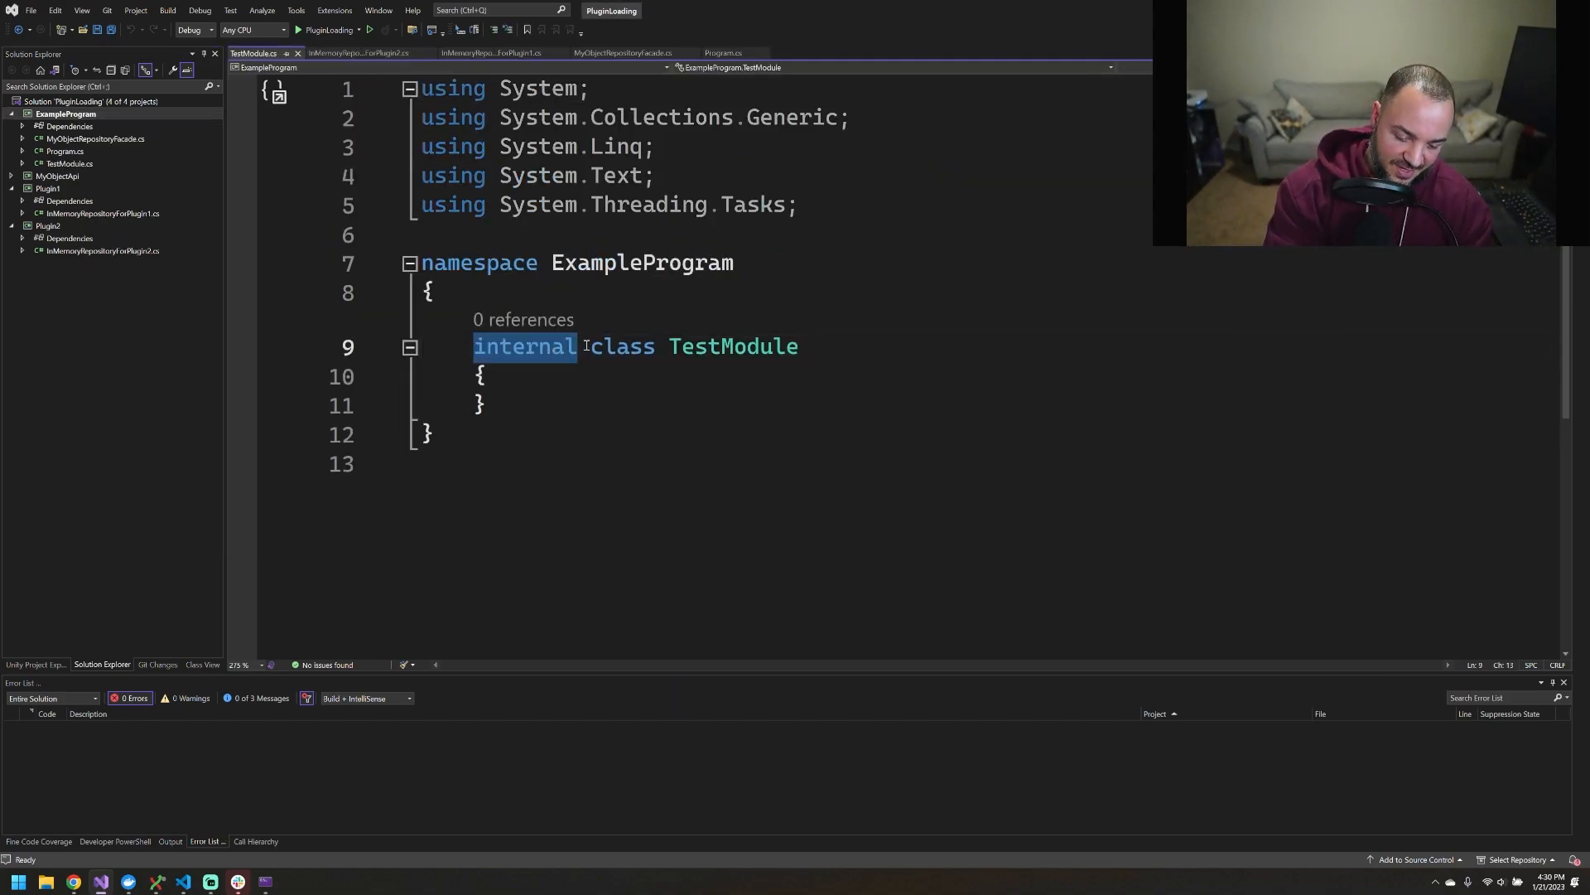
pyautogui.write('public sealed')
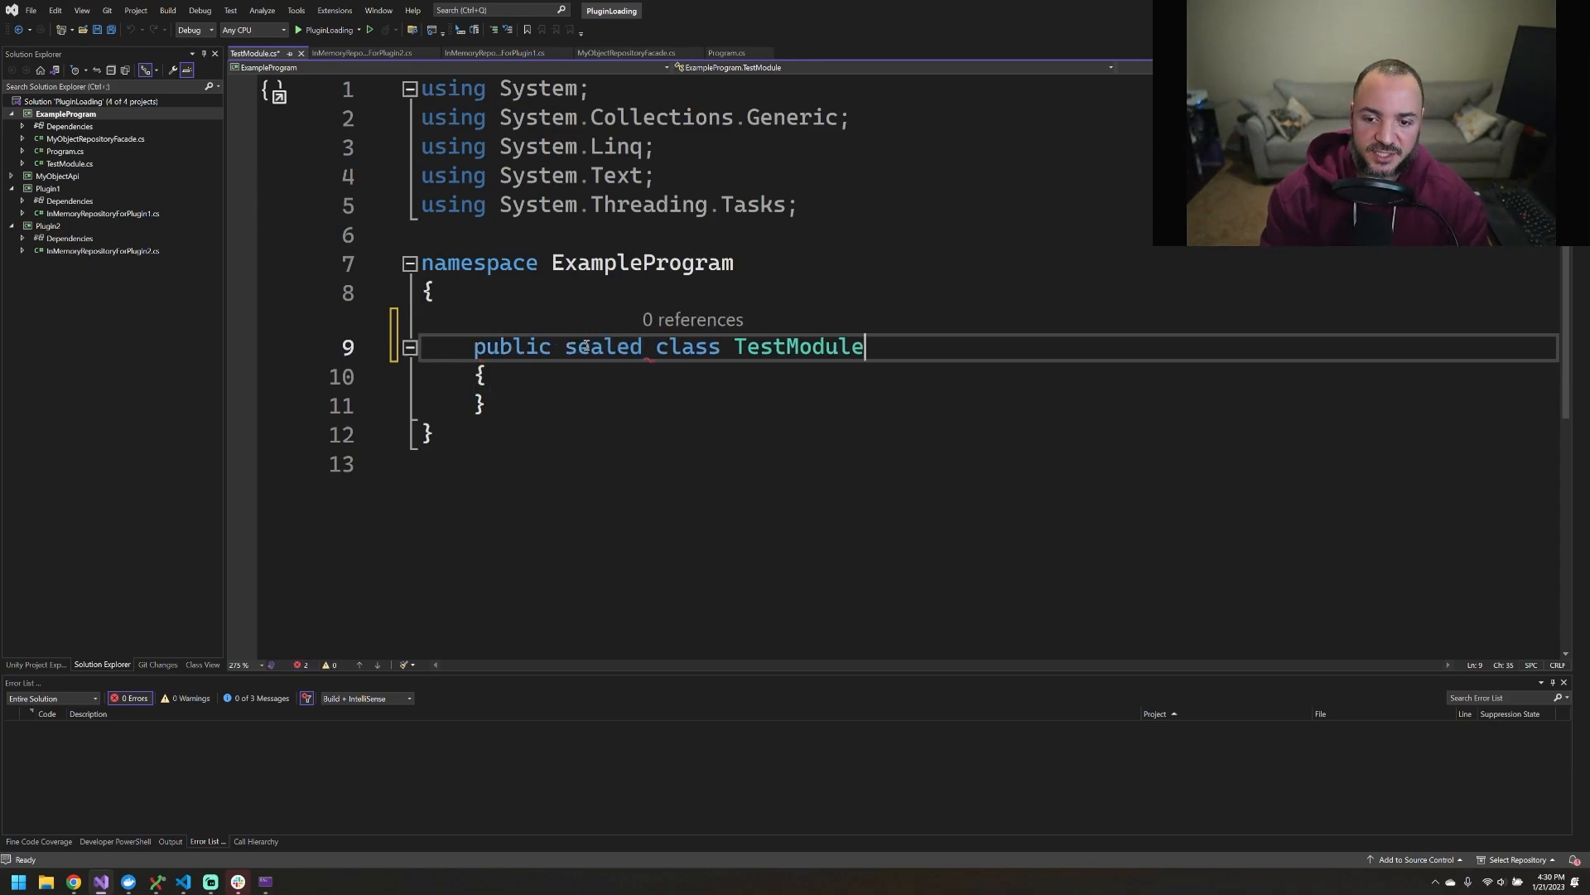
pyautogui.write(': Mo')
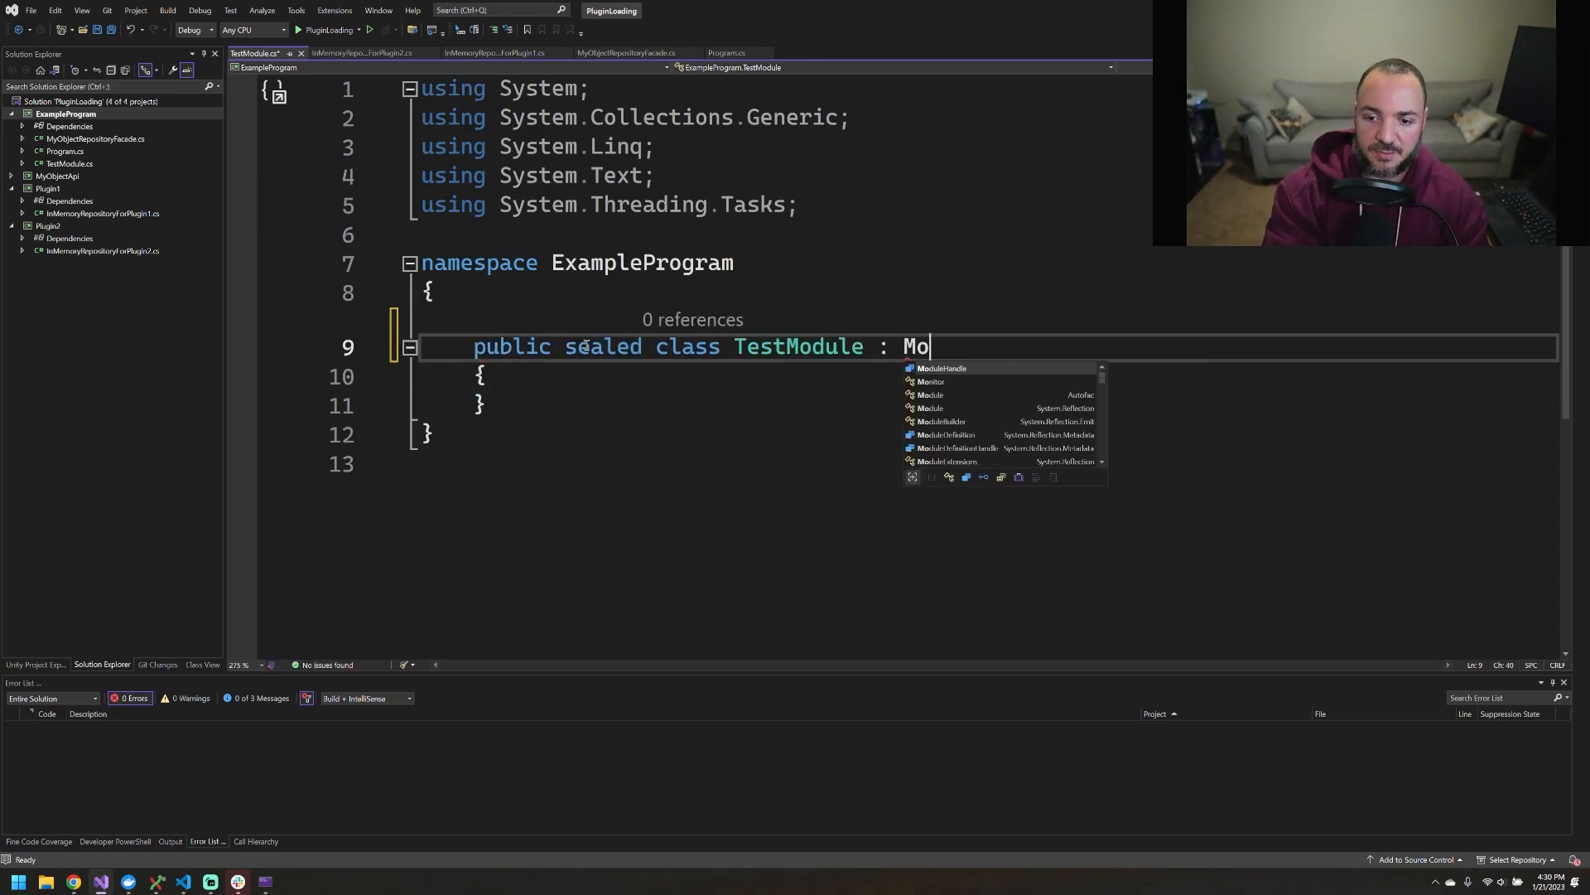
pyautogui.write('dule')
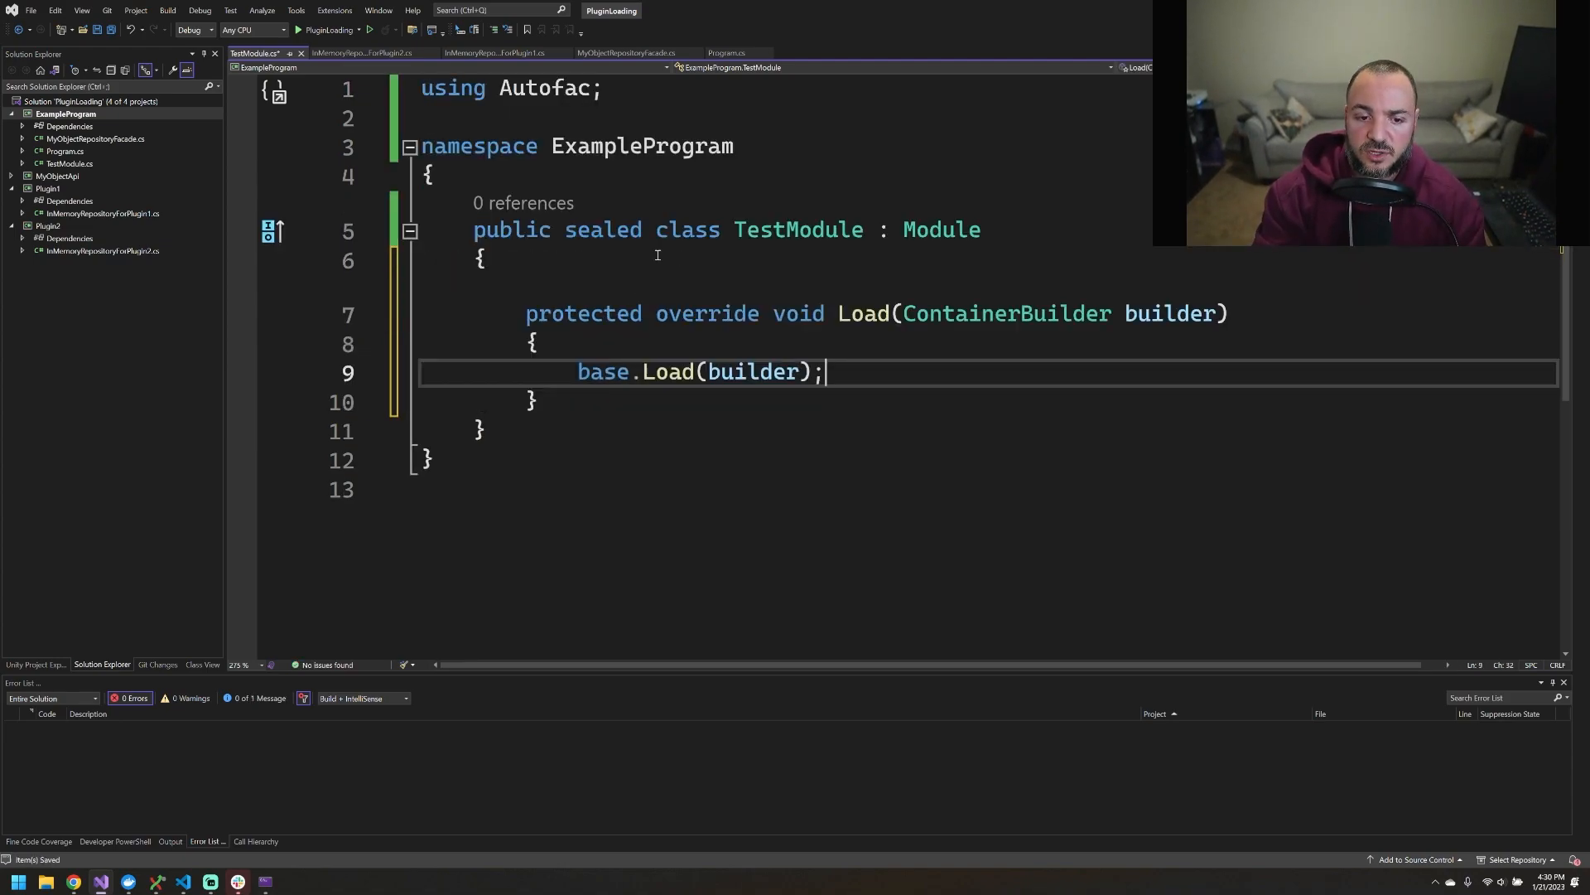
# In Load, register MyObjectRepositoryFacade AsImplementedInterfaces as a SingleInstance
pyautogui.tripleClick(698, 371)
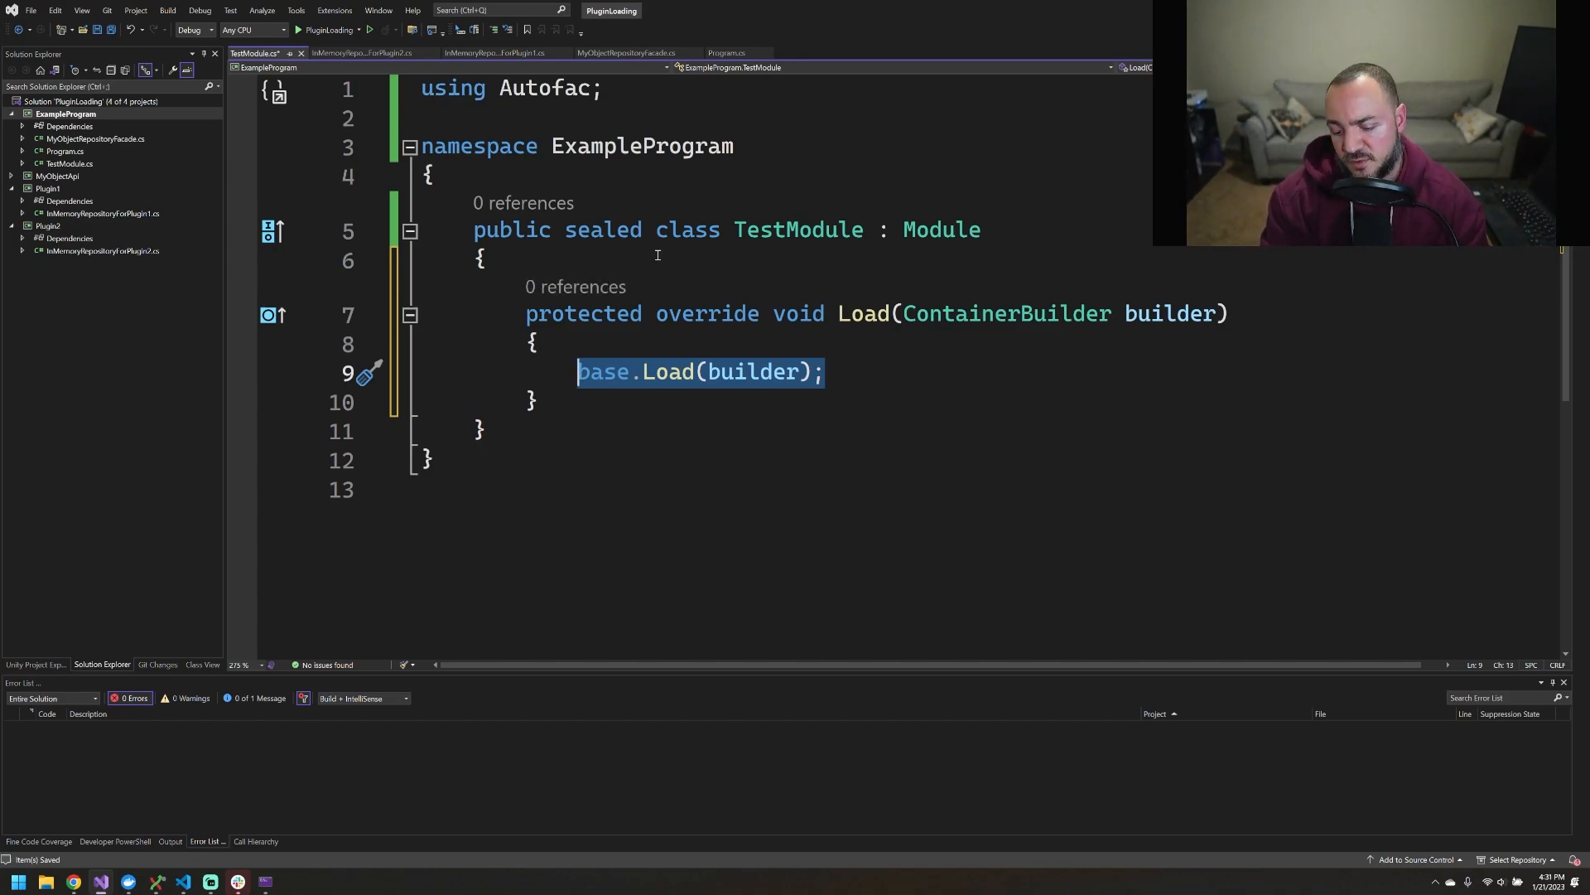
pyautogui.press('Delete')
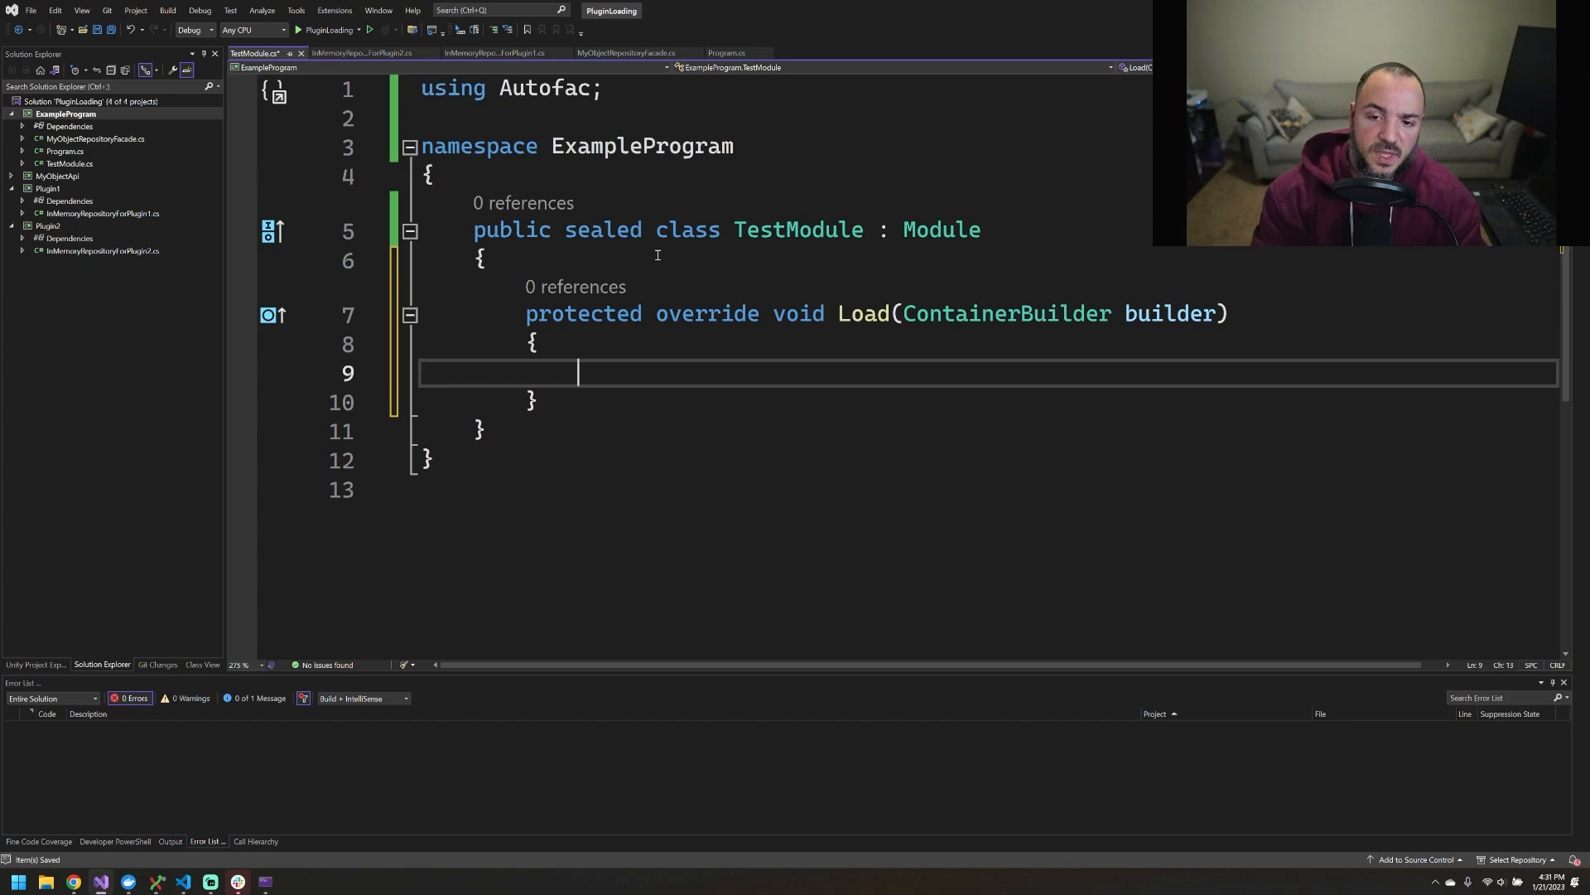
pyautogui.write('builder')
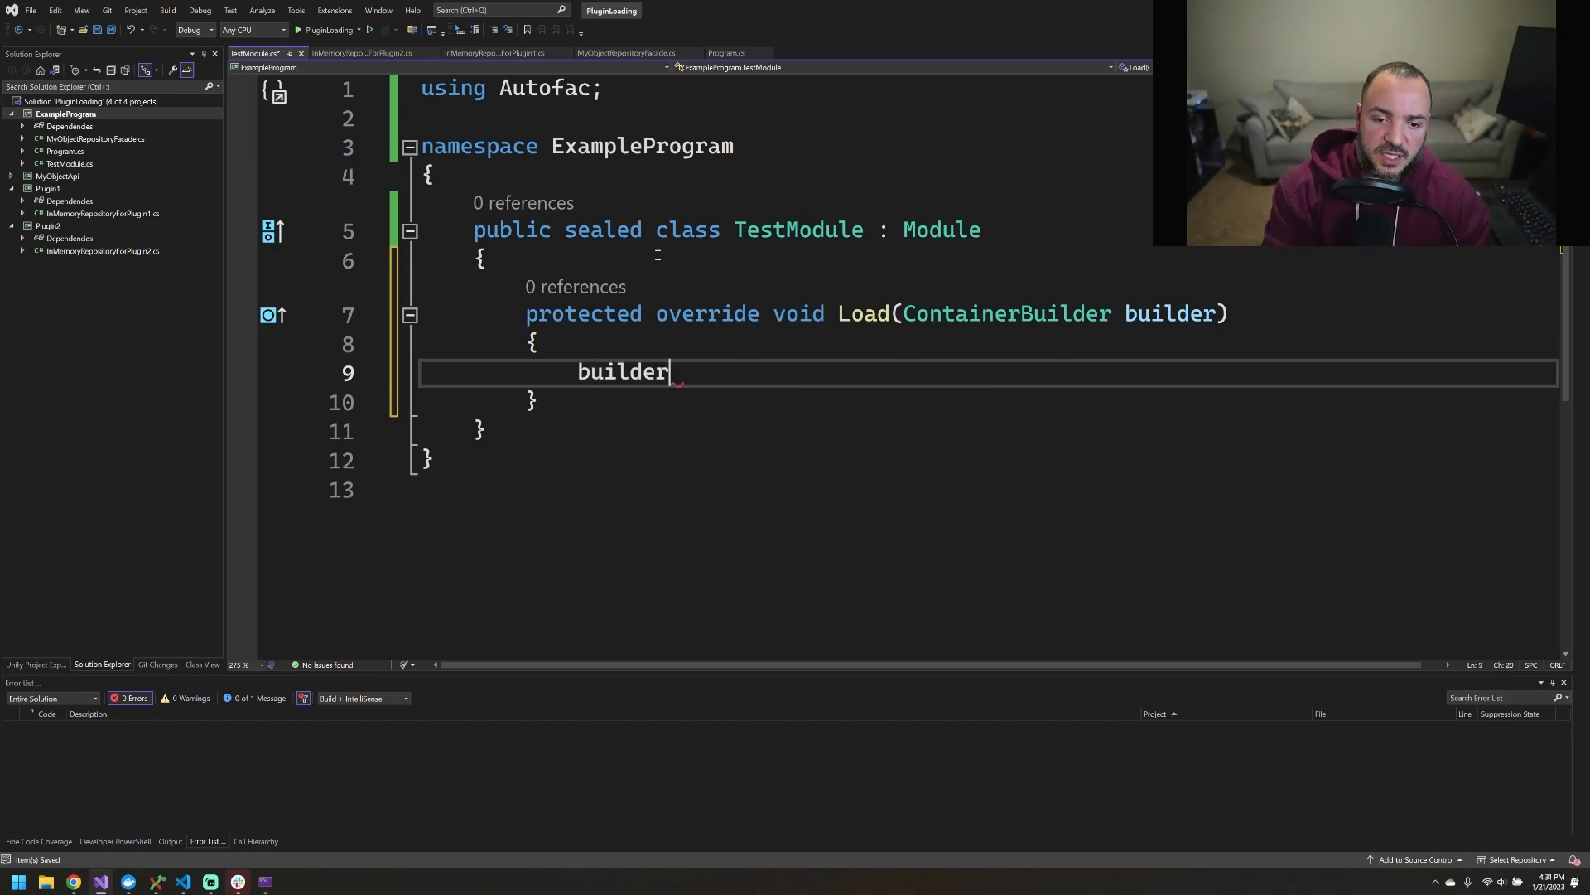
pyautogui.write('.RegisterType<TestModule>()')
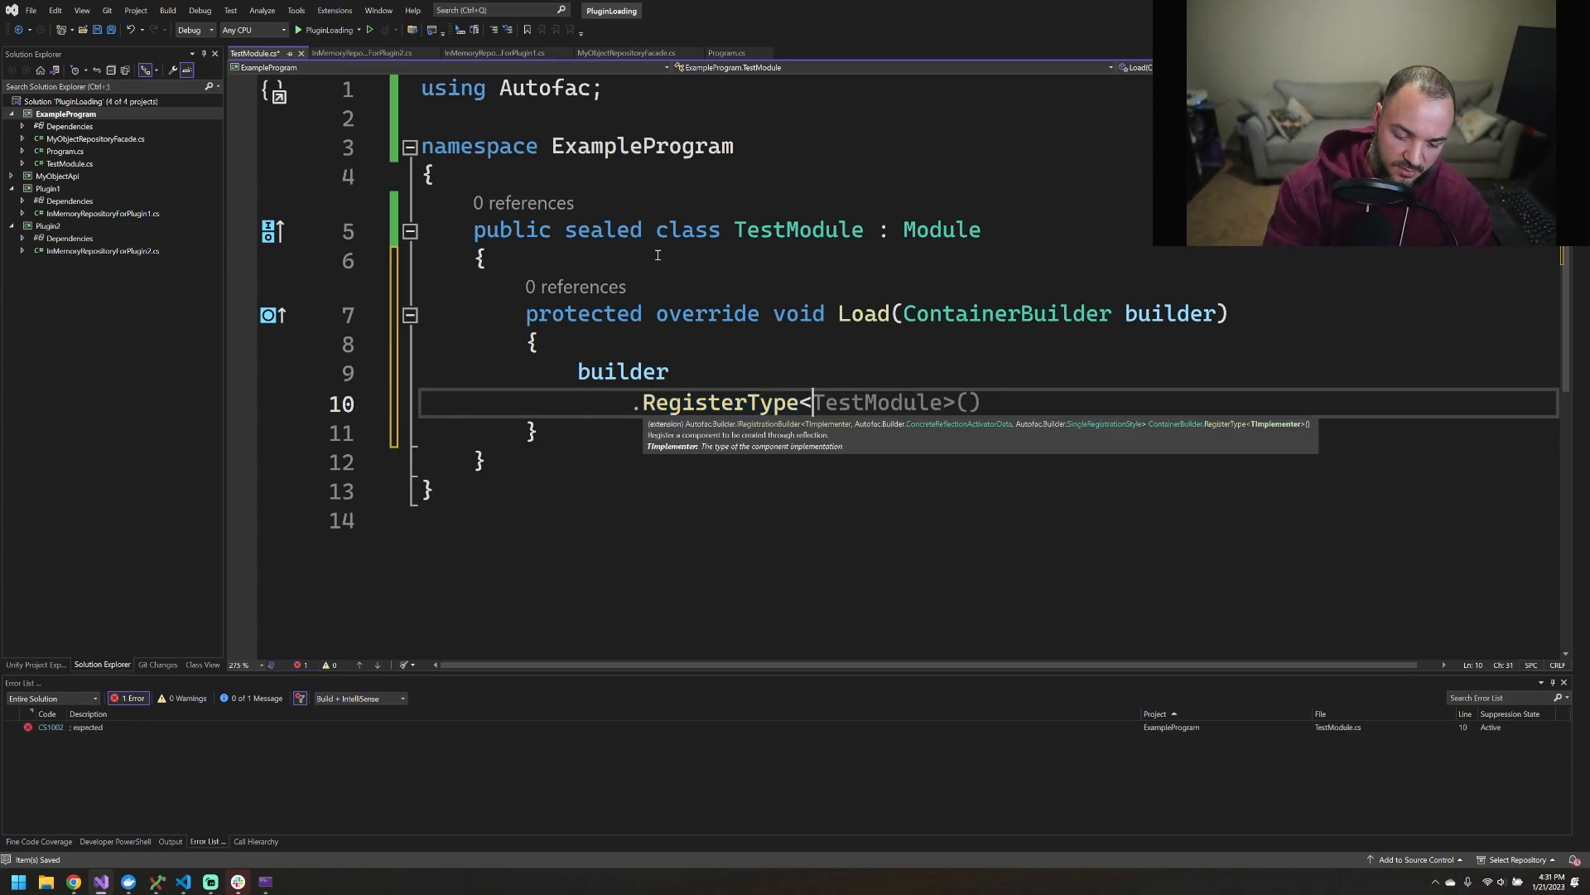
pyautogui.write('MyObjectRepositoryFacade')
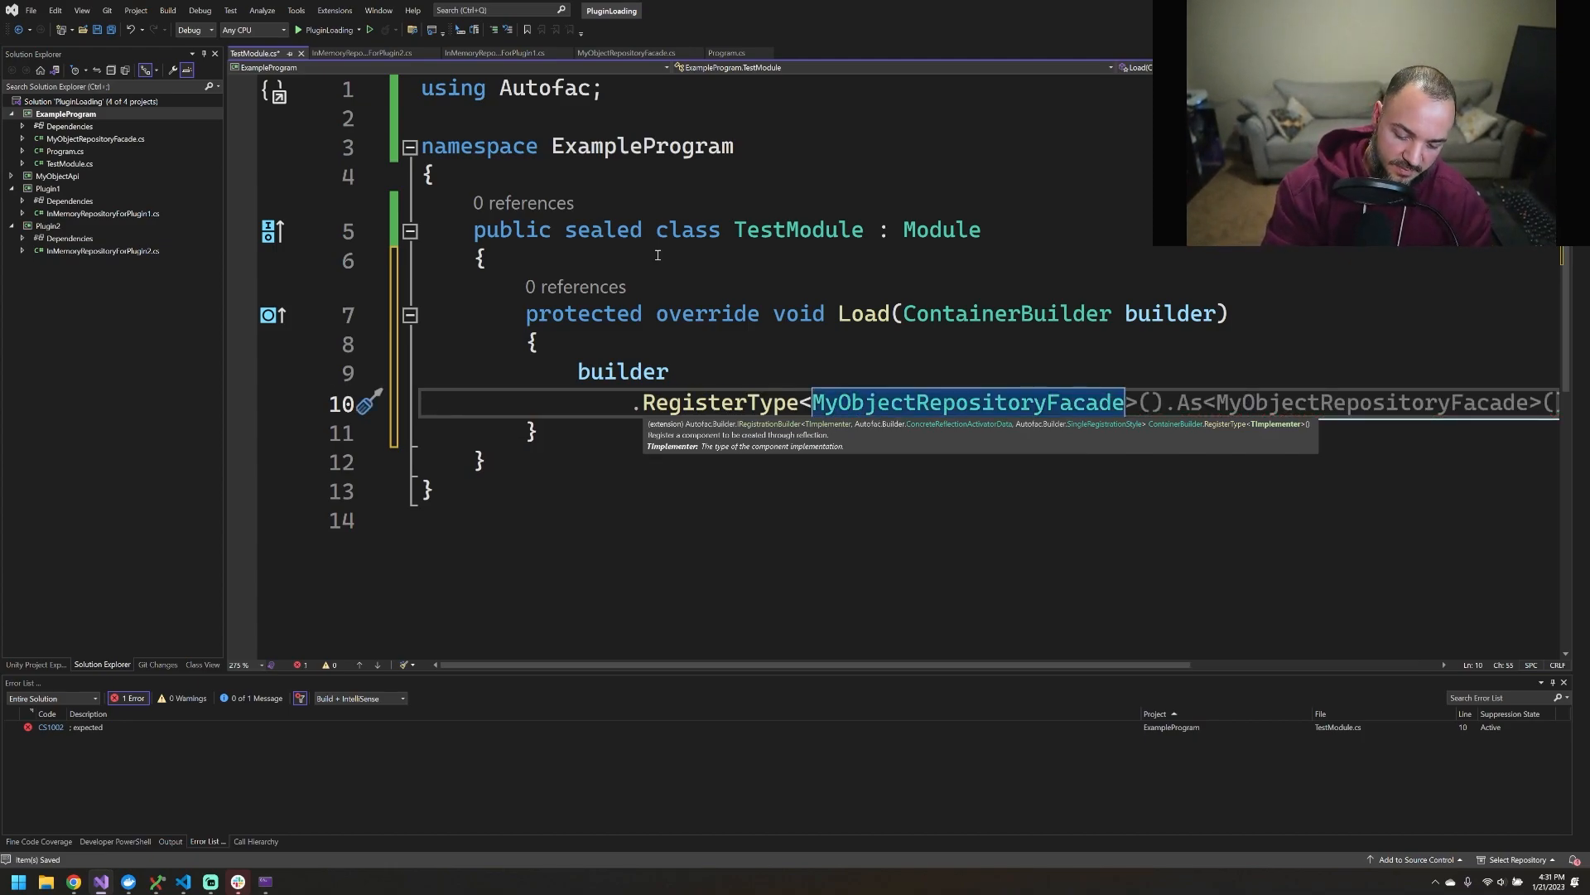
pyautogui.write('.AsImplementedInterfaces()')
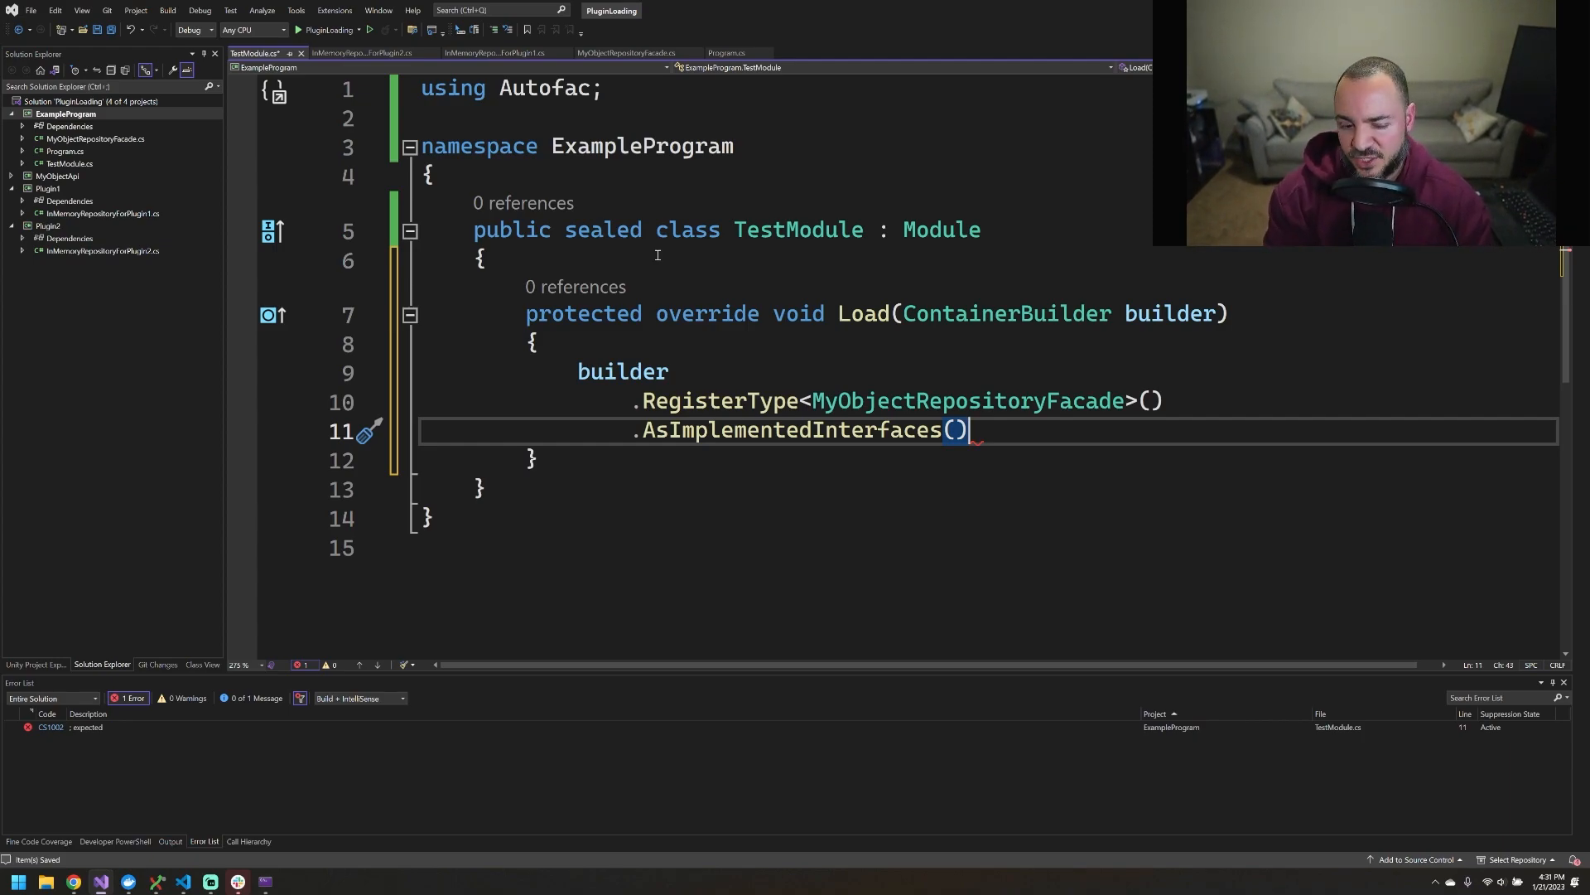
pyautogui.write('.')
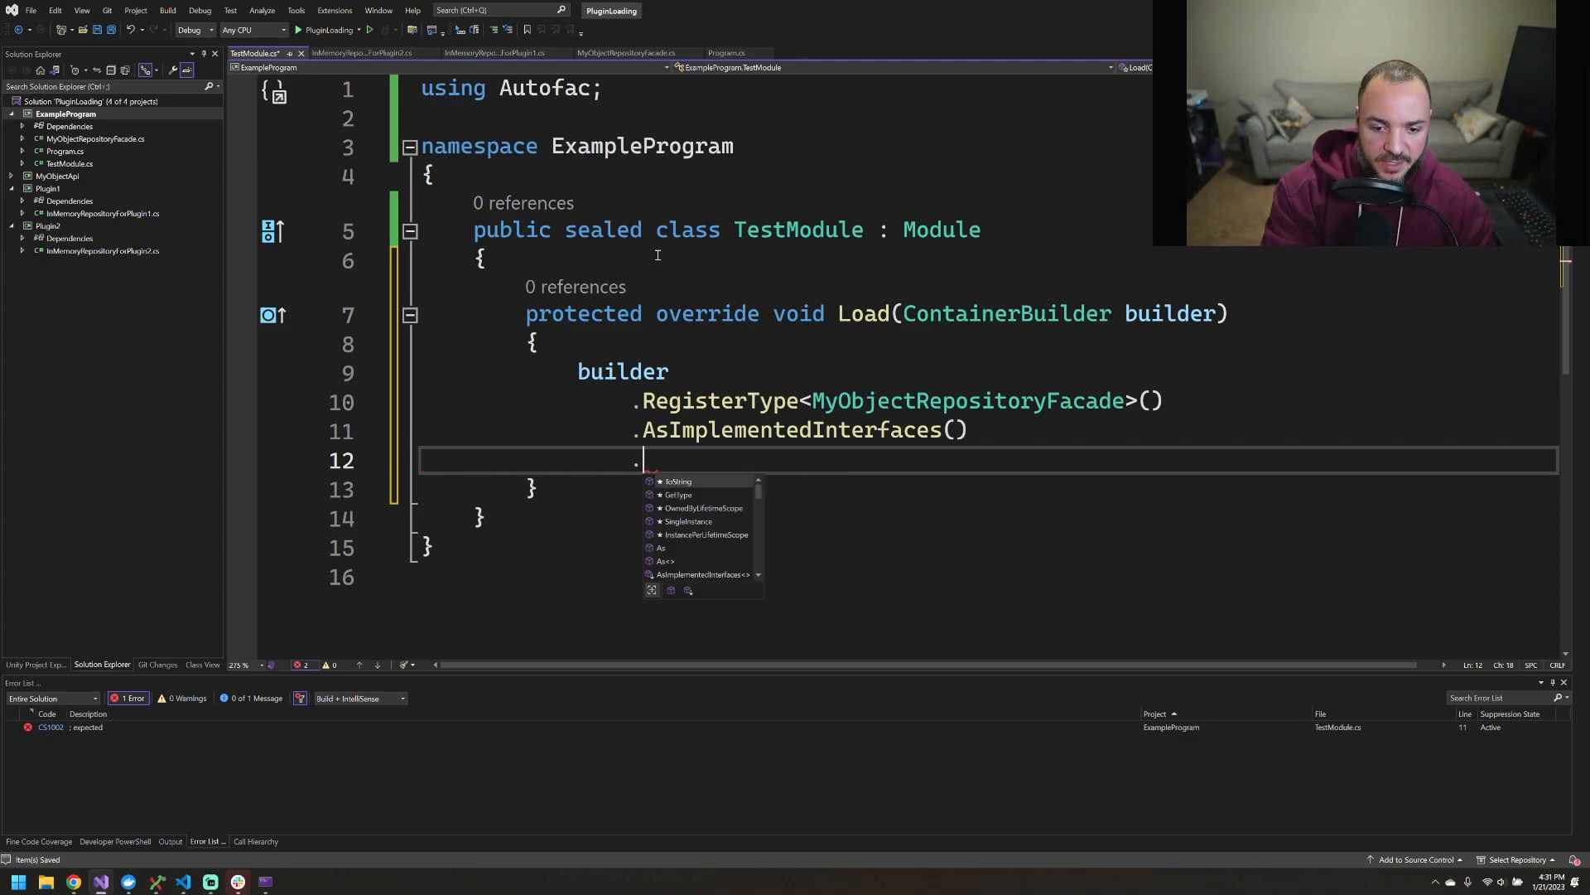
pyautogui.write('s')
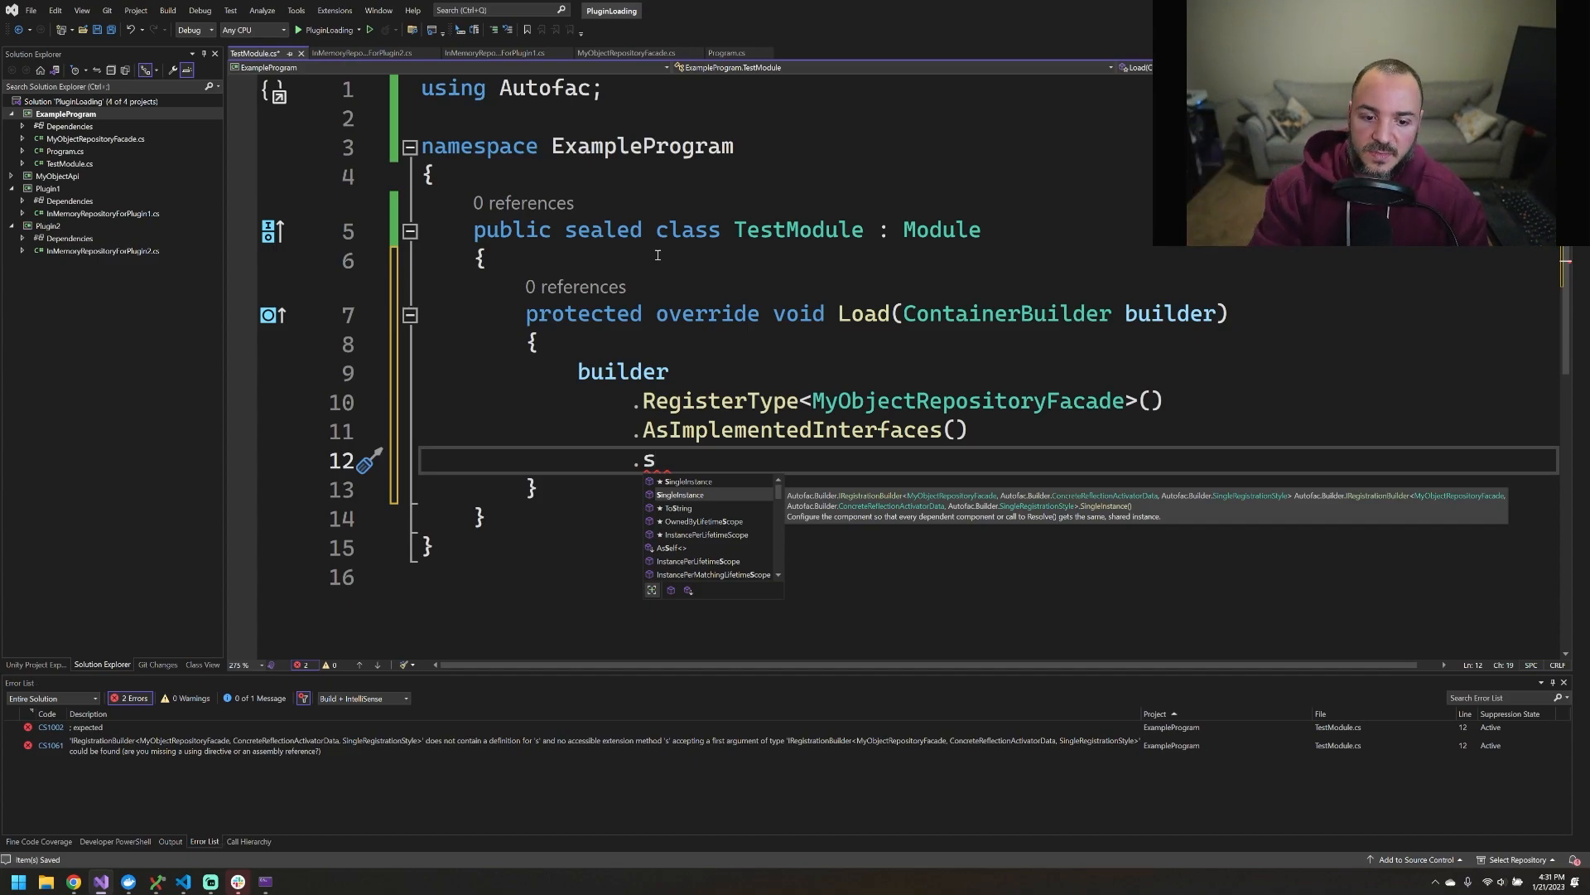
pyautogui.write('ingleInstance')
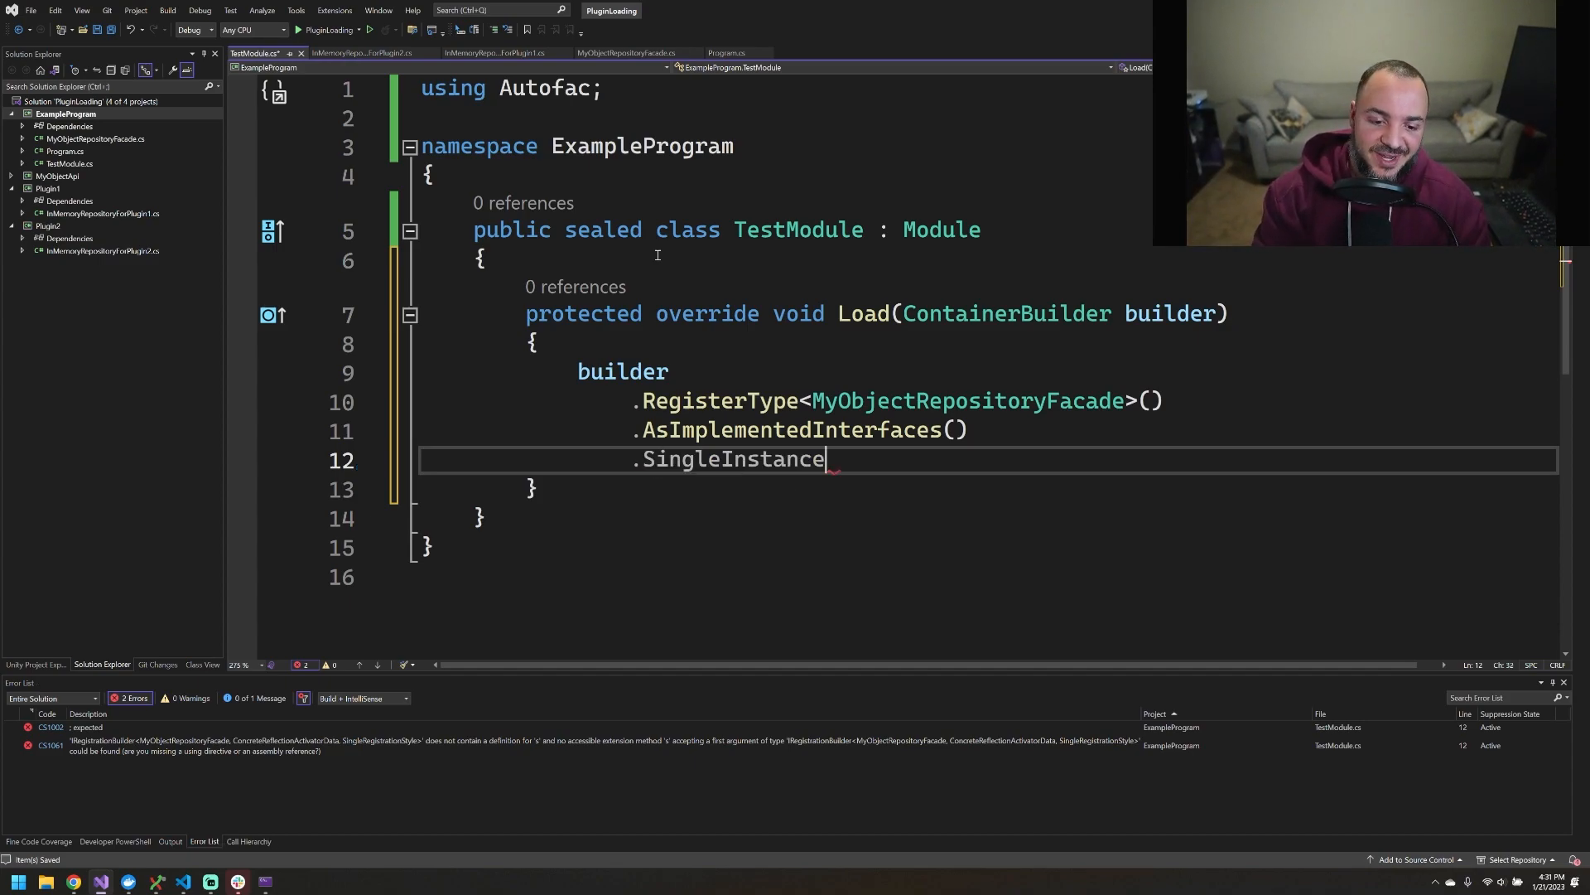
pyautogui.write('();')
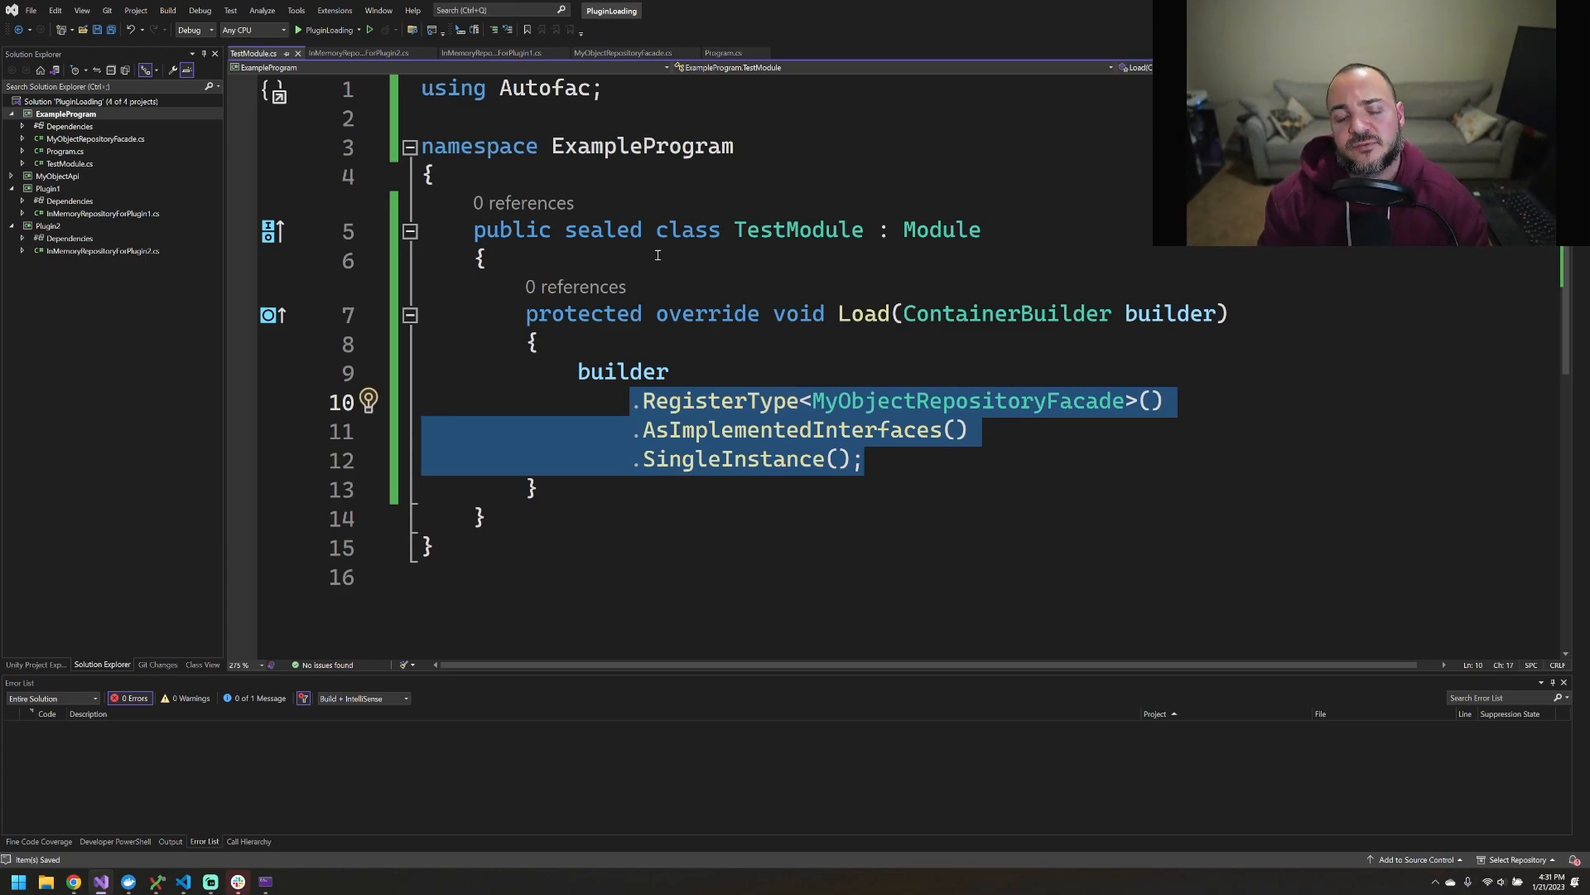
pyautogui.doubleClick(966, 399)
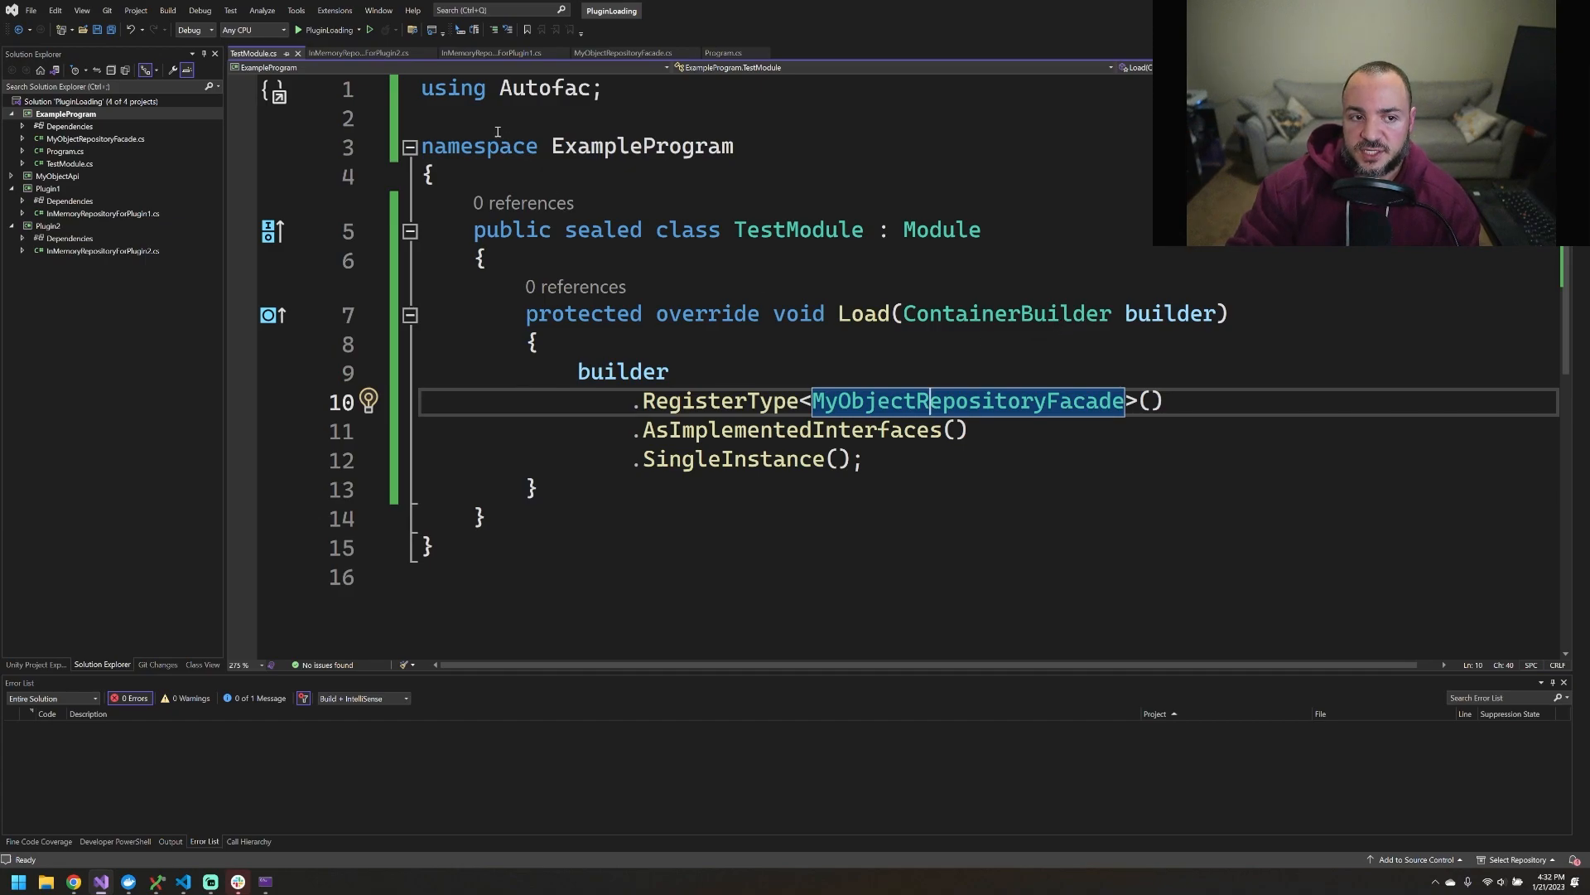
# Add containerBuilder.RegisterModule<TestModule>() after the ContainerBuilder line in Main
pyautogui.click(65, 151)
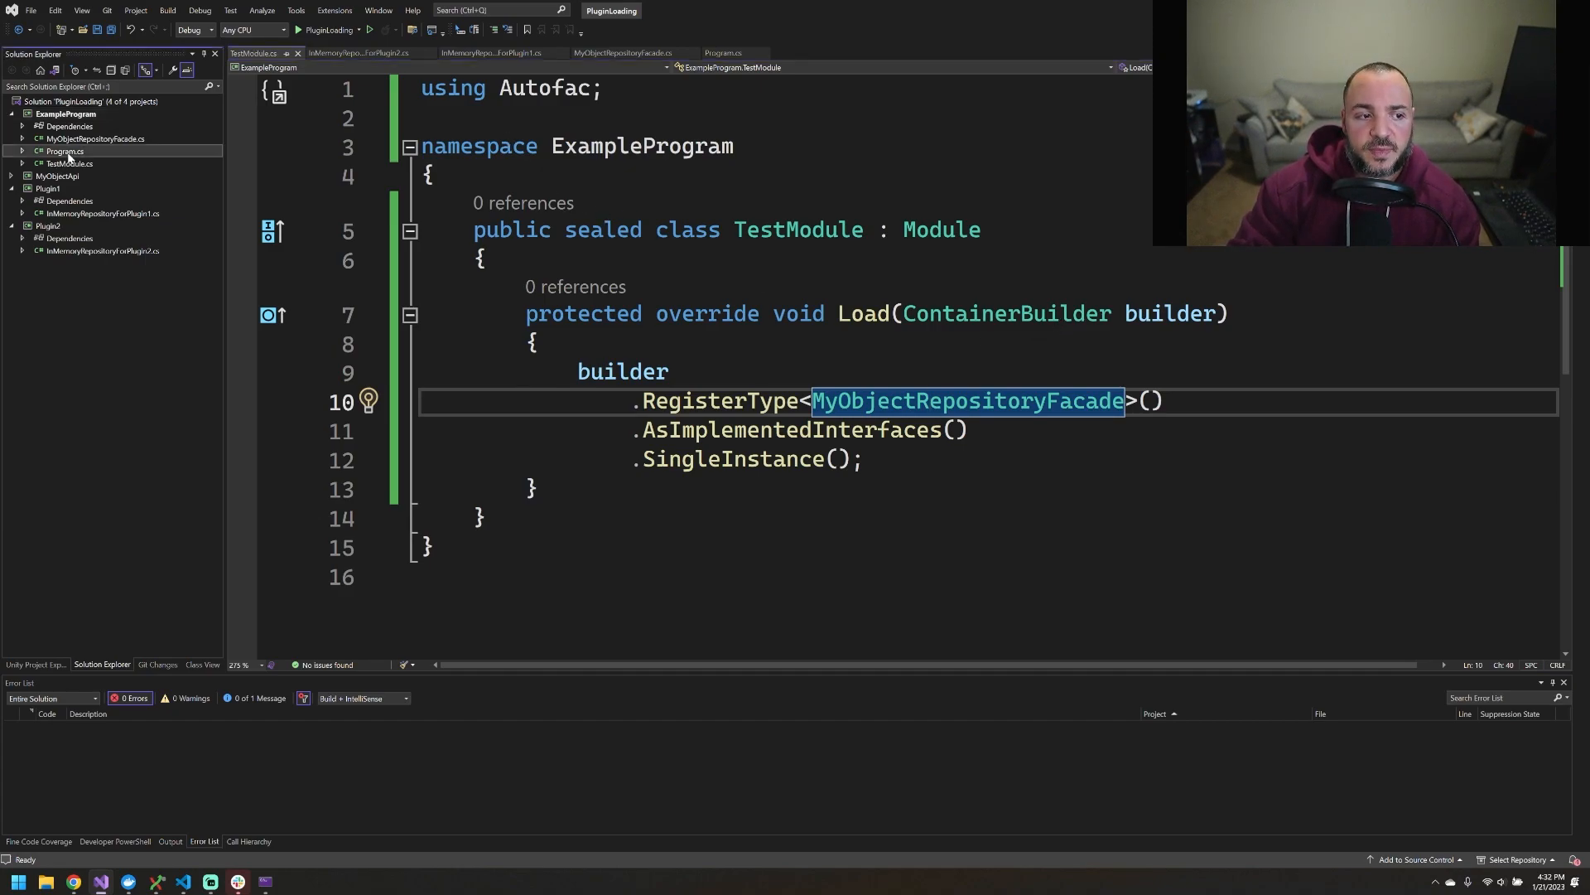
pyautogui.click(723, 53)
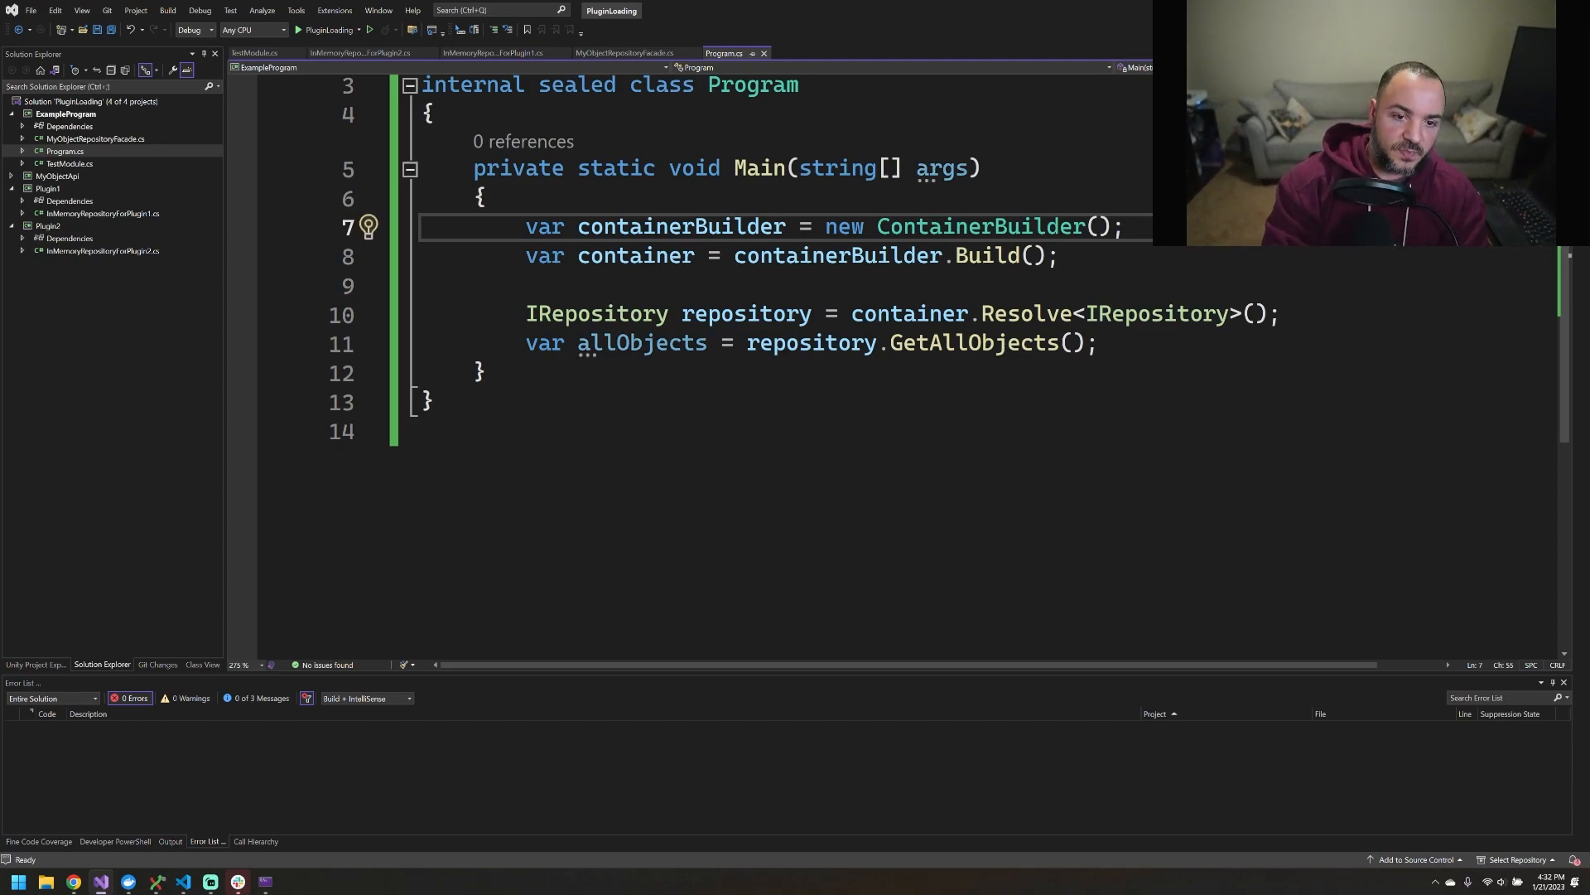
pyautogui.press('Enter')
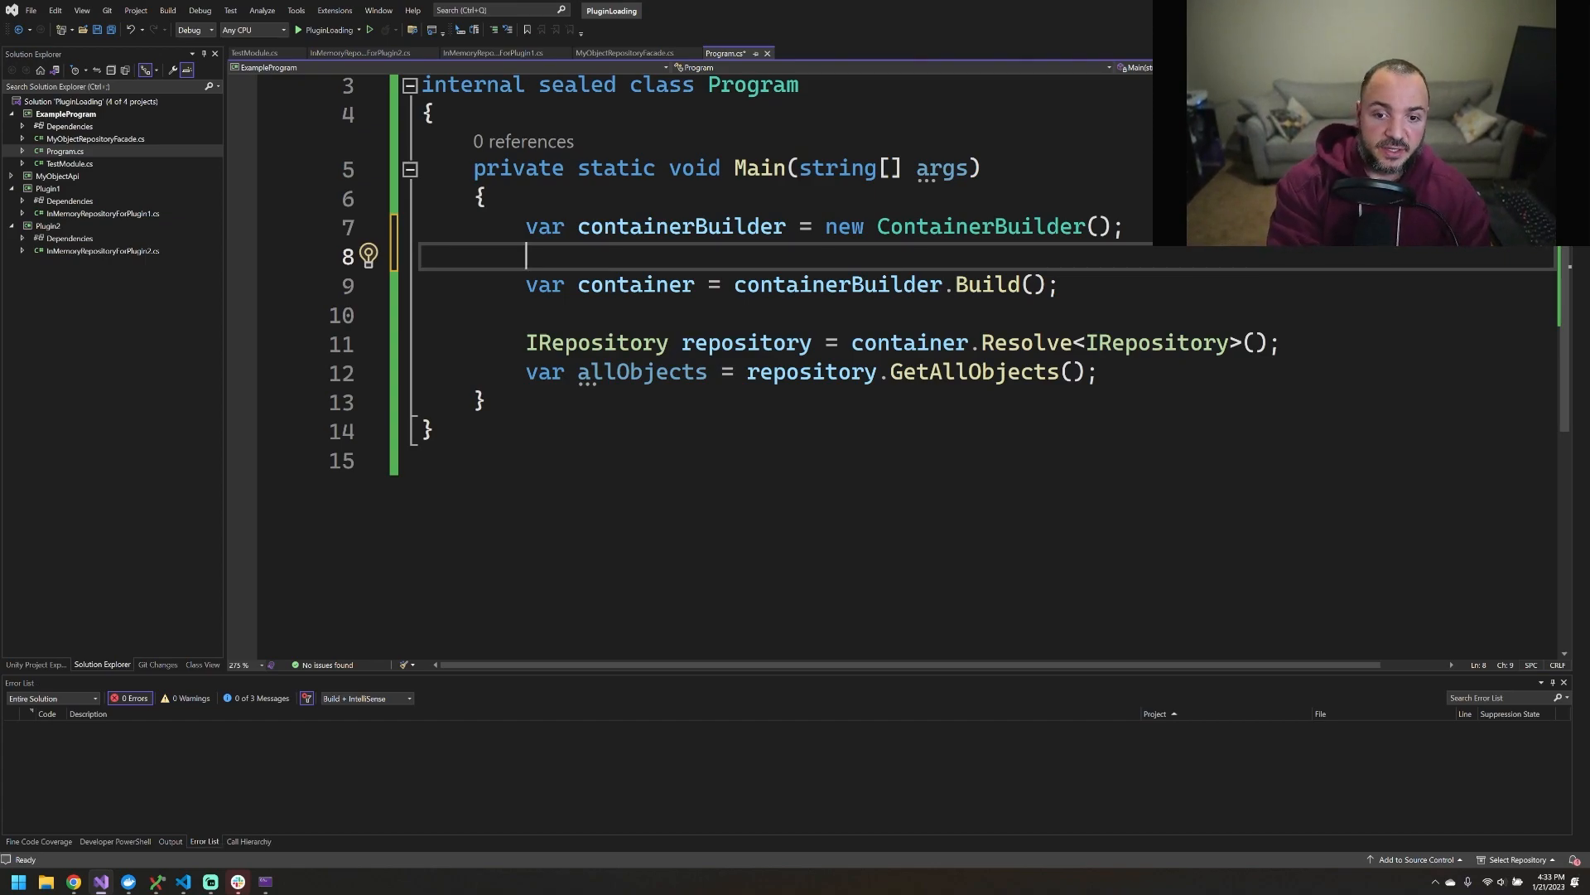
pyautogui.write('c')
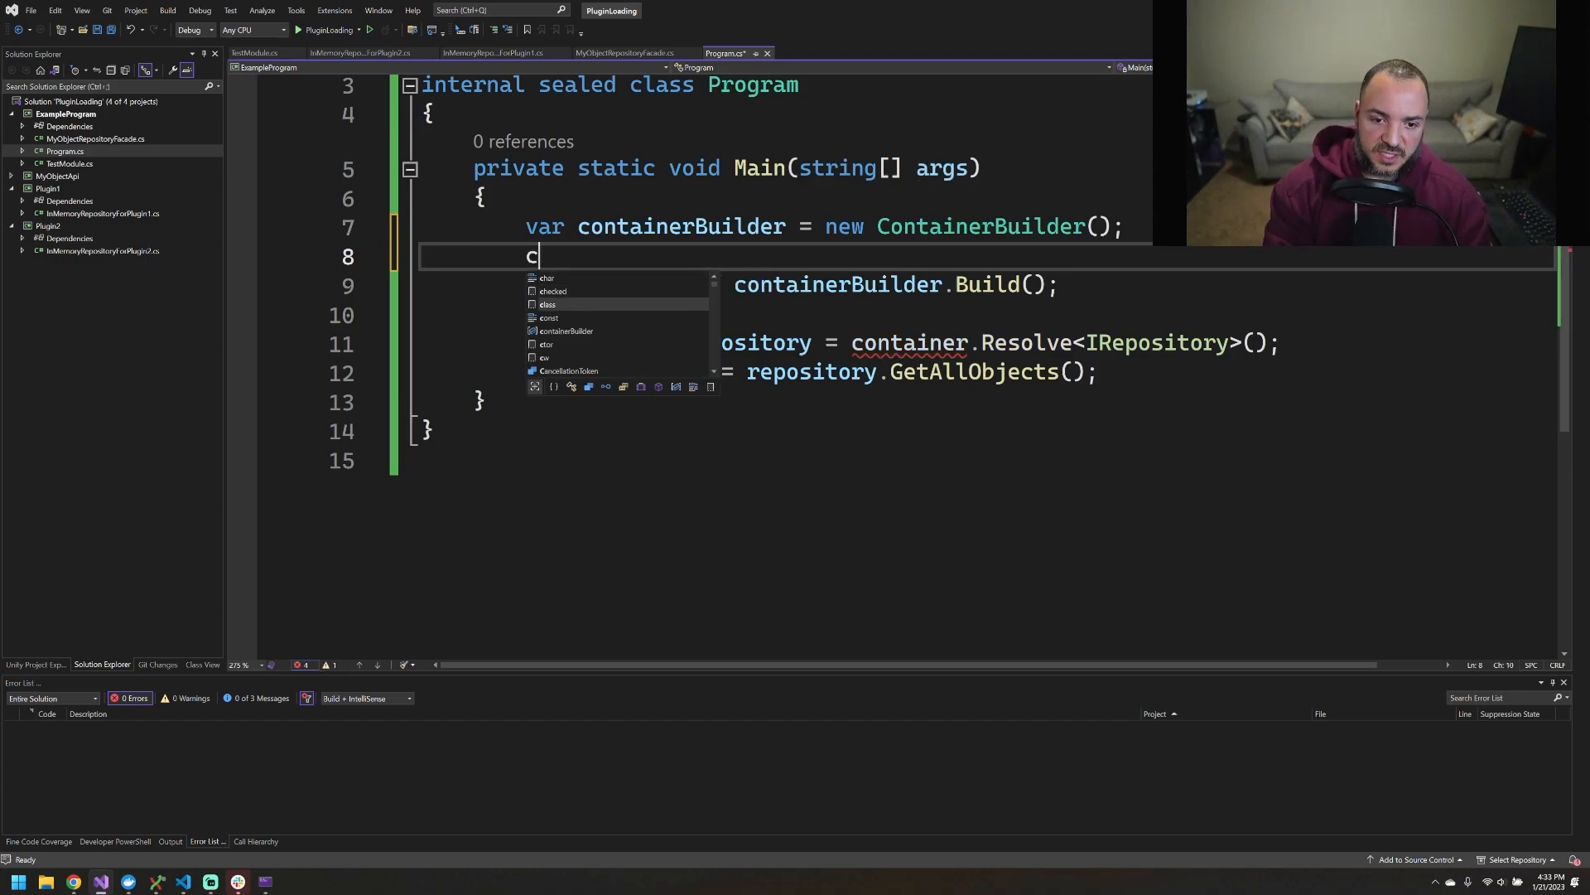
pyautogui.write('ontainerBuilder.re')
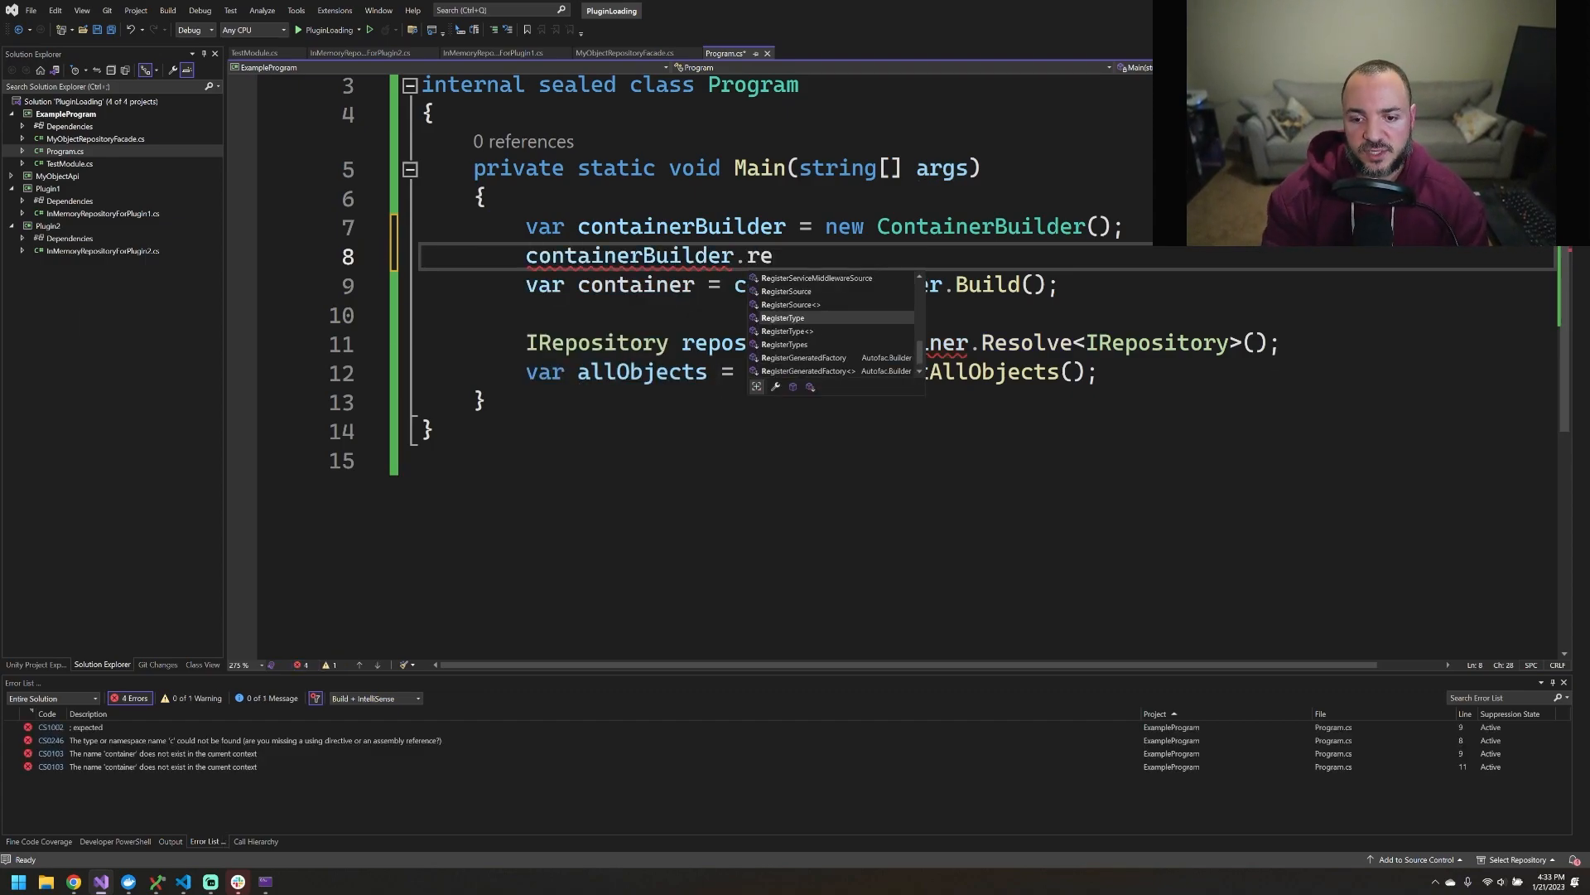
pyautogui.write('RegisterModule<TestModule>();')
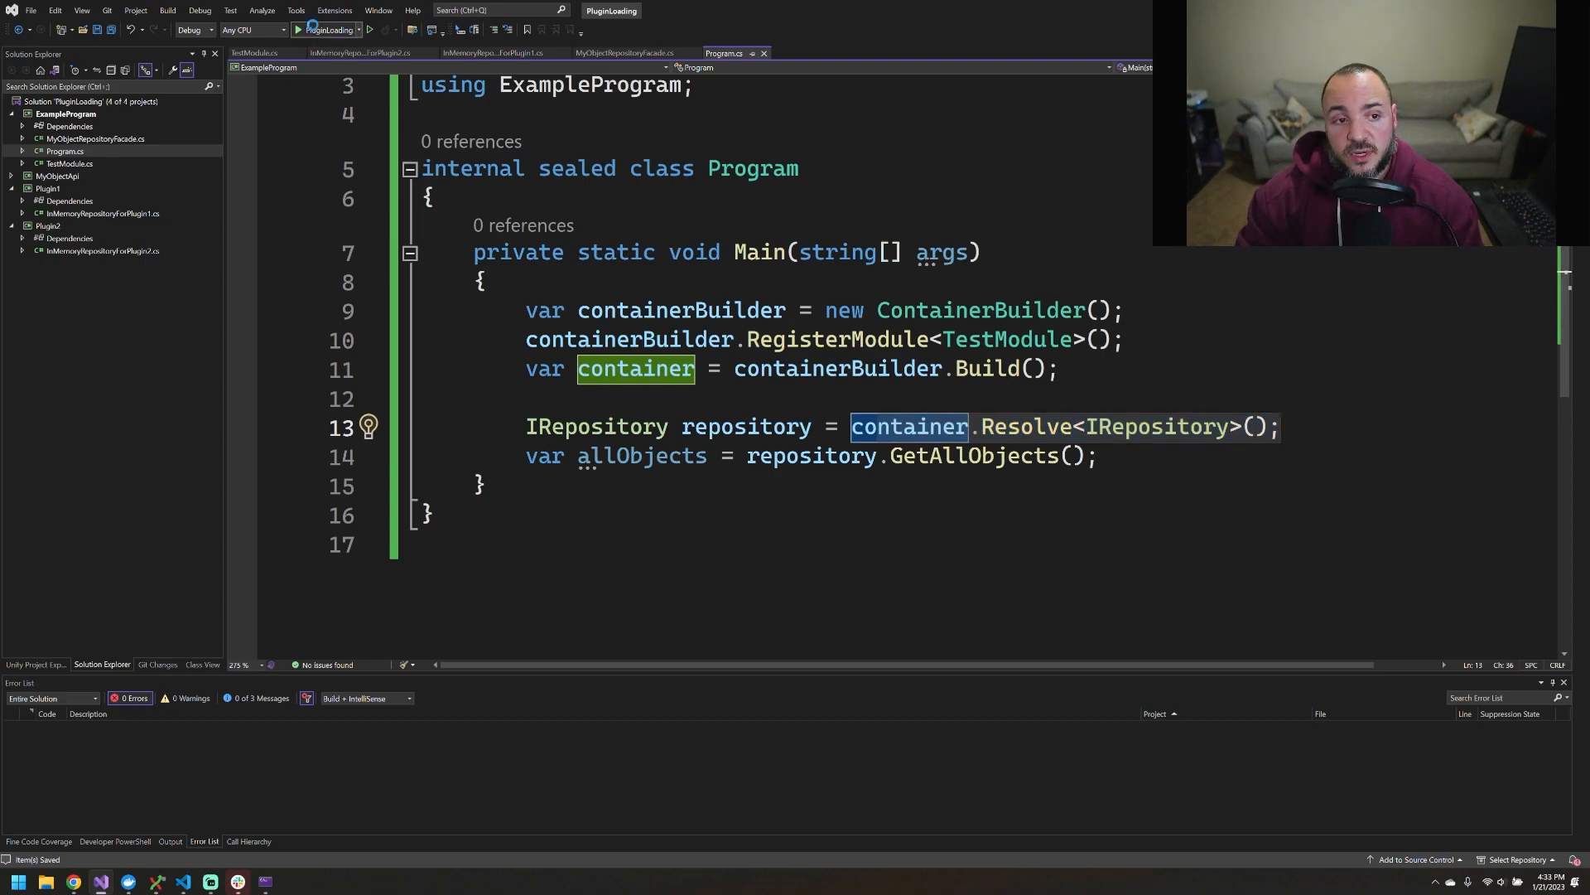
# Start debugging and read the circular dependency exception naming MyObjectRepositoryFacade and IRepository[]
pyautogui.click(313, 30)
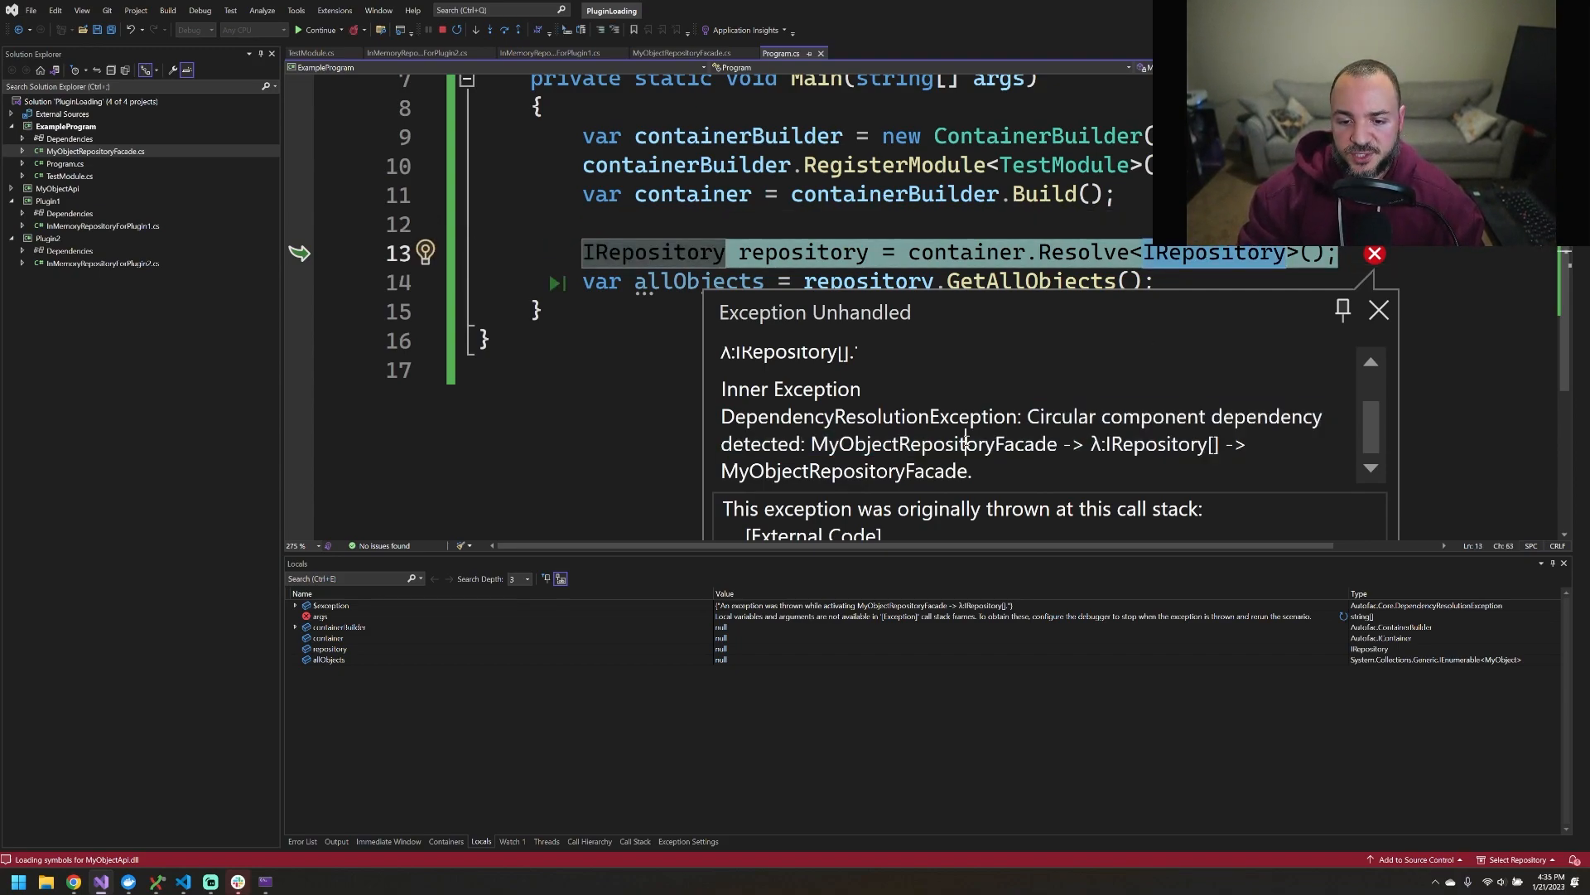
pyautogui.doubleClick(933, 444)
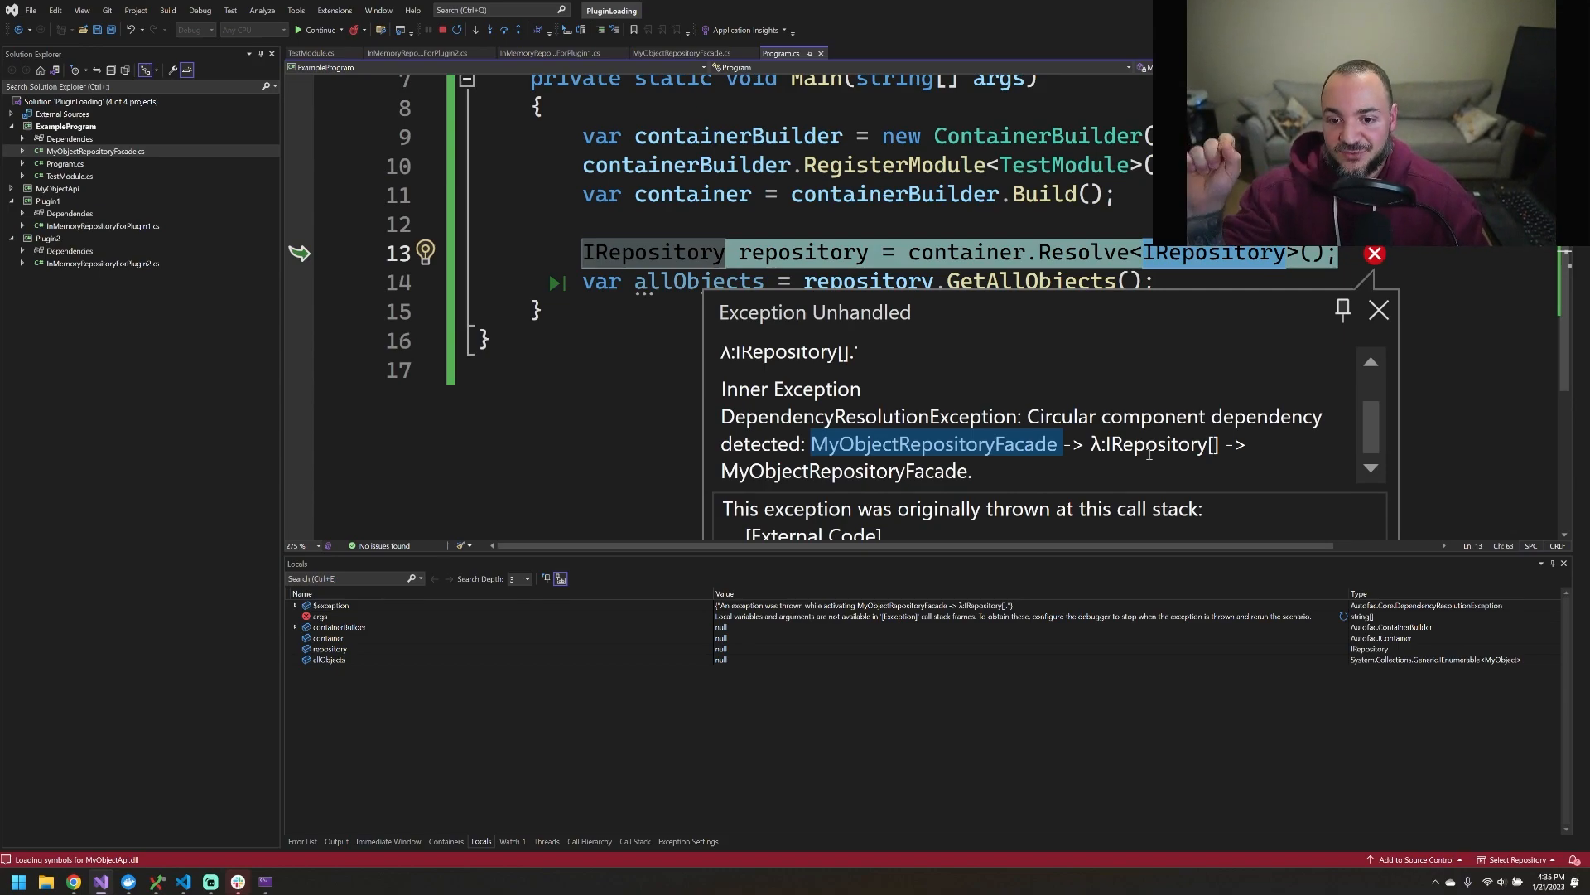
pyautogui.moveTo(933, 454)
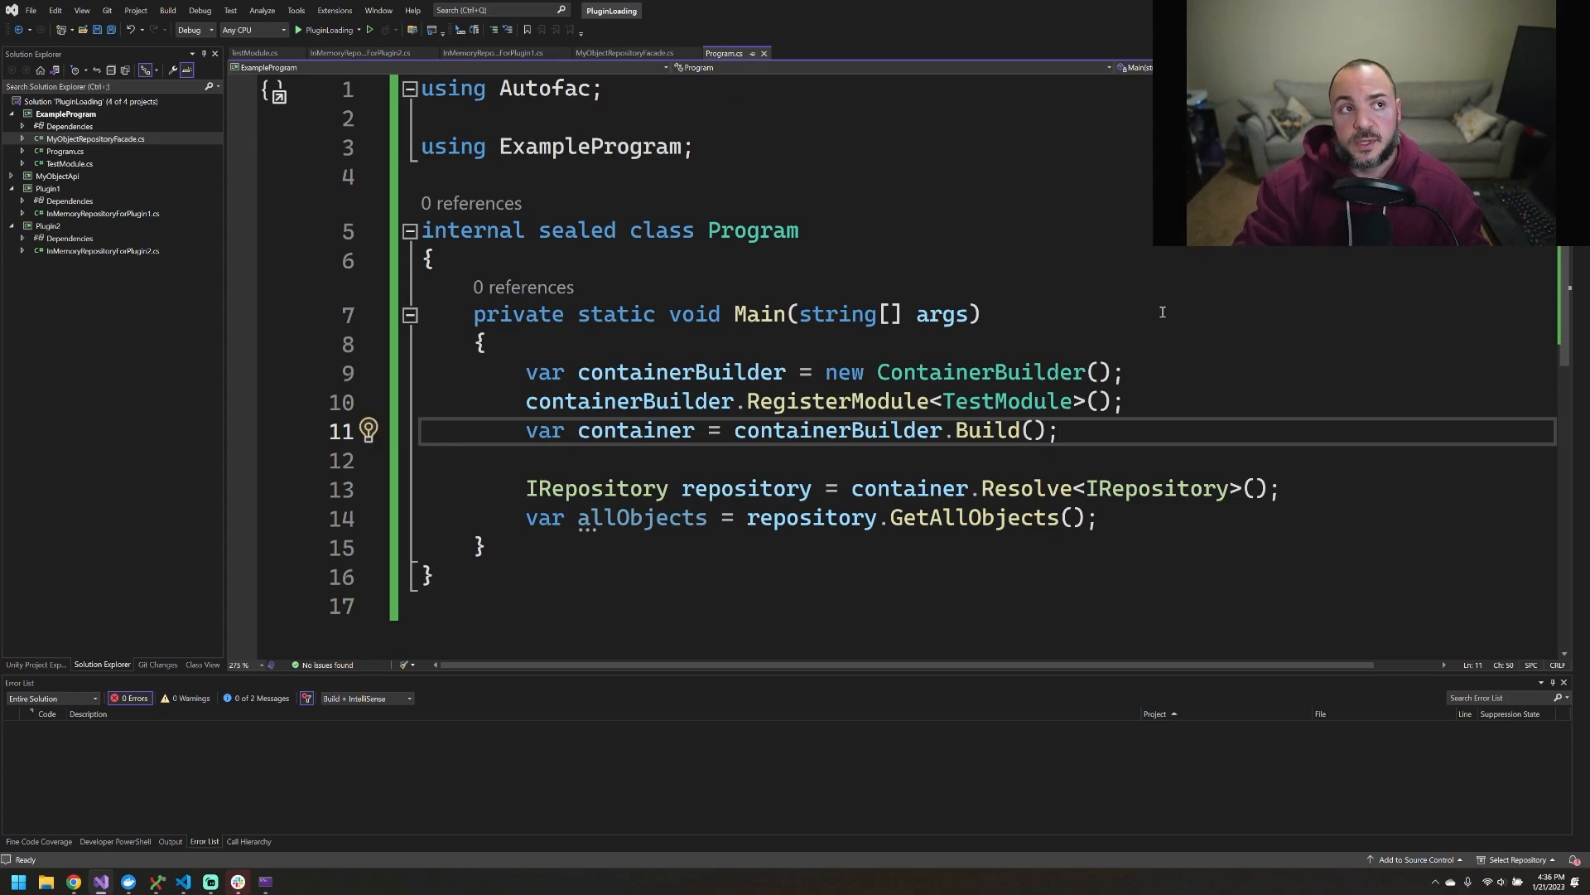
pyautogui.moveTo(1103, 278)
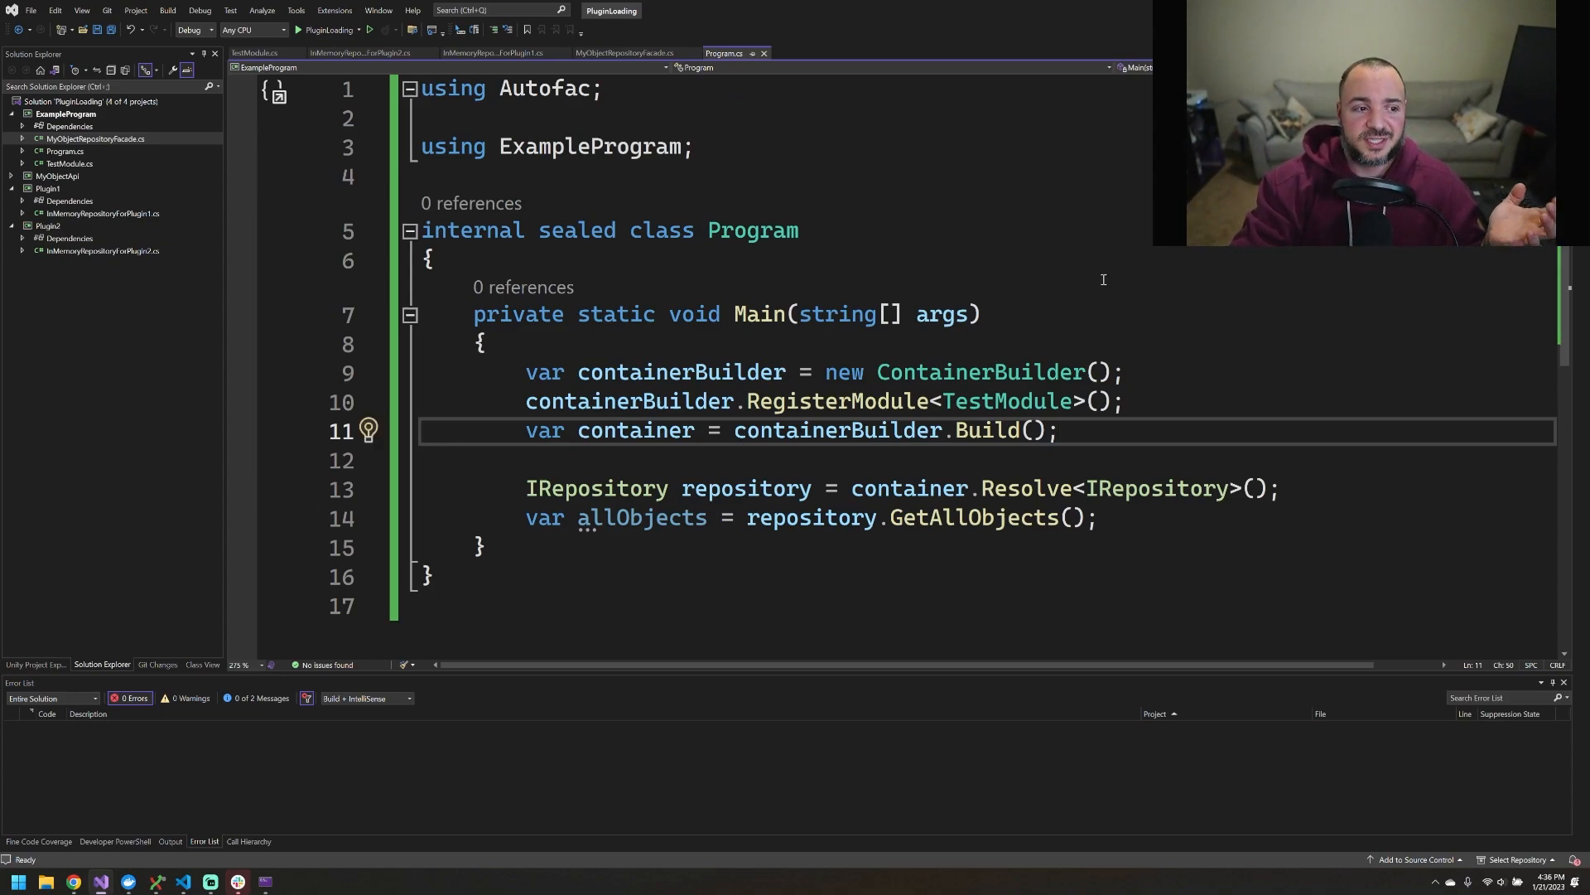
pyautogui.click(1058, 430)
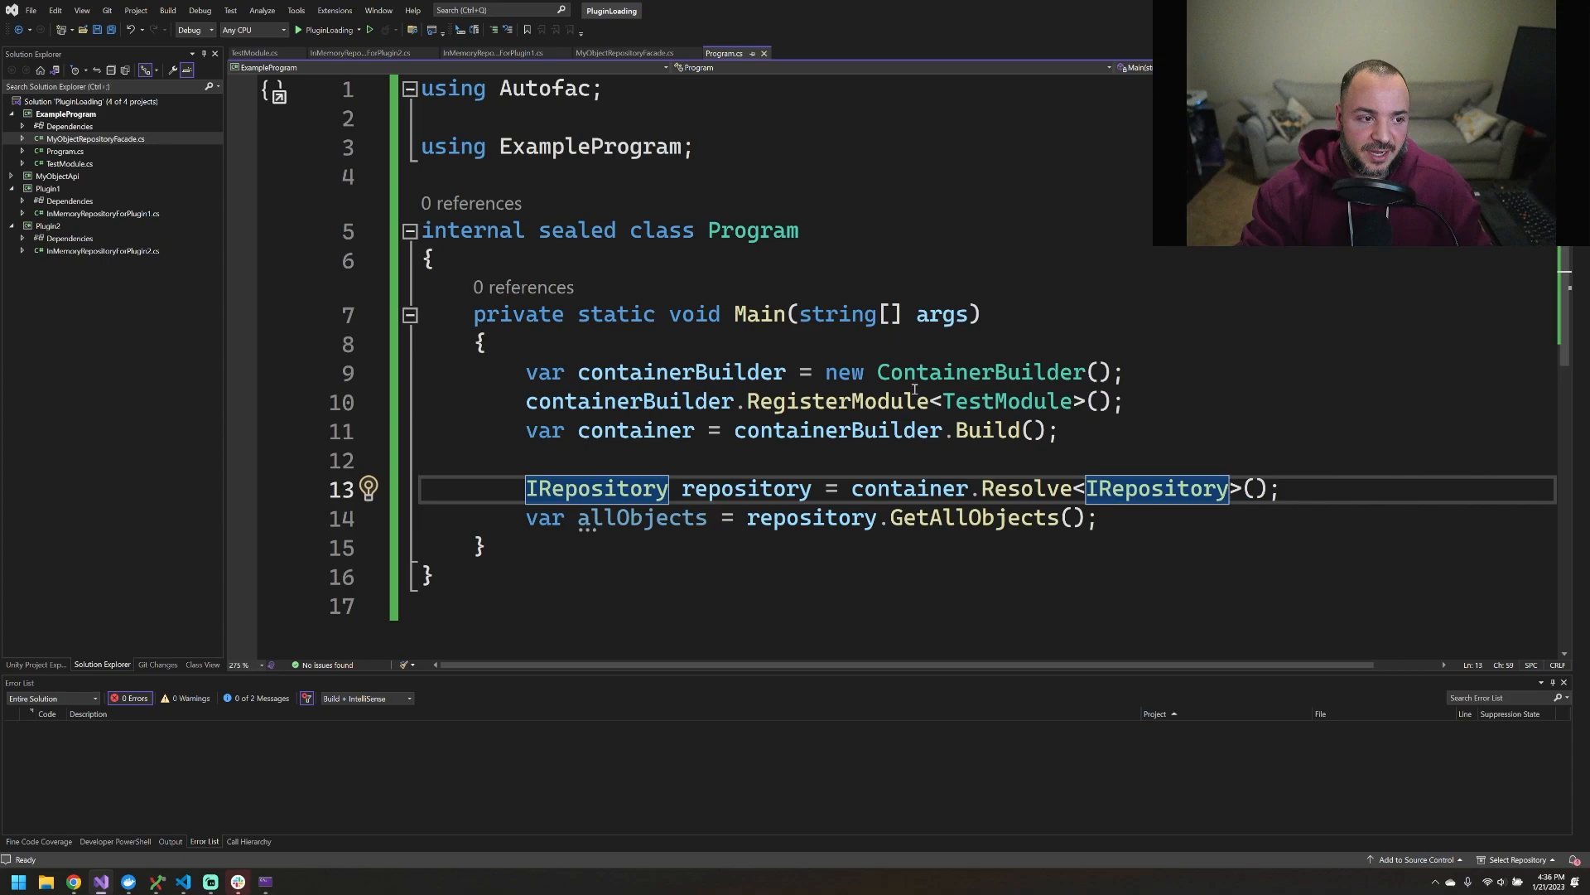
pyautogui.moveTo(1183, 424)
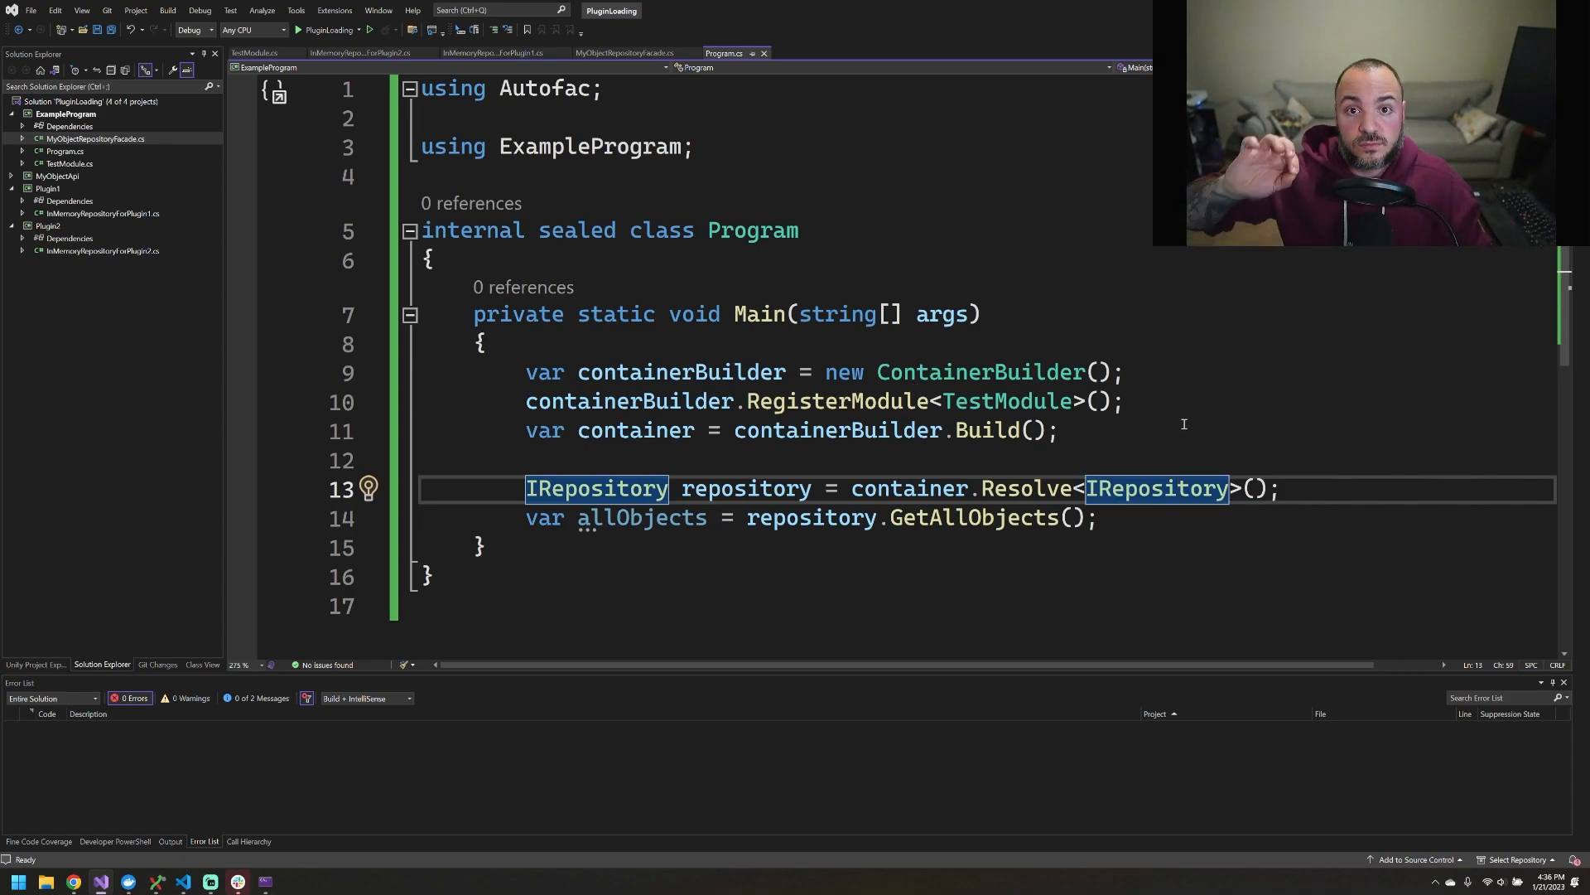